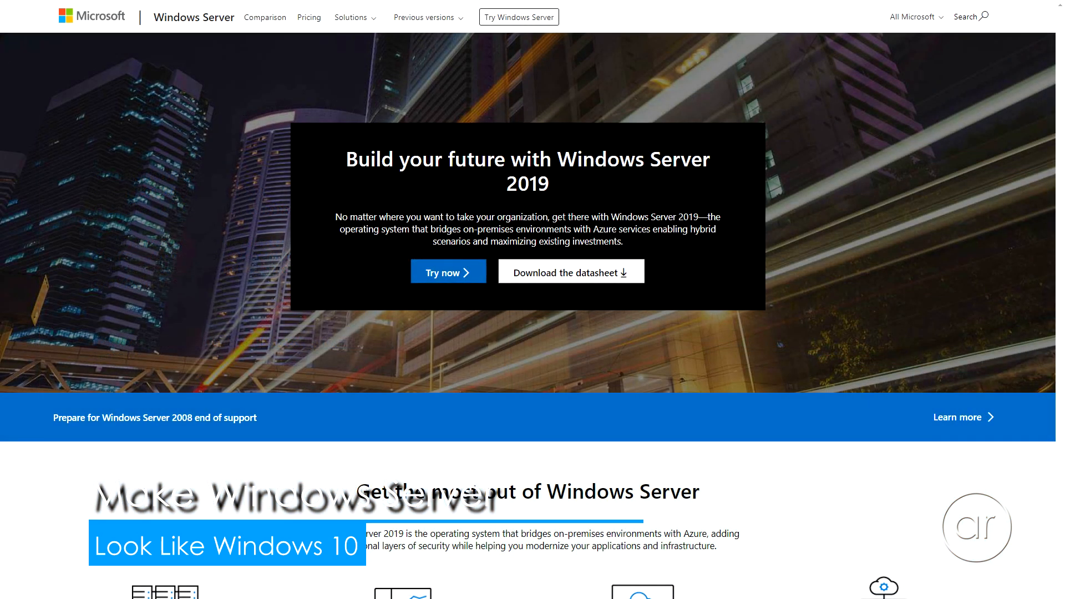
- Scroll the Windows Server page and go to its Try now trial page
scroll("down", 3)
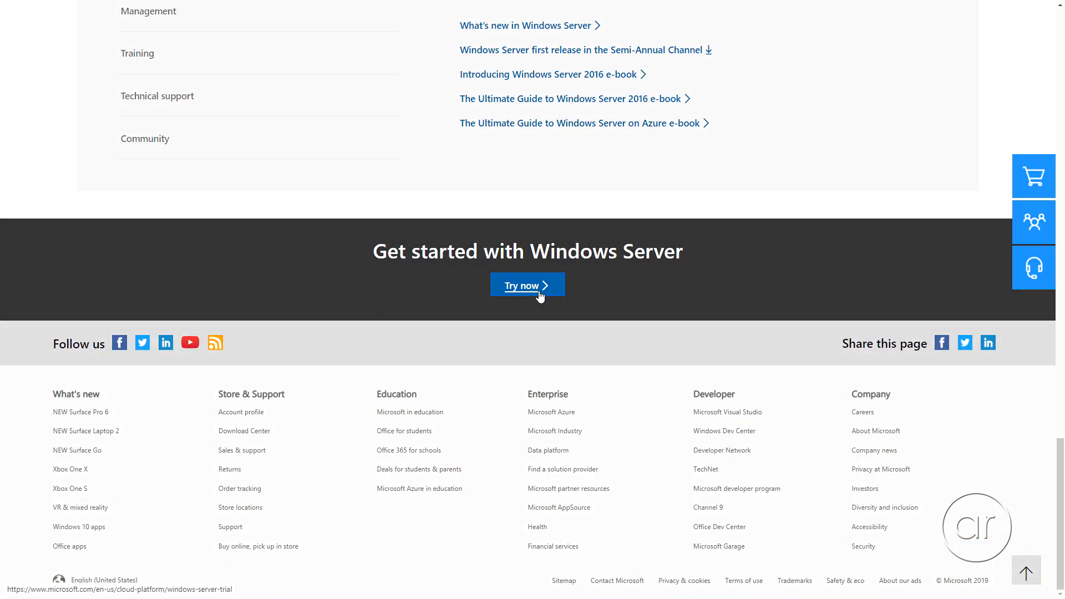
left_click(527, 285)
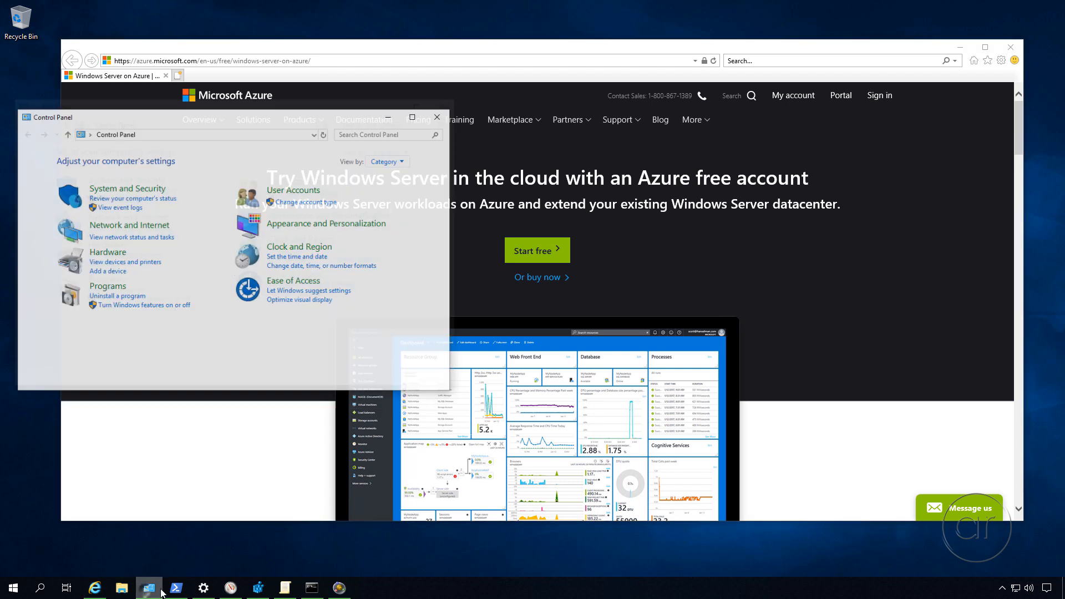
left_click(175, 588)
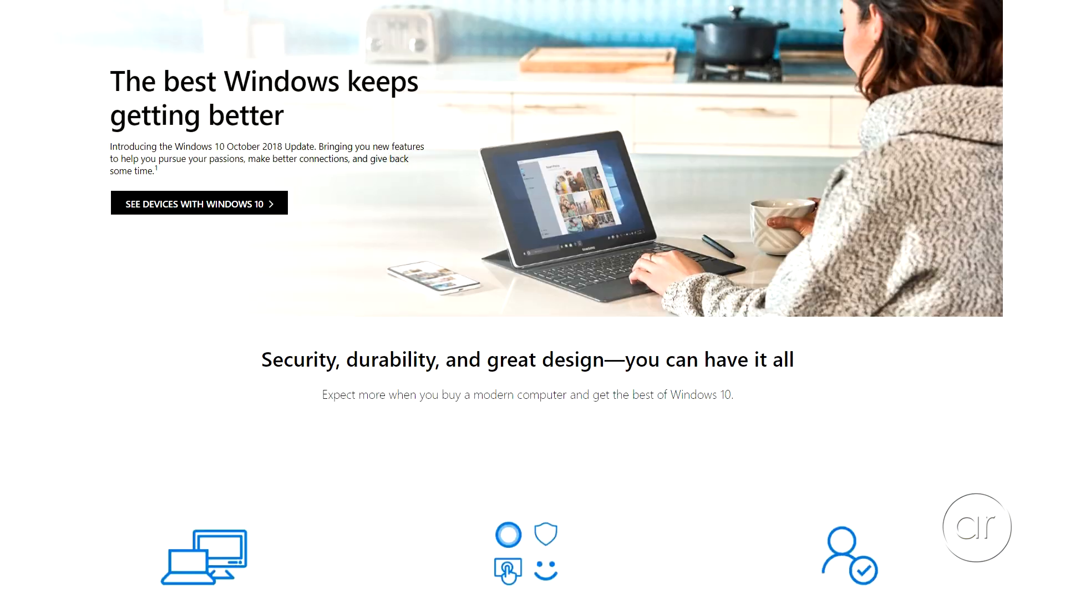
scroll("down", 3)
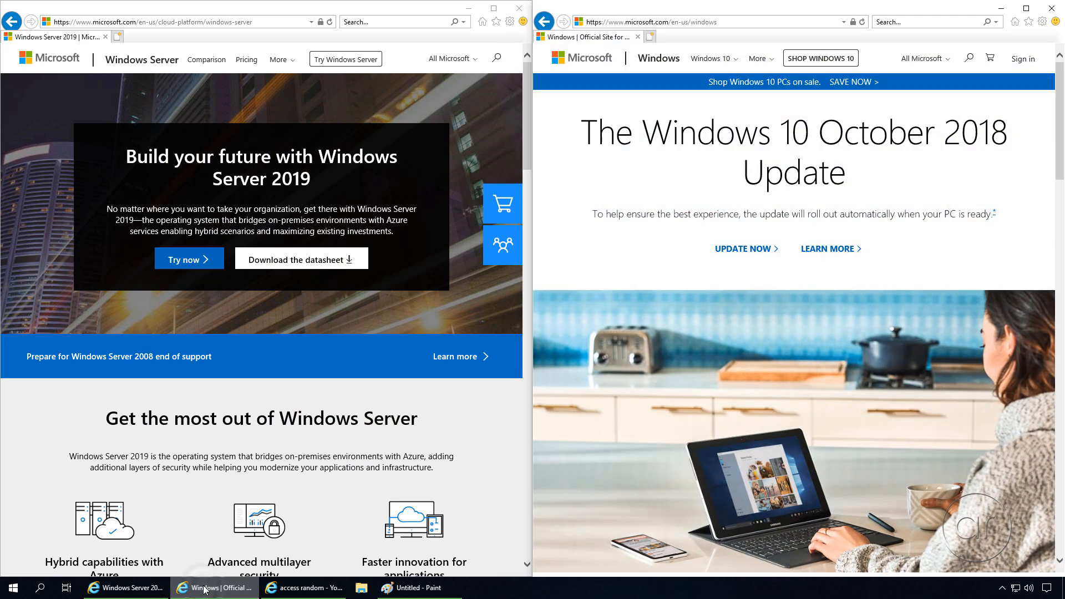
- Bring the Windows 10 site window and then the YouTube channel window forward from the taskbar
left_click(300, 588)
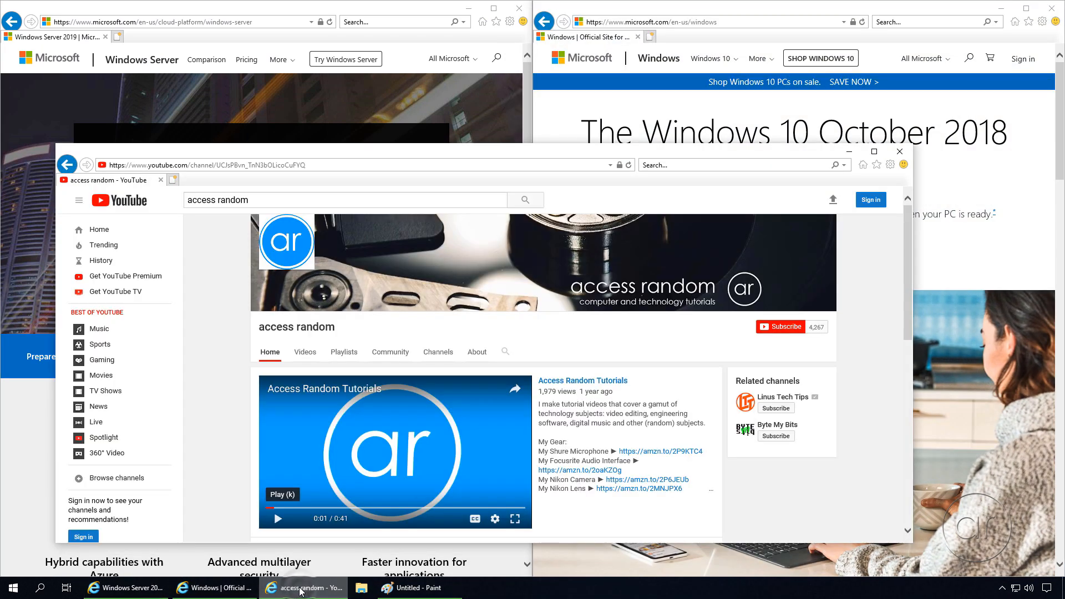
left_click(419, 588)
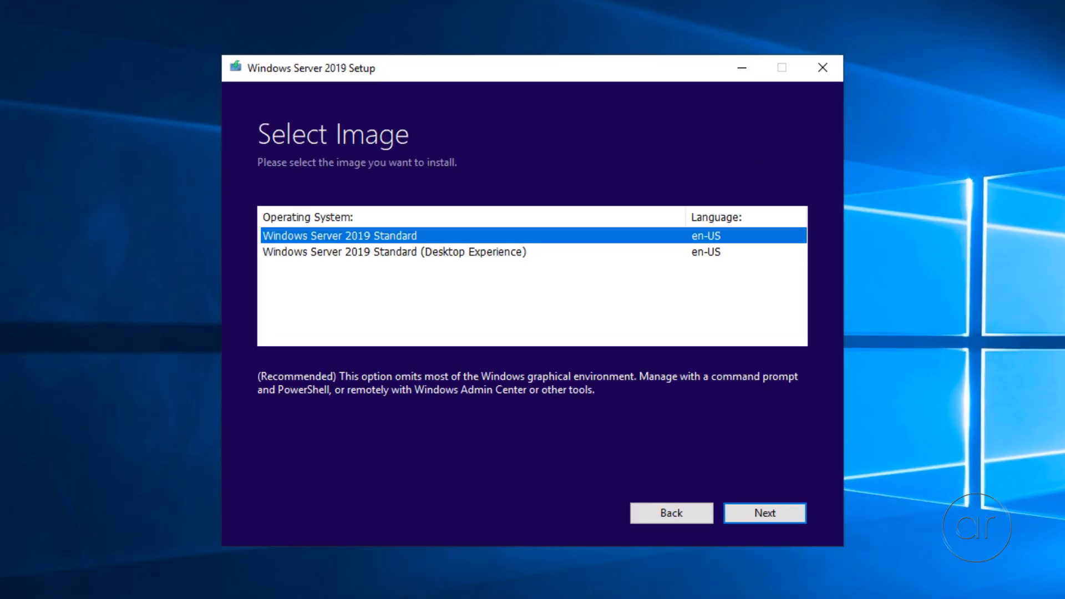
- Compare the two images, keep Windows Server 2019 Standard (Desktop Experience) selected, and continue setup
left_click(393, 252)
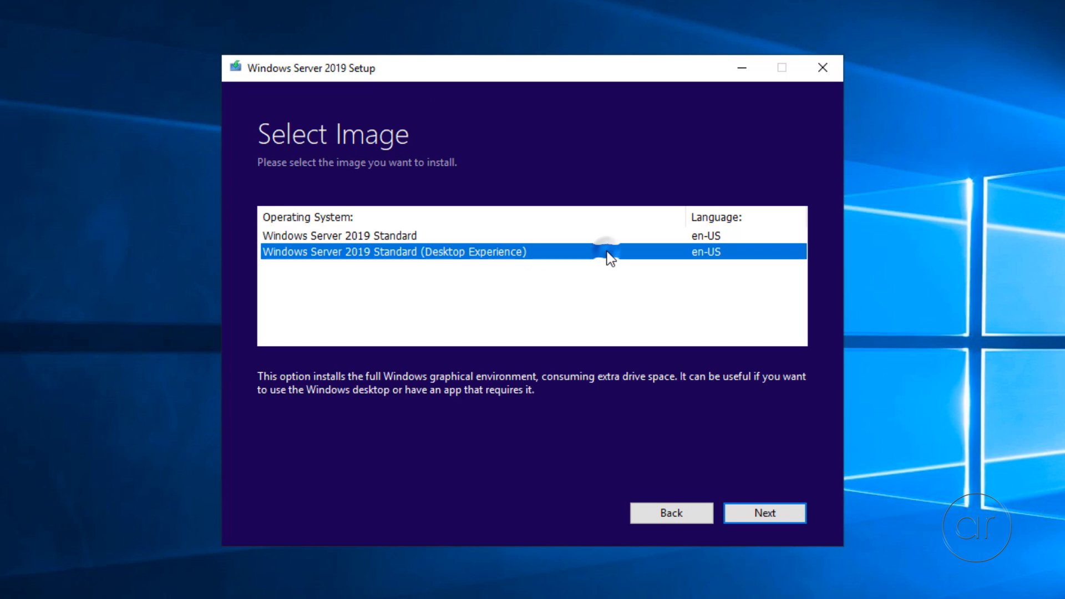
mouse_move(608, 257)
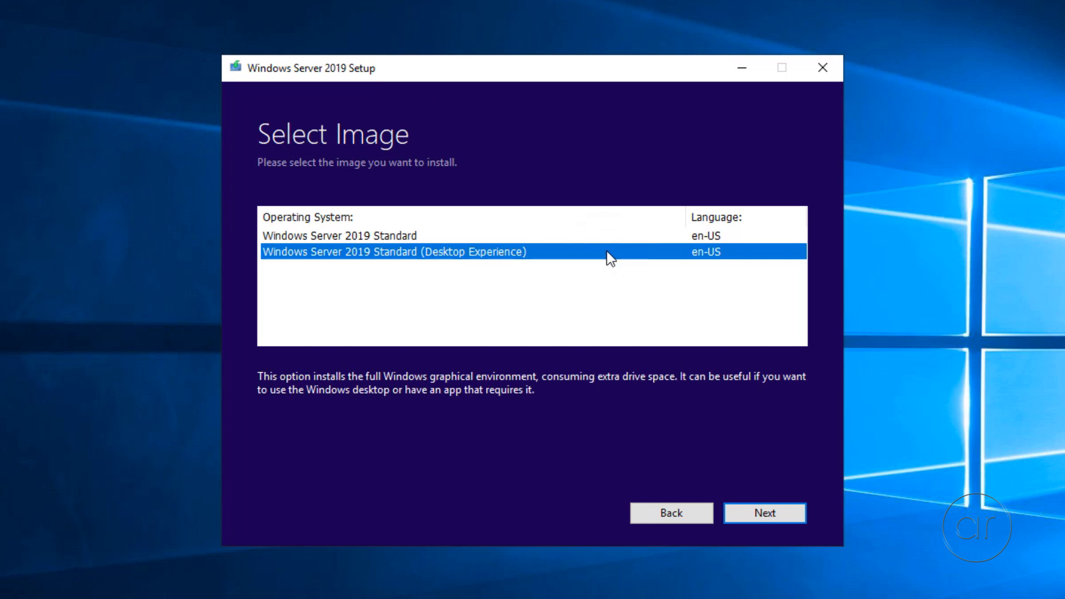
left_click(360, 235)
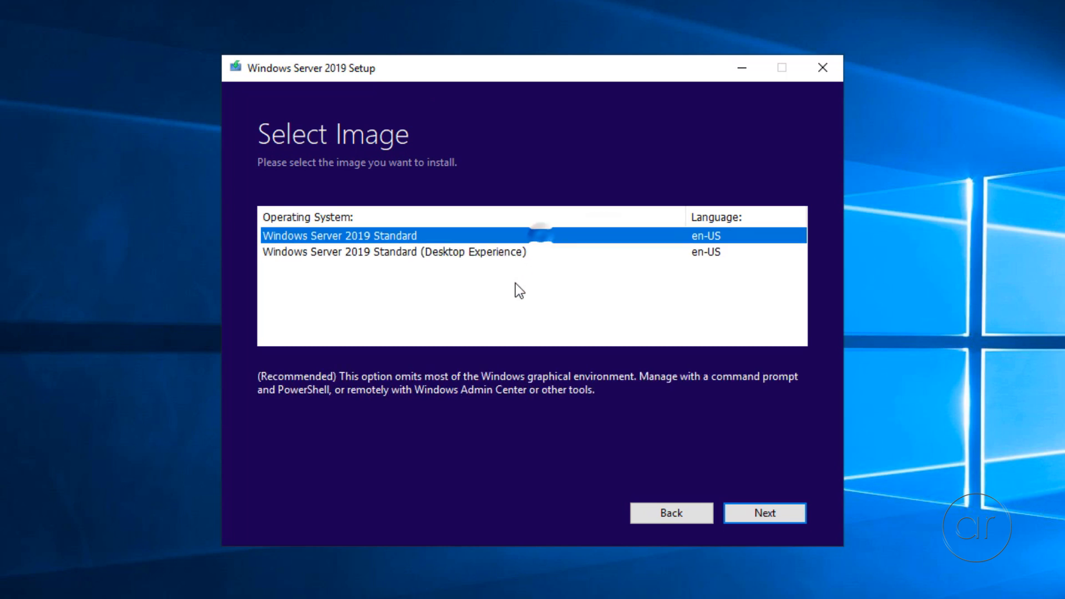
mouse_move(593, 395)
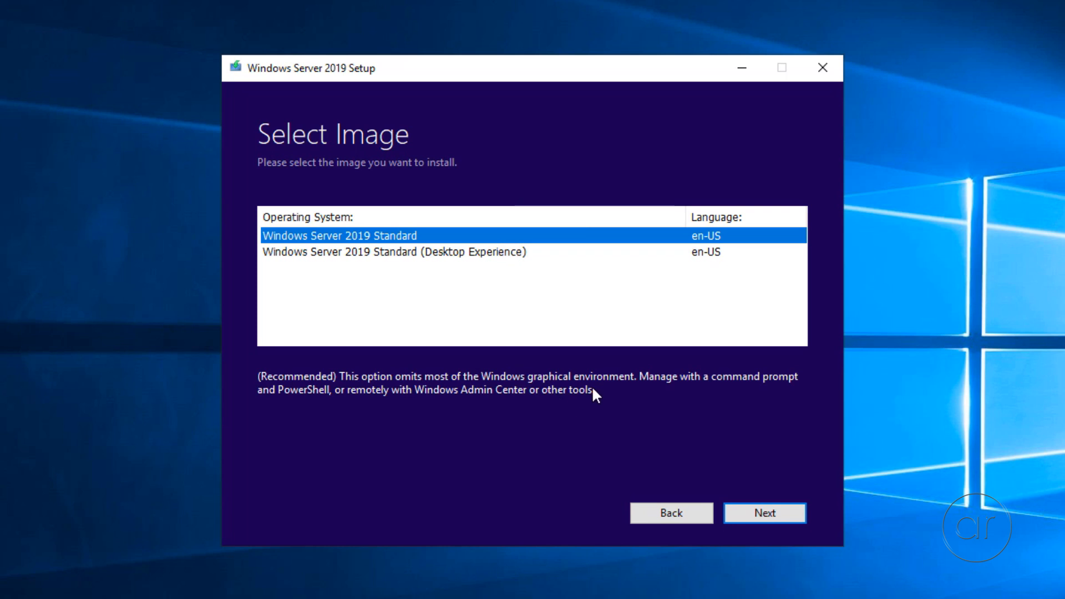
left_click(393, 251)
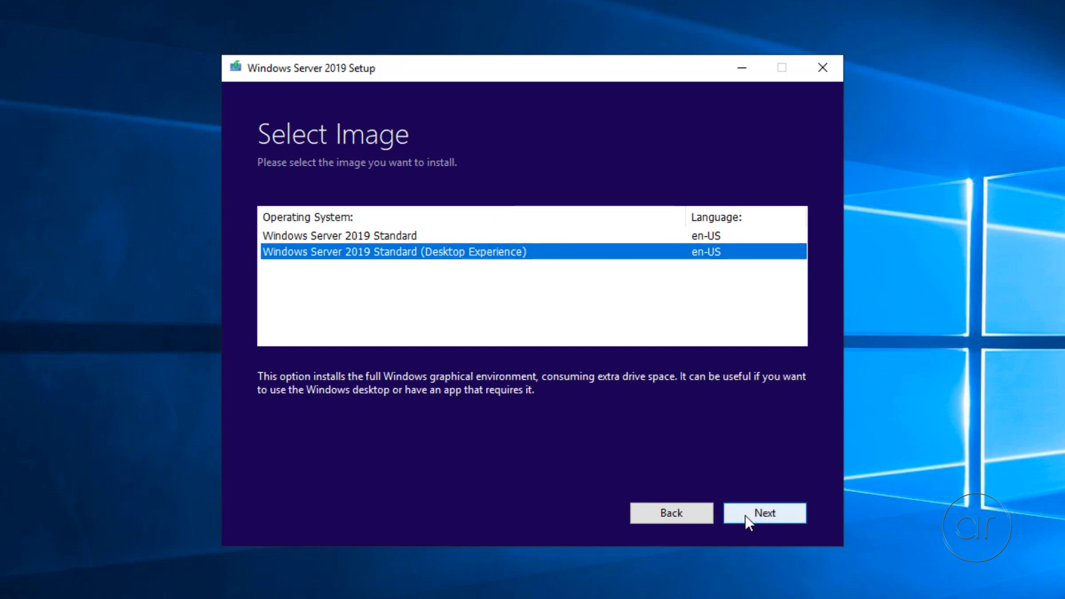
left_click(766, 513)
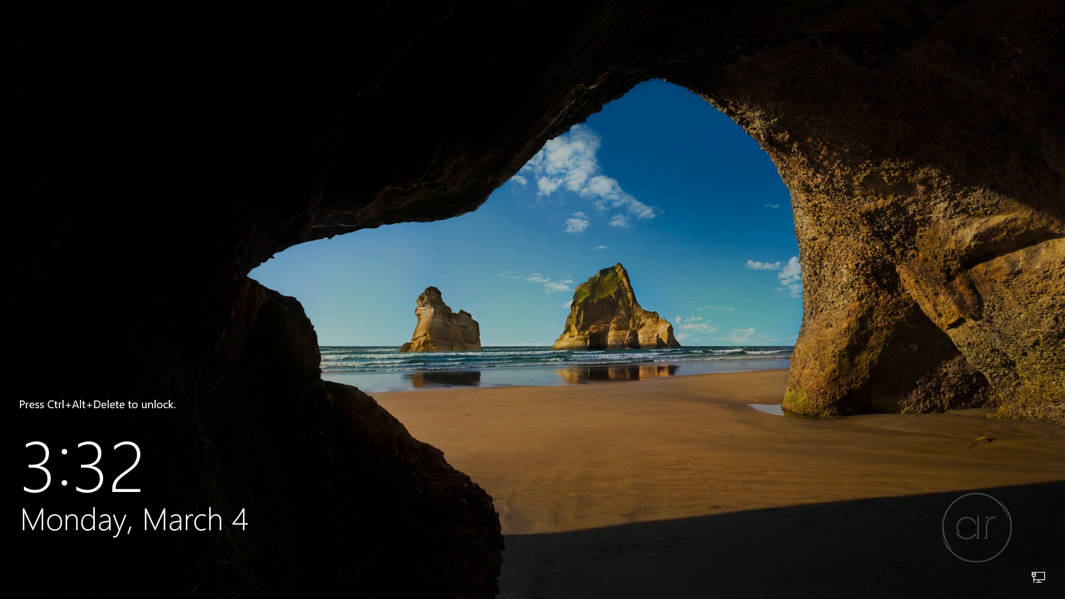
mouse_move(490, 313)
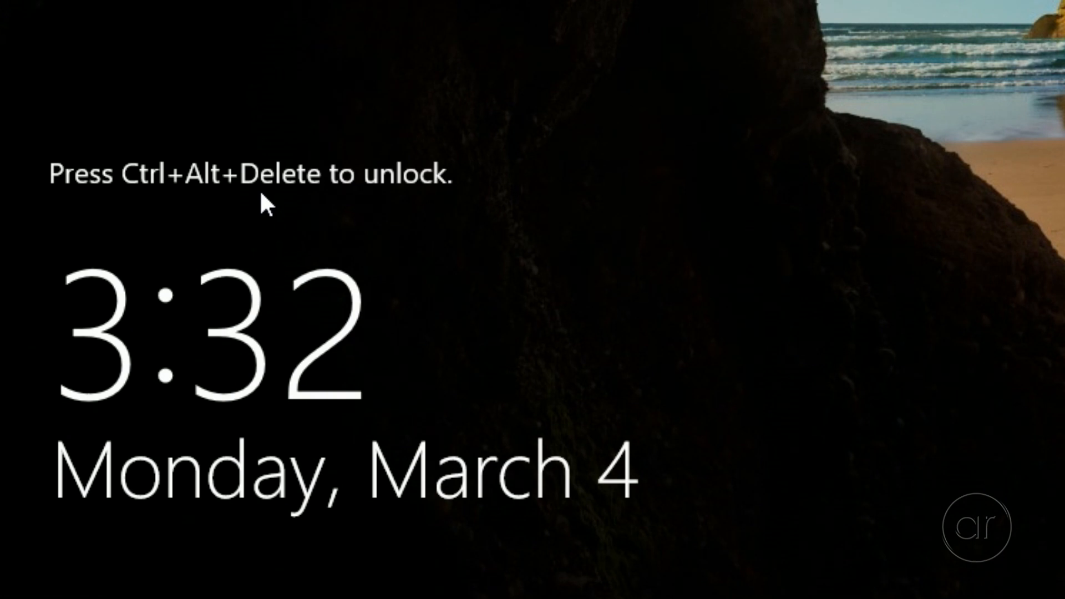
- Unlock the sign-in screen with Ctrl+Alt+Delete and sign in as Administrator with the password
key("Ctrl+Alt+Delete")
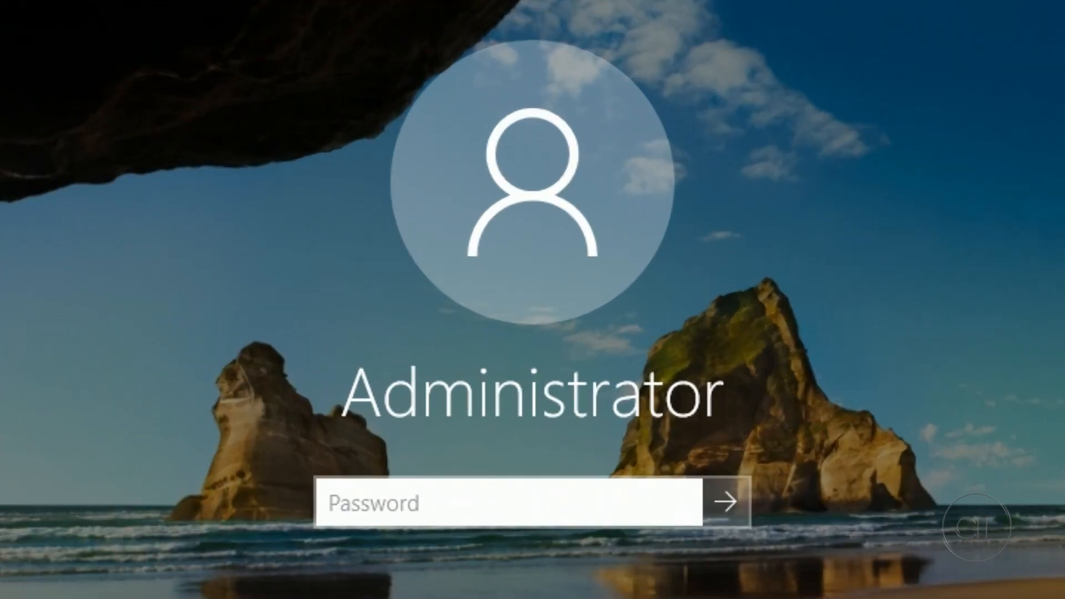
type("password")
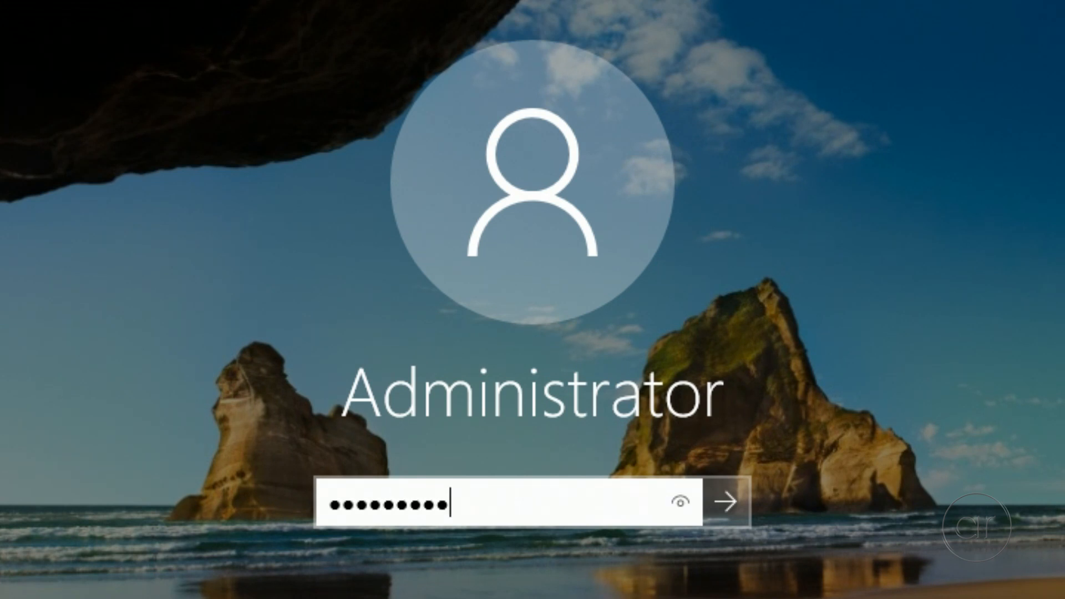
left_click(724, 503)
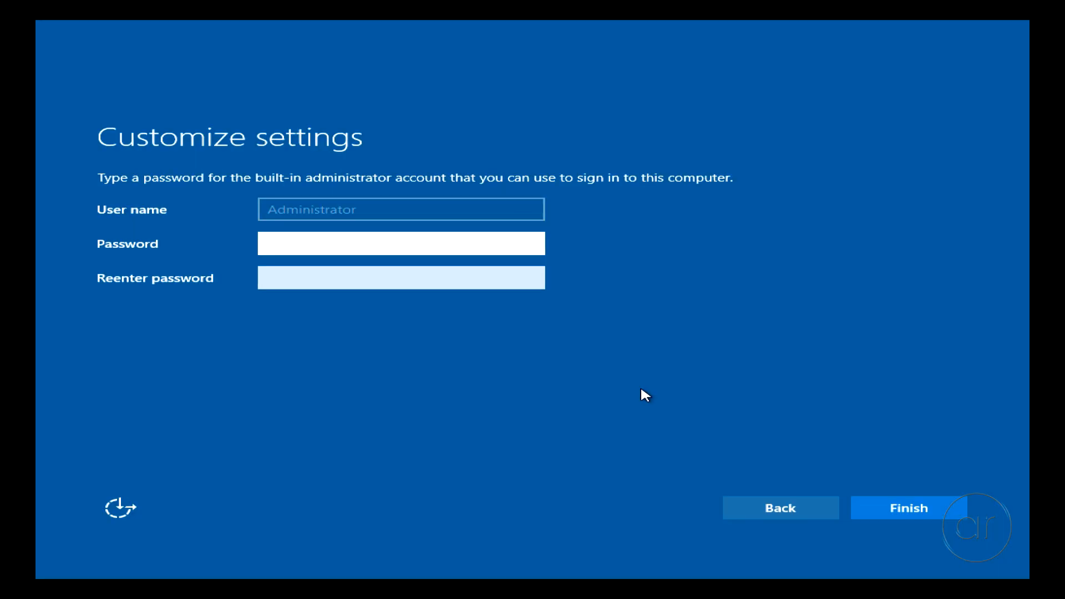
- Fill both Administrator password fields, then resubmit a stronger password after the complexity warning
type("***")
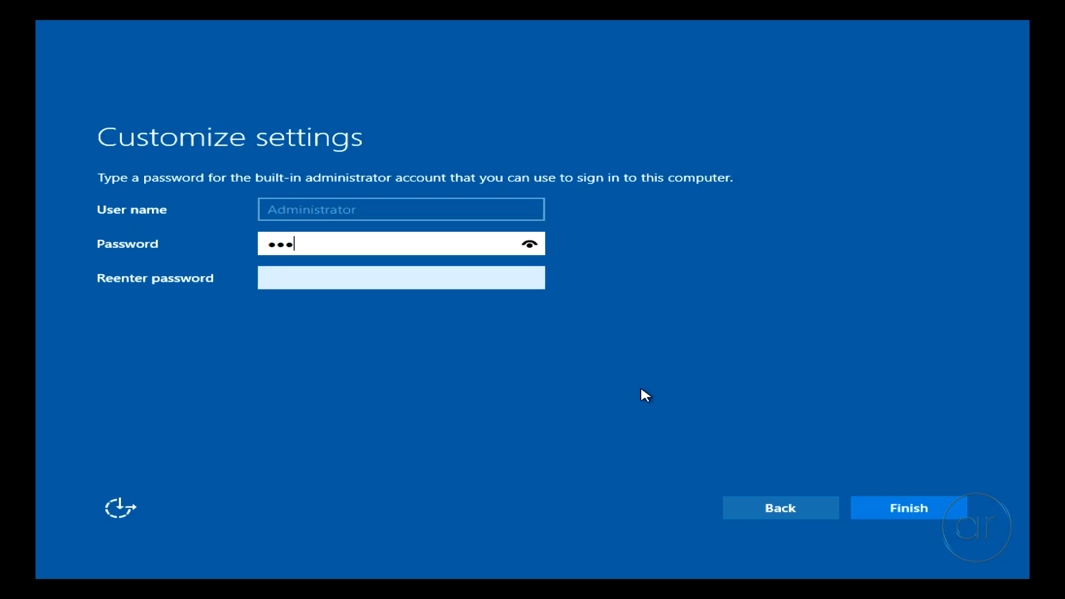
type("••••")
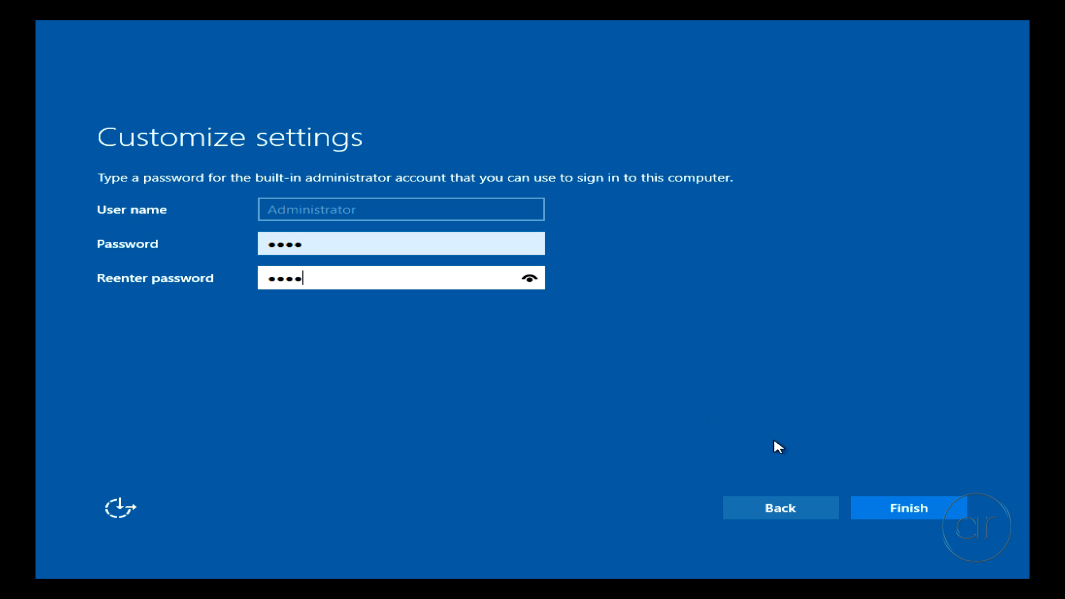
left_click(907, 524)
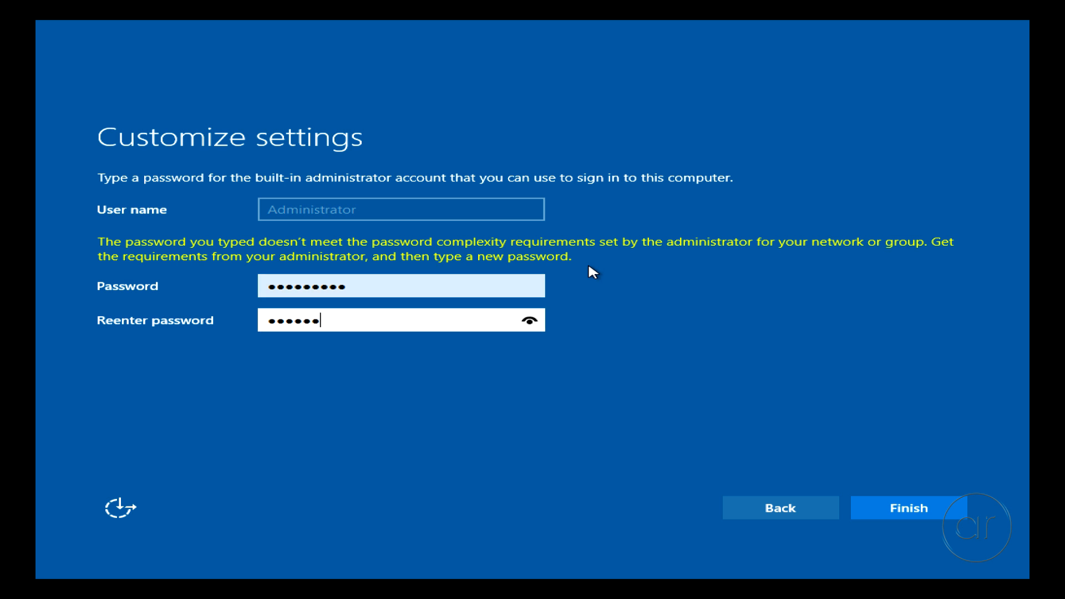
left_click(908, 509)
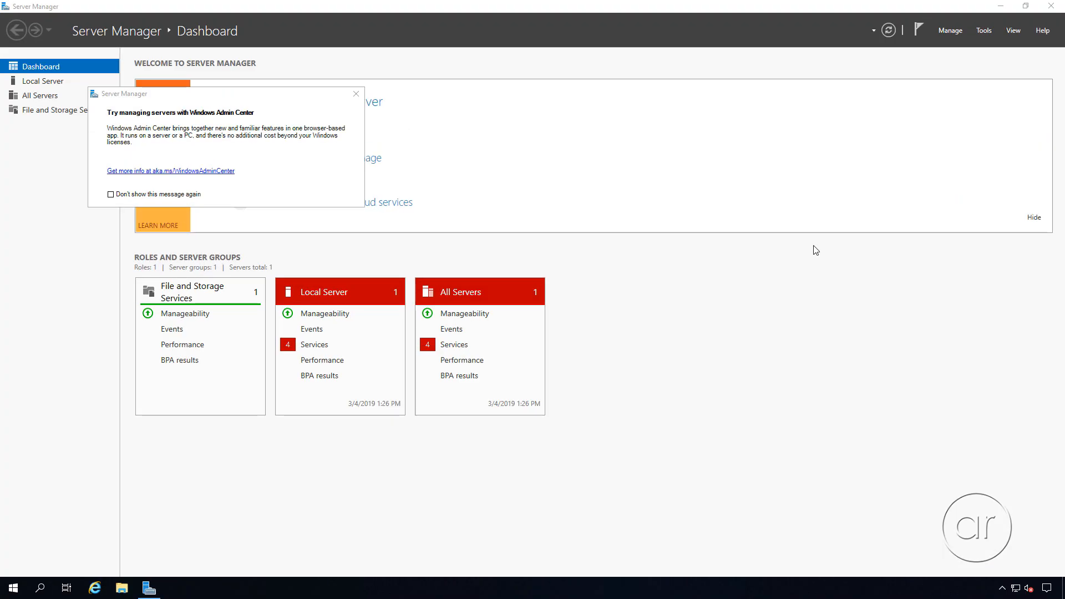
- Launch Local Security Policy from Server Manager's Tools menu
left_click(983, 30)
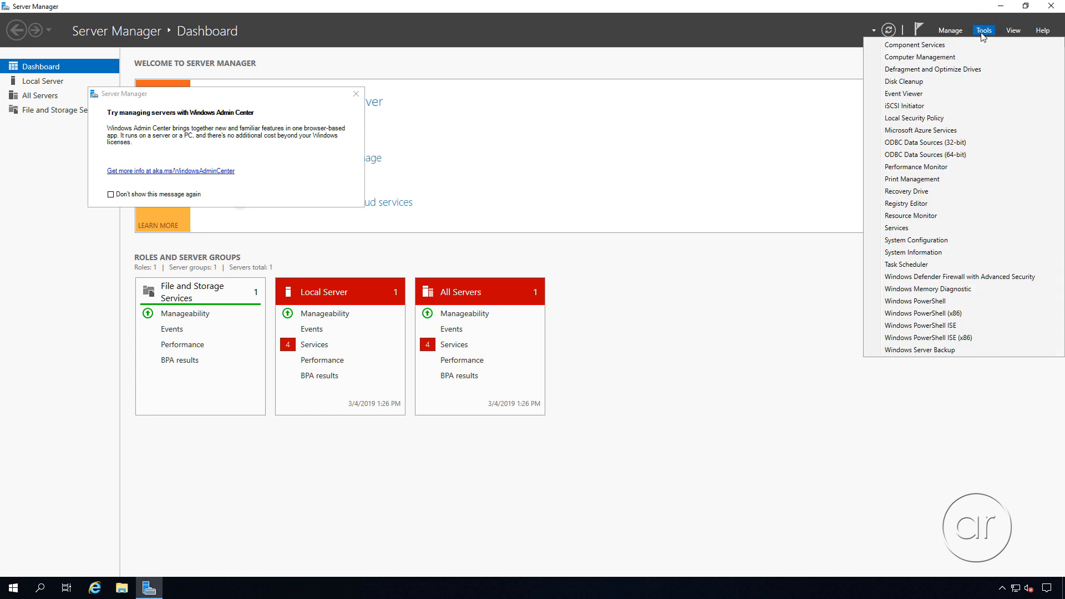
left_click(914, 301)
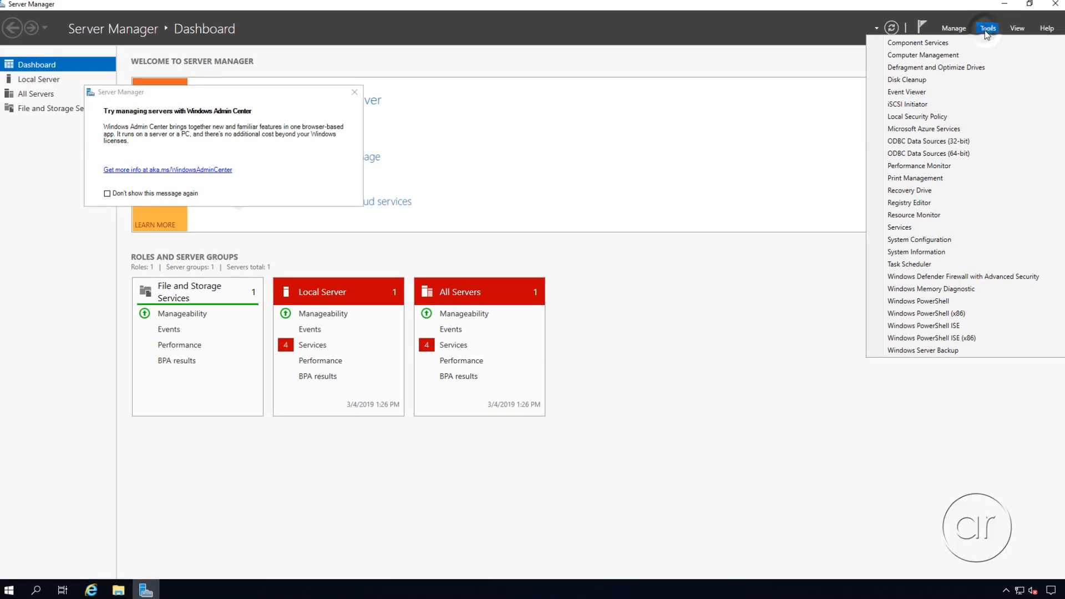
mouse_move(916, 122)
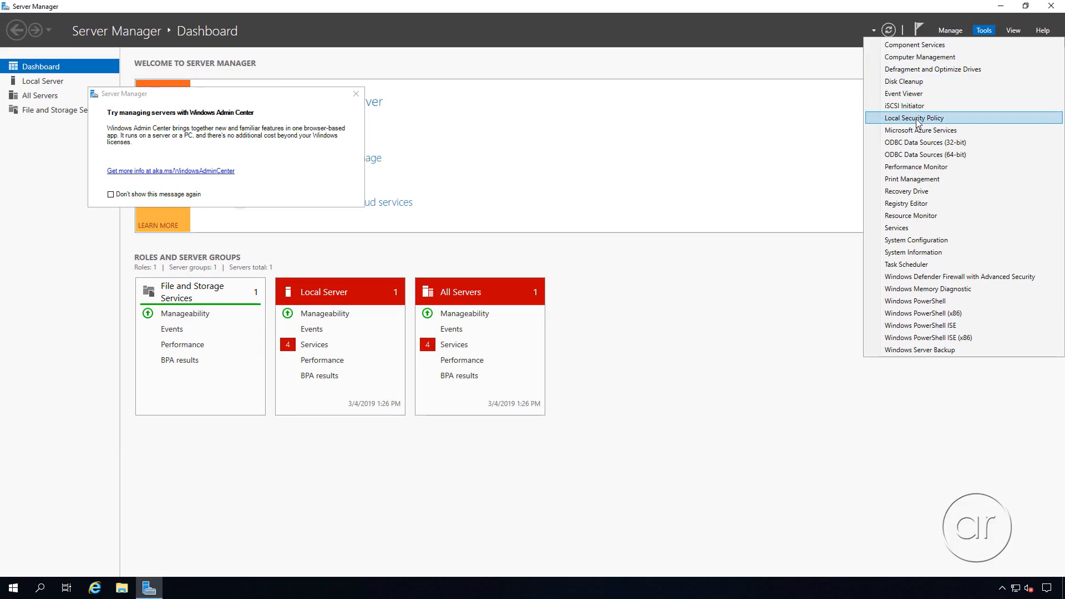
left_click(914, 117)
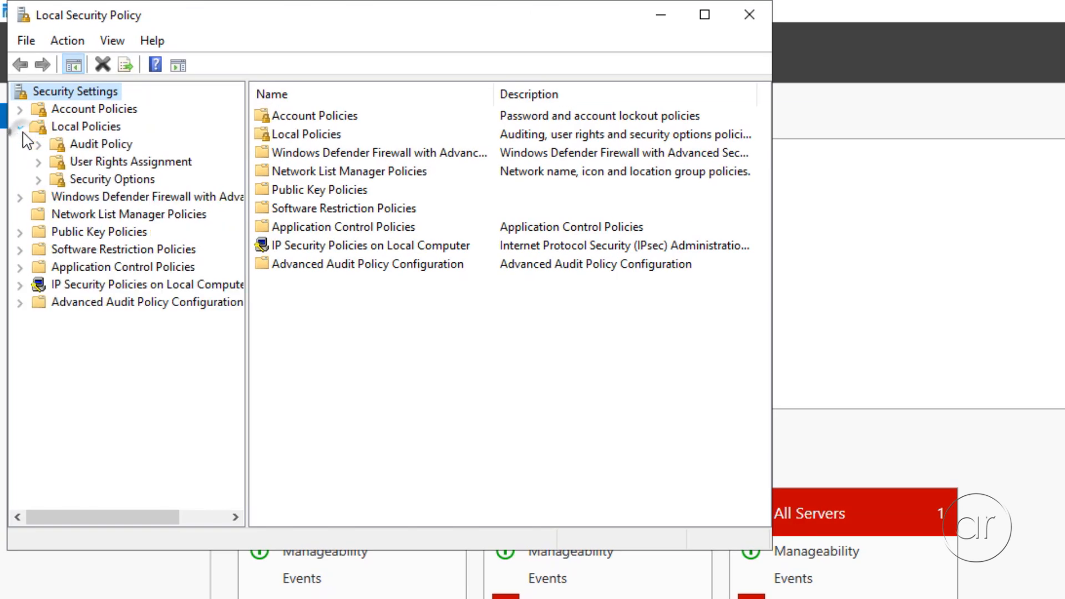
- Set 'Interactive logon: Do not require CTRL+ALT+DEL' under Security Options to Enabled
left_click(115, 178)
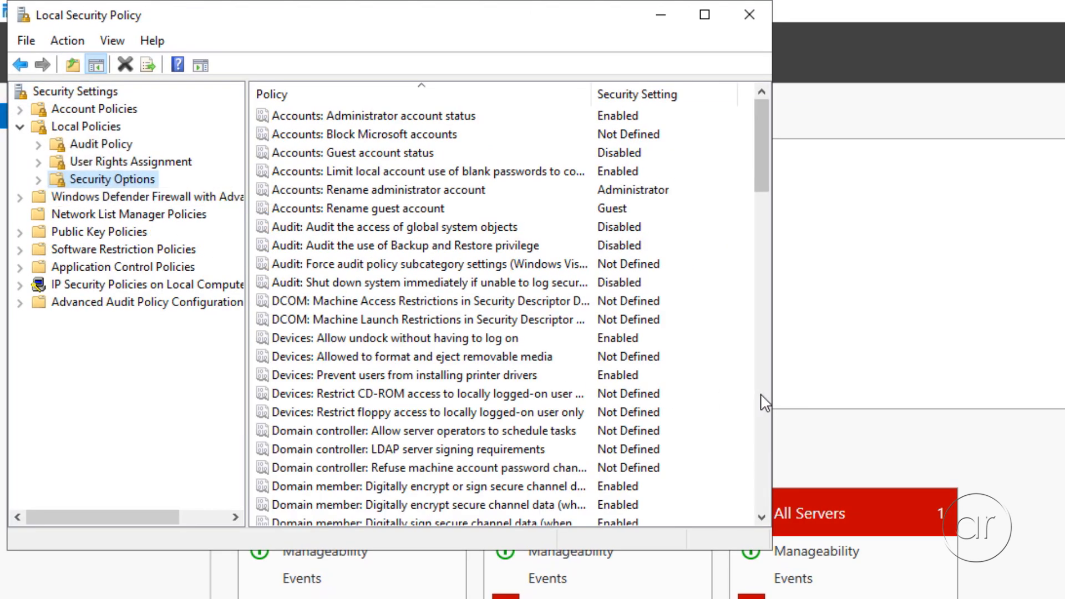
scroll("down", 3)
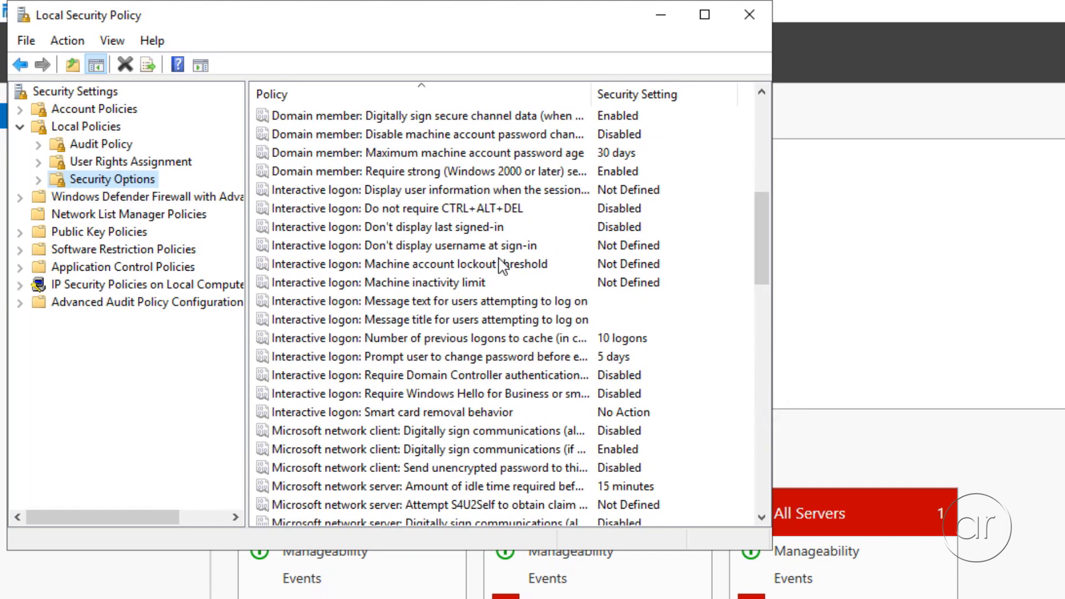
left_click(416, 208)
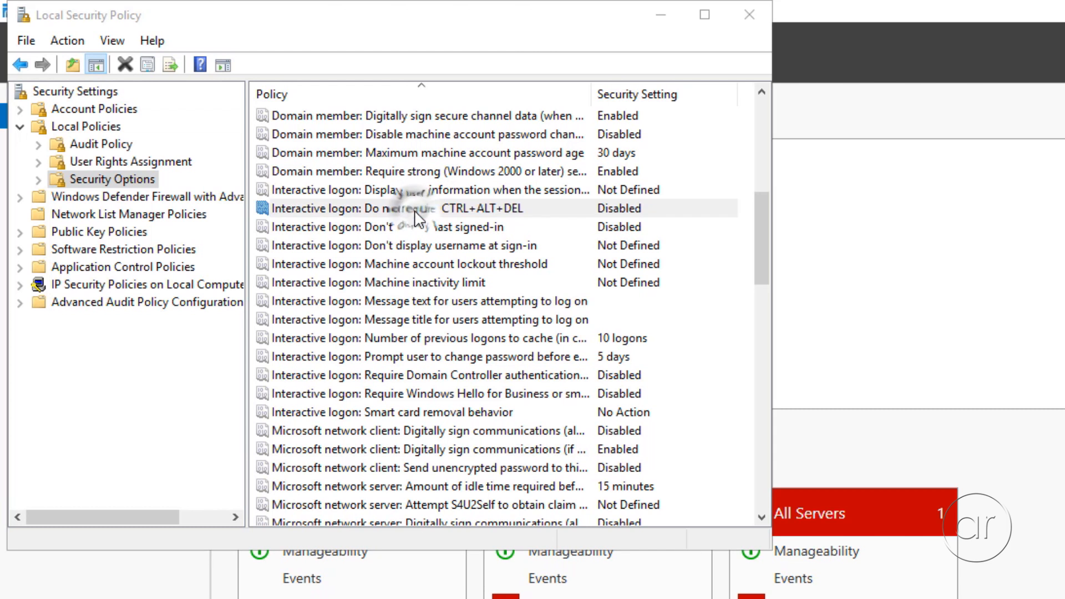
double_click(412, 208)
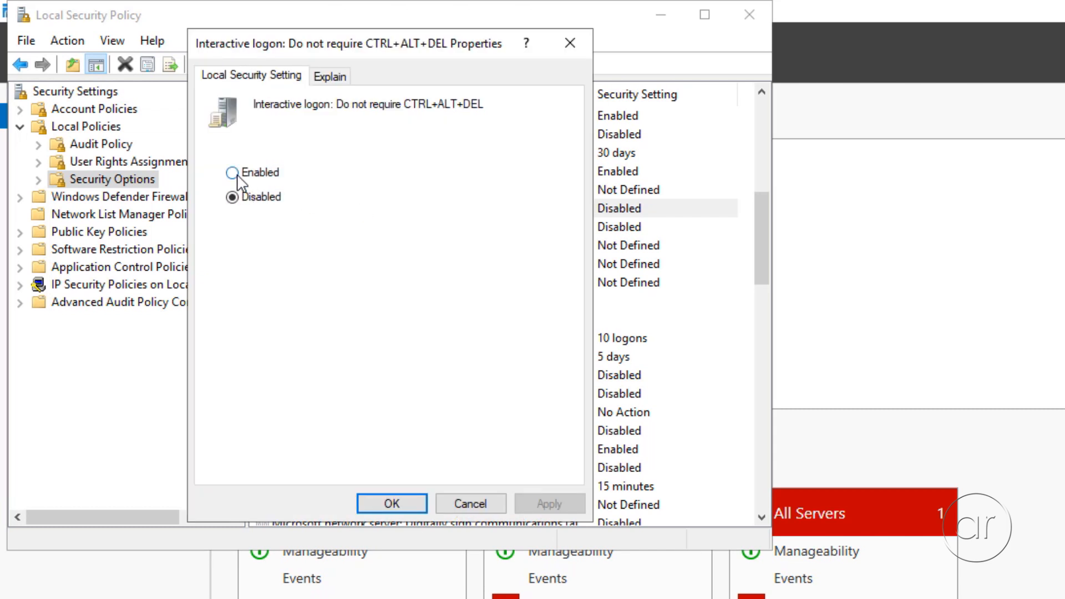
left_click(228, 172)
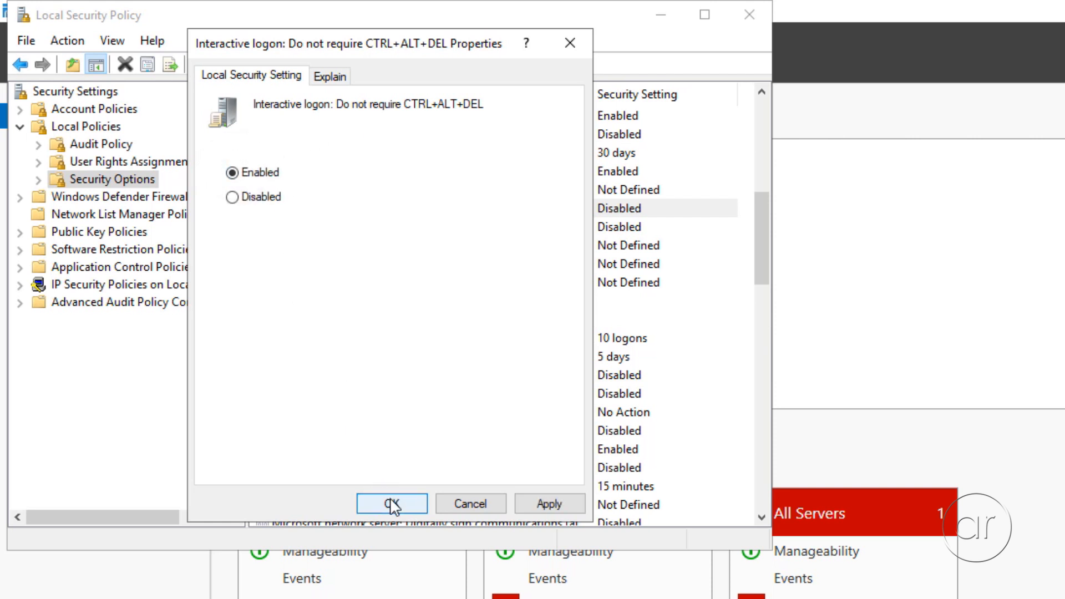
left_click(393, 504)
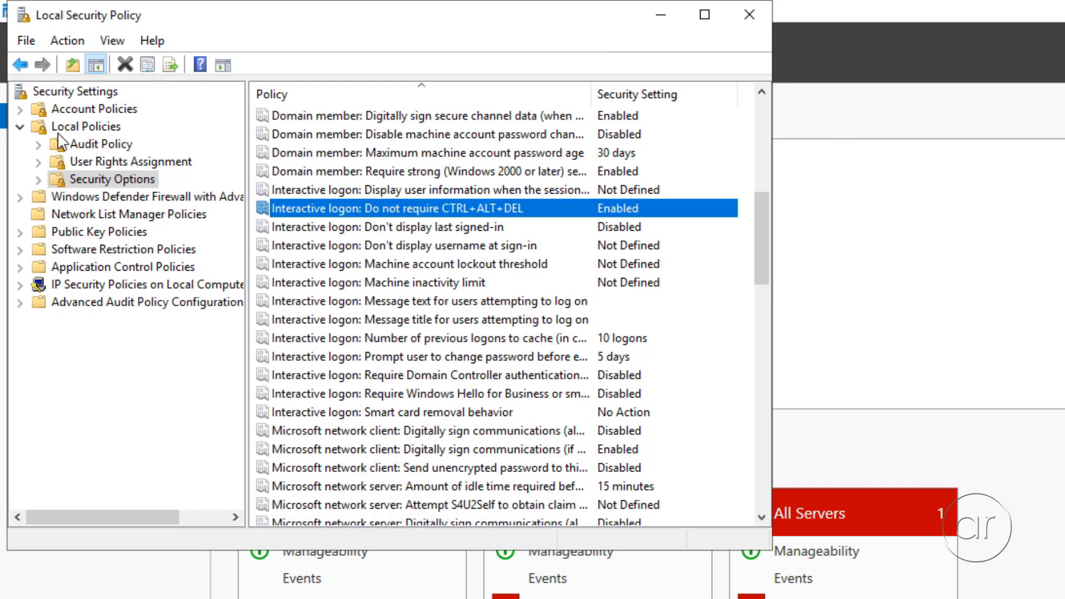
- Under Account Policies > Password Policy, set 'Password must meet complexity requirements' to Disabled
left_click(19, 108)
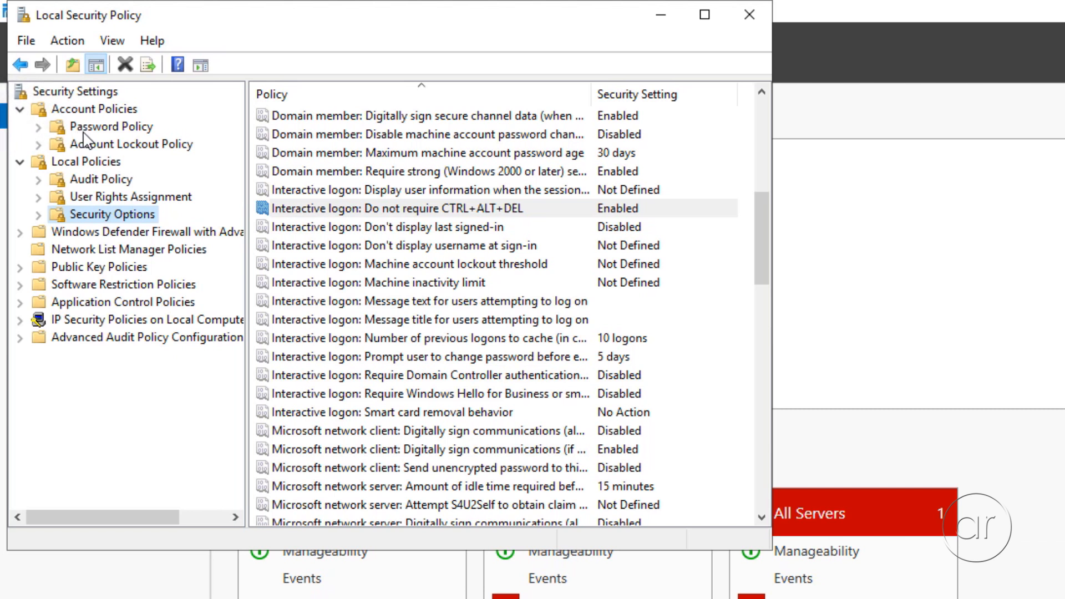
left_click(114, 126)
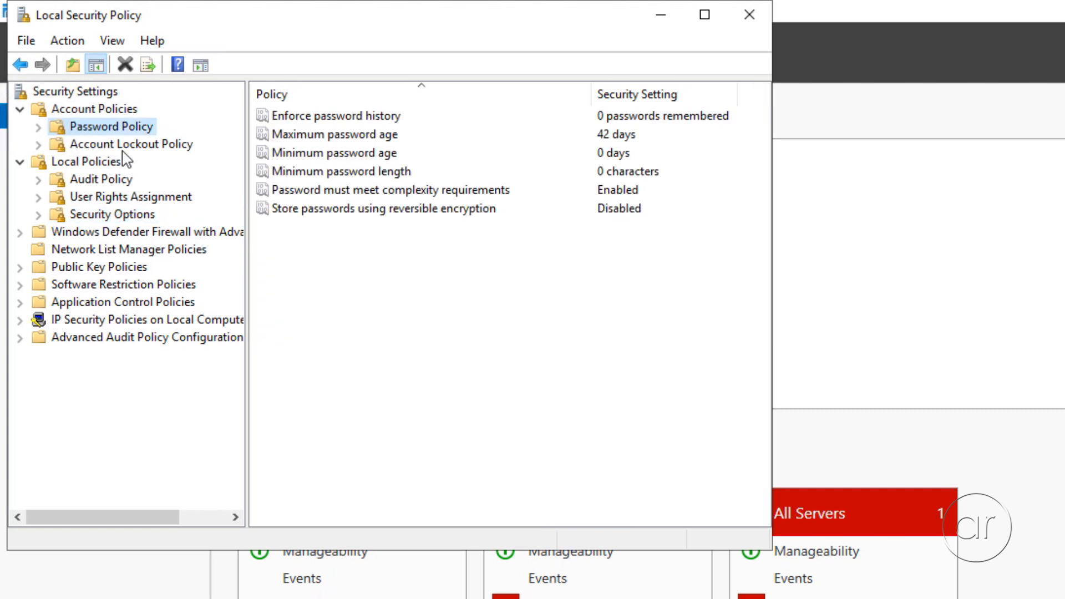
double_click(390, 190)
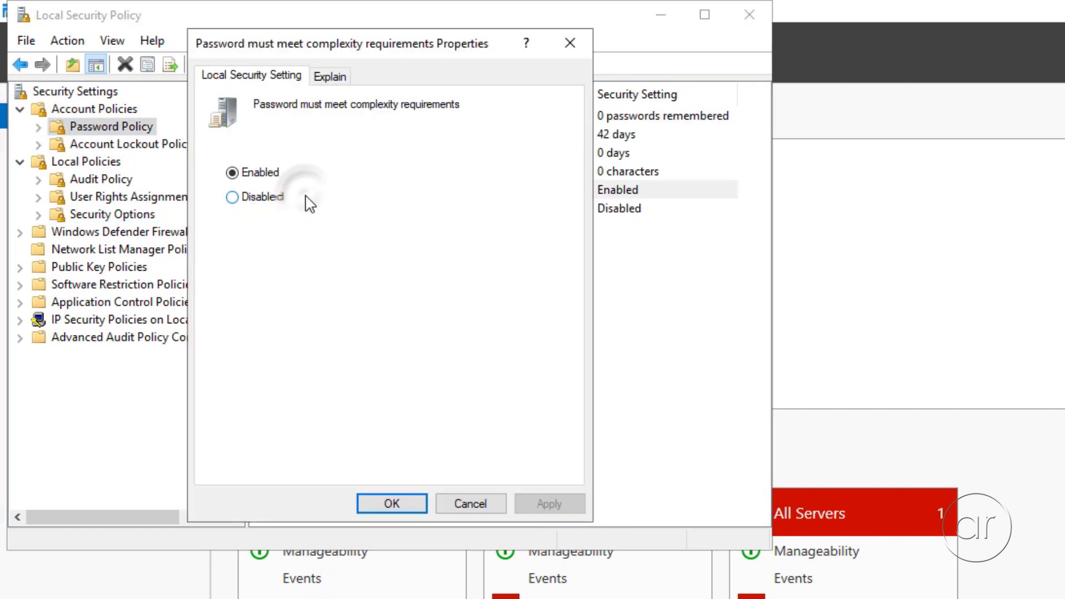
left_click(232, 196)
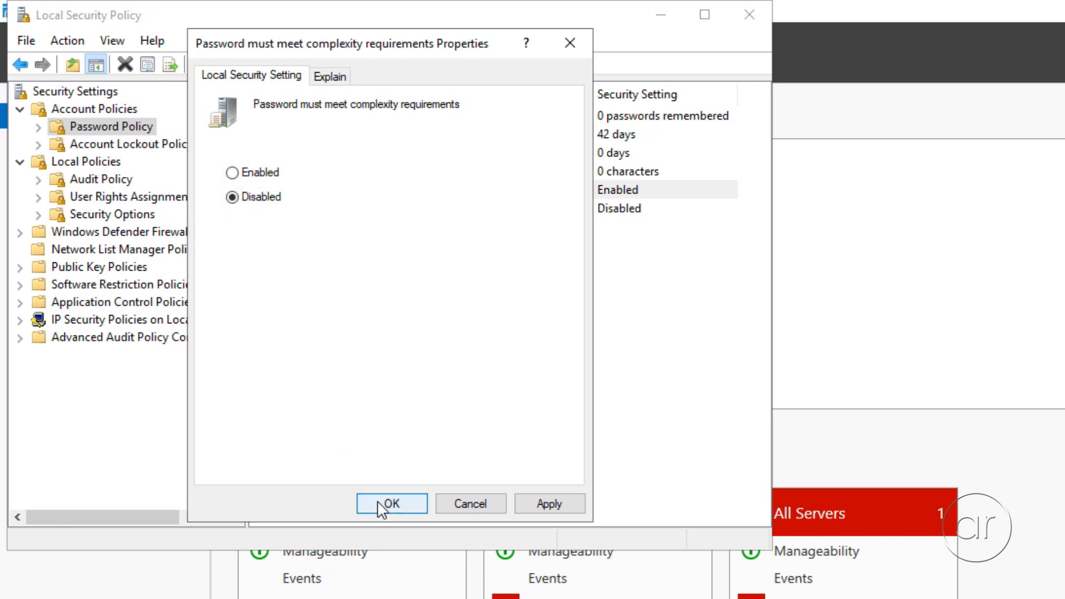
left_click(391, 504)
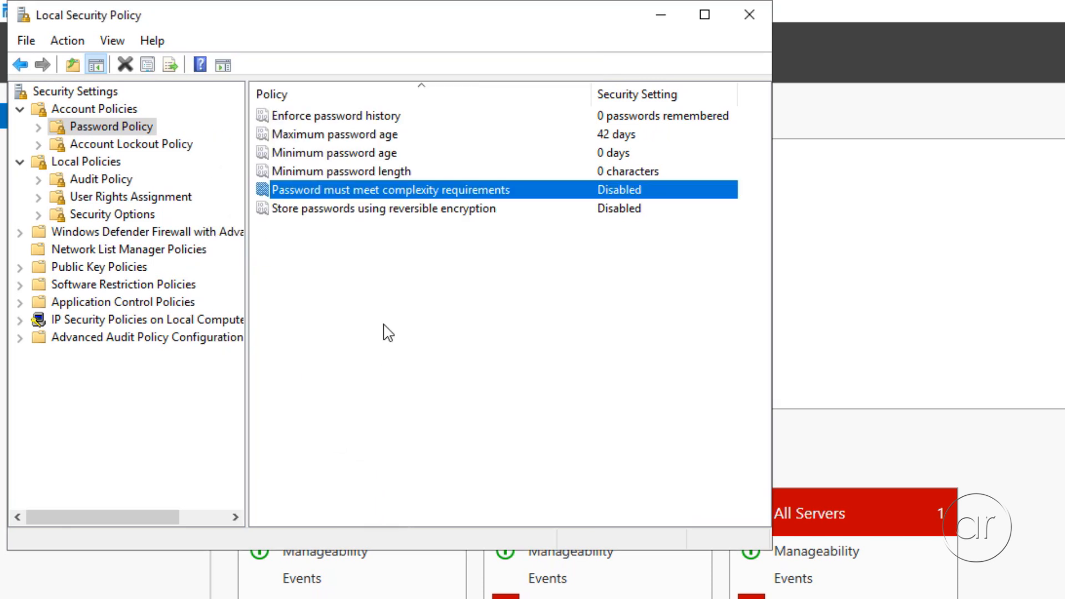
mouse_move(381, 150)
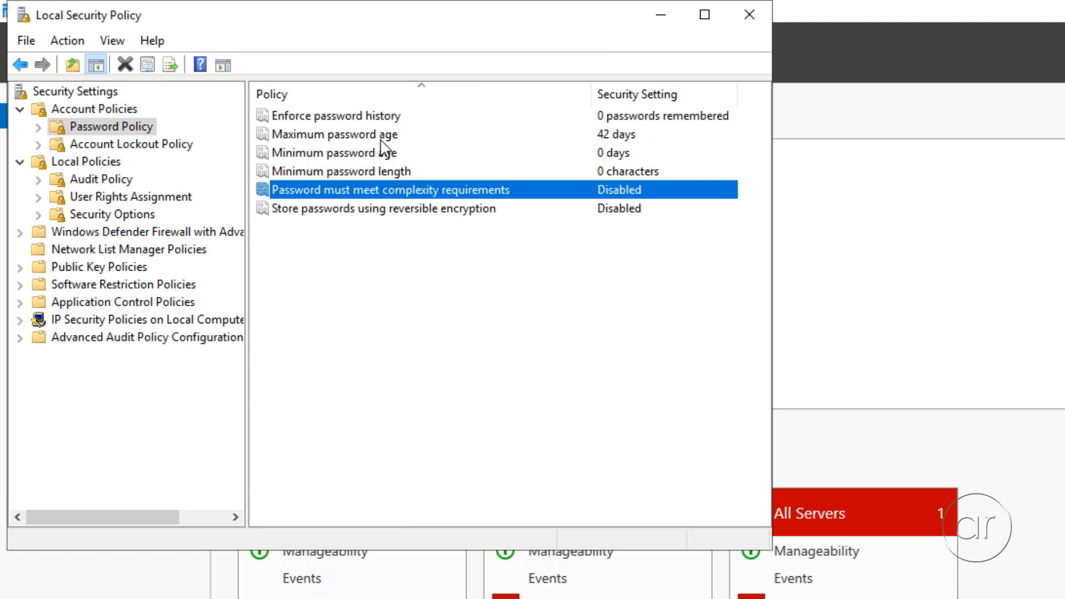
- Set Maximum password age to 0 so passwords never expire
double_click(334, 134)
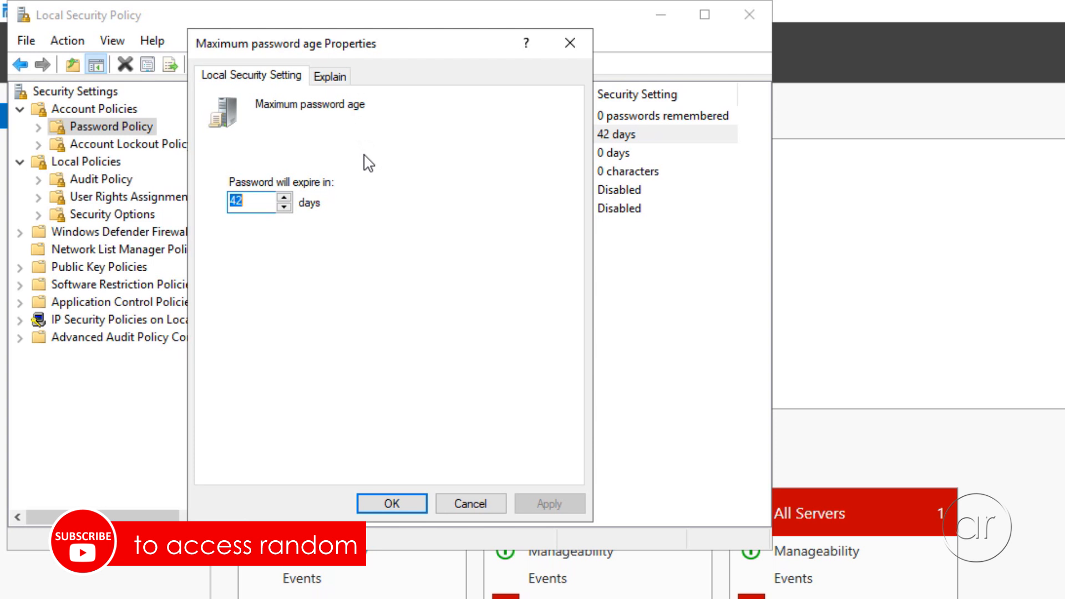
type("0")
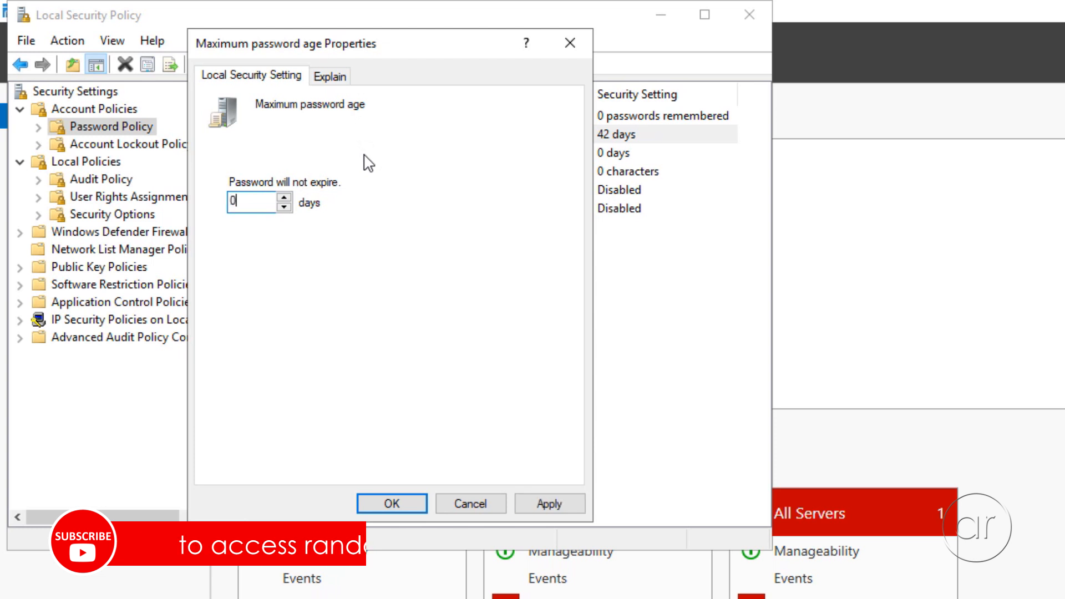
left_click(391, 503)
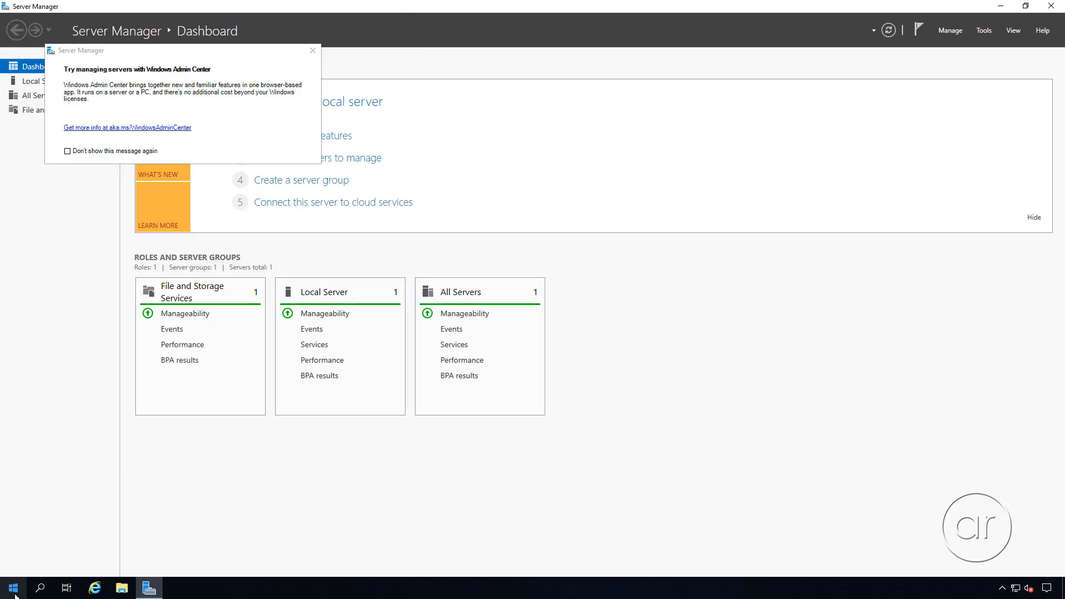
- Reach the Administrator account's Change the password page through Start > Control Panel > User Accounts
left_click(13, 588)
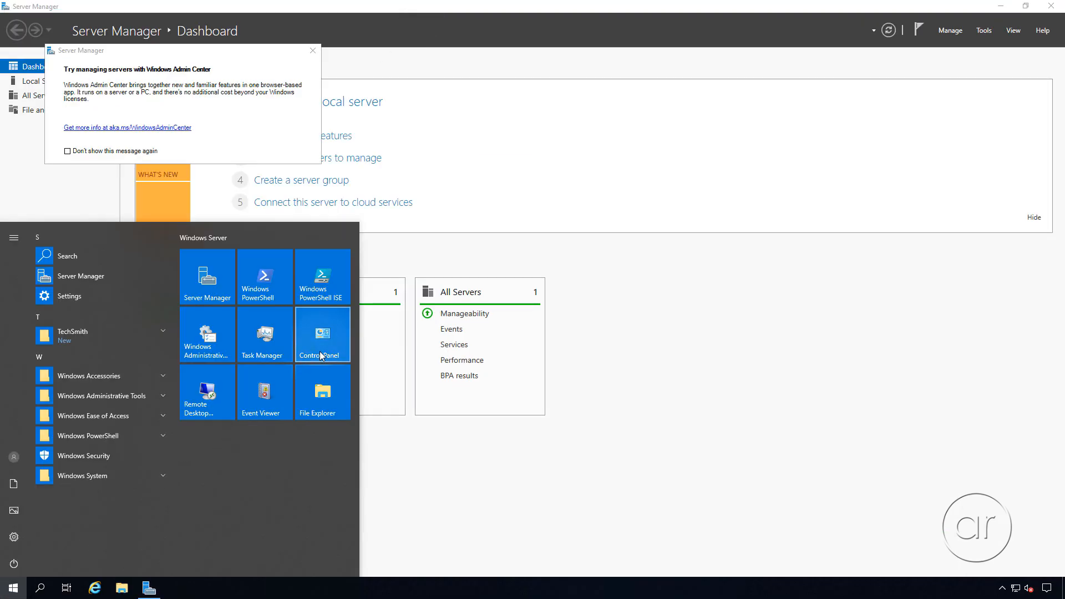
left_click(322, 334)
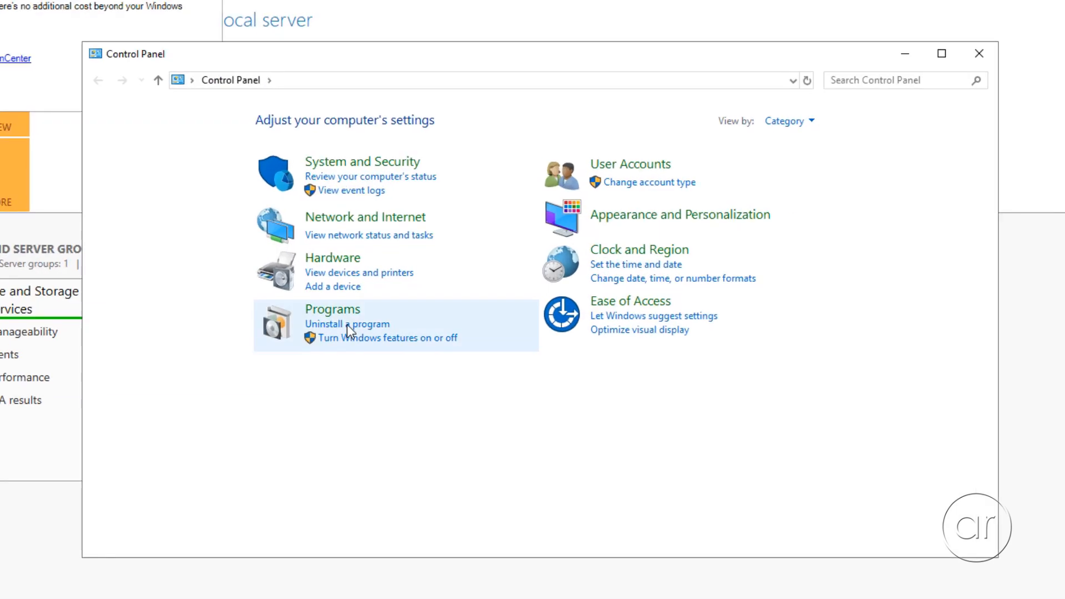
left_click(649, 181)
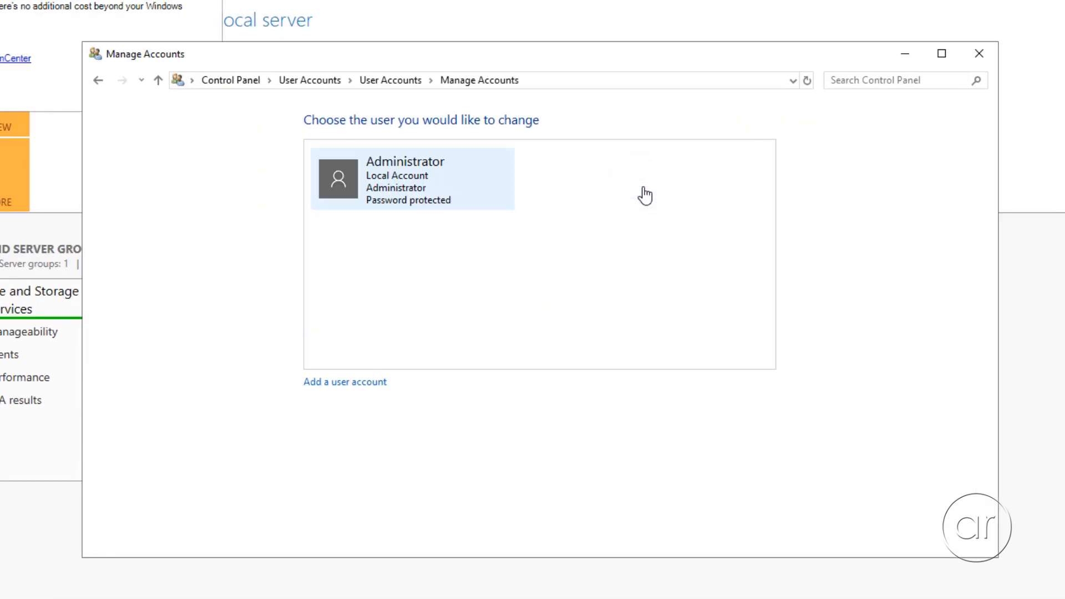
left_click(410, 183)
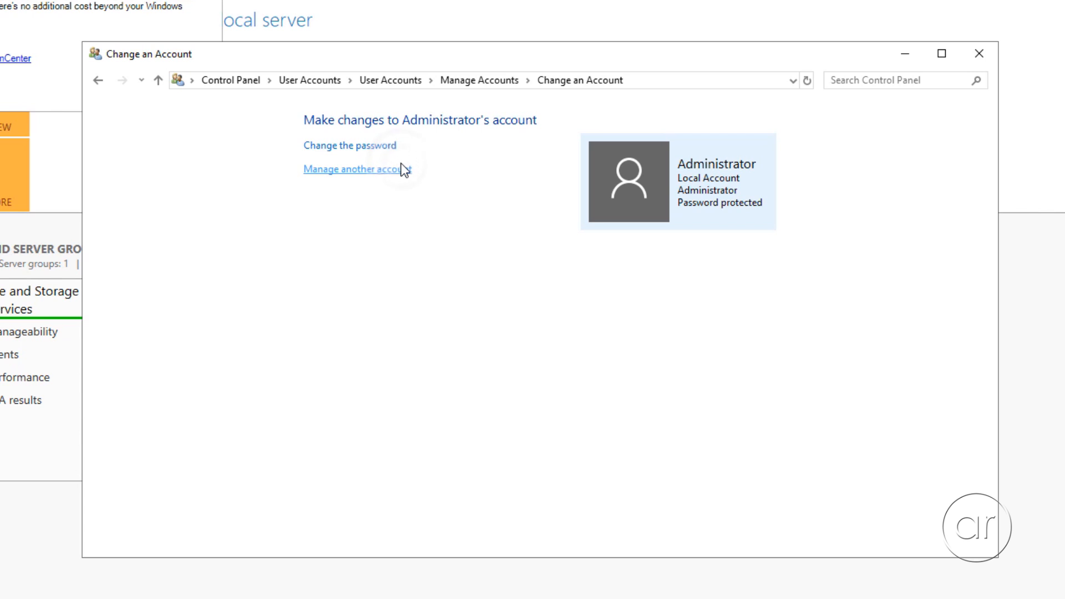
left_click(351, 145)
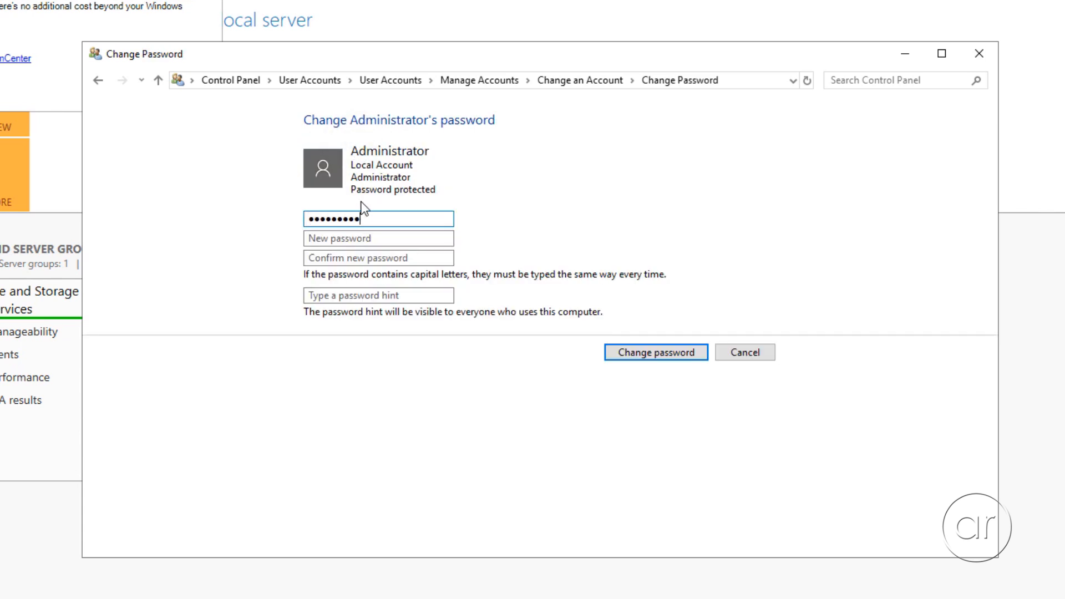
- Enter a new short Administrator password and submit it as the replacement
type("••••")
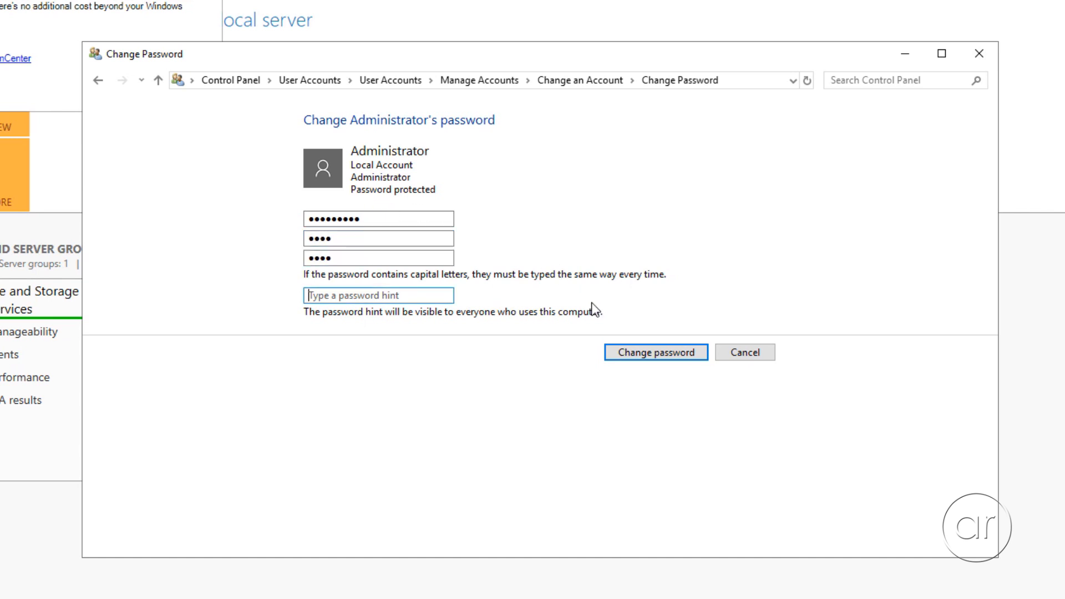
left_click(656, 353)
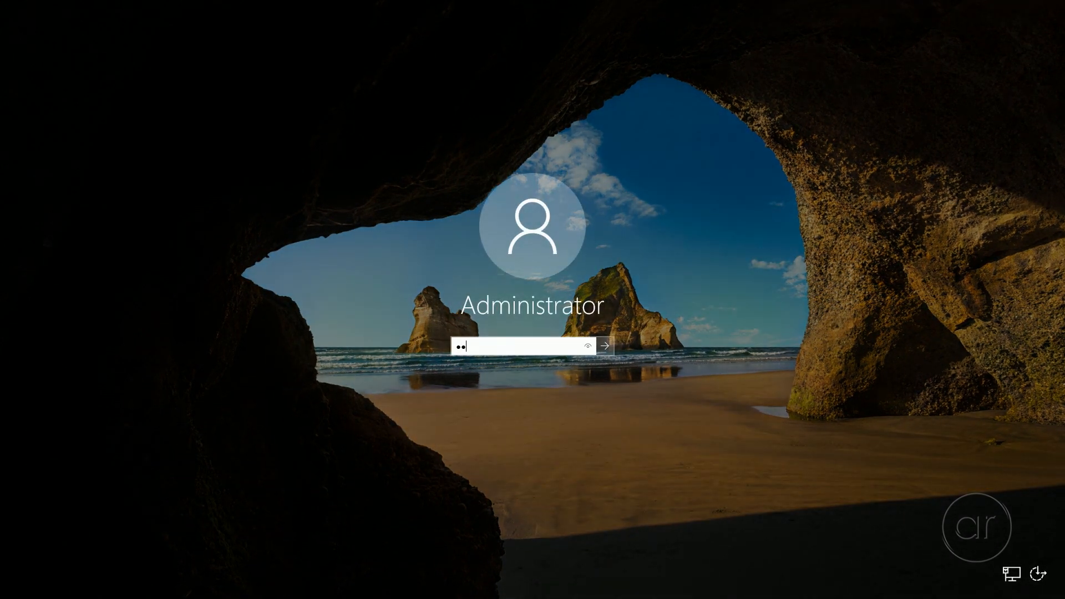
- Sign back in as Administrator with the new short password
type("••")
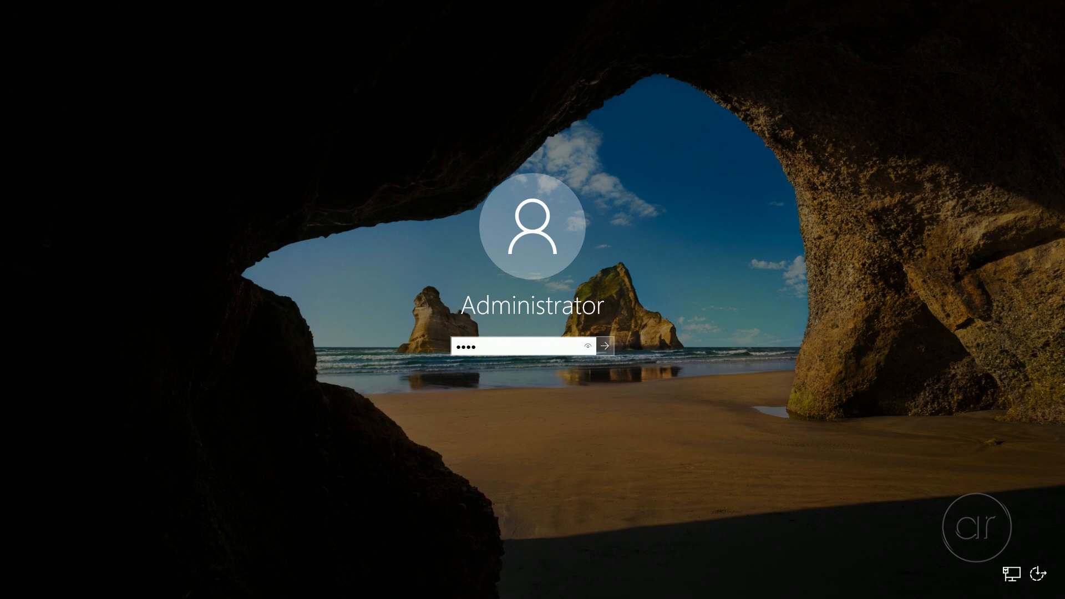
mouse_move(801, 466)
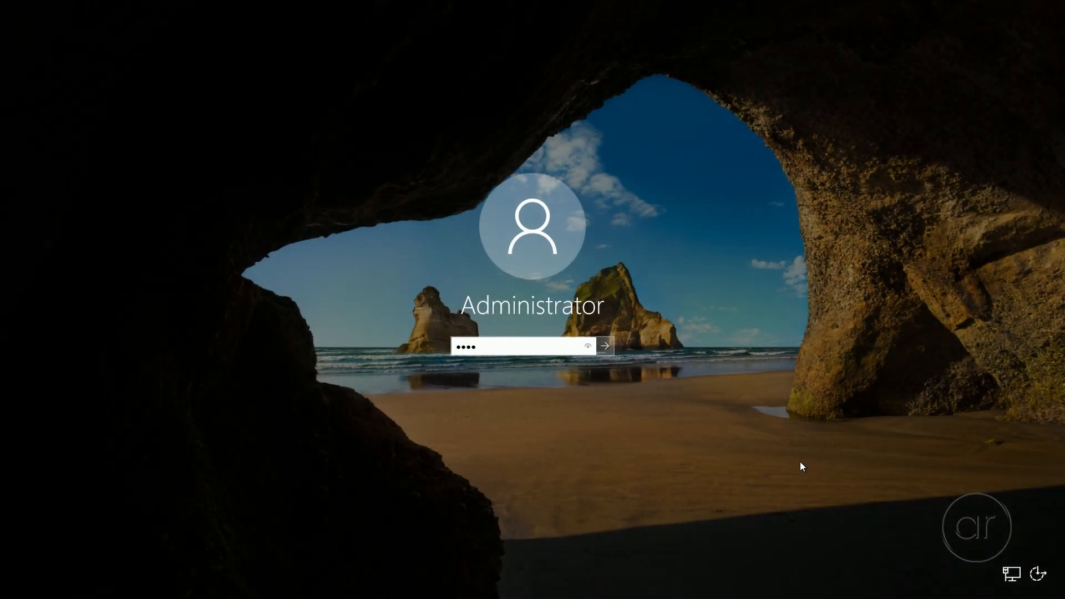
mouse_move(1032, 594)
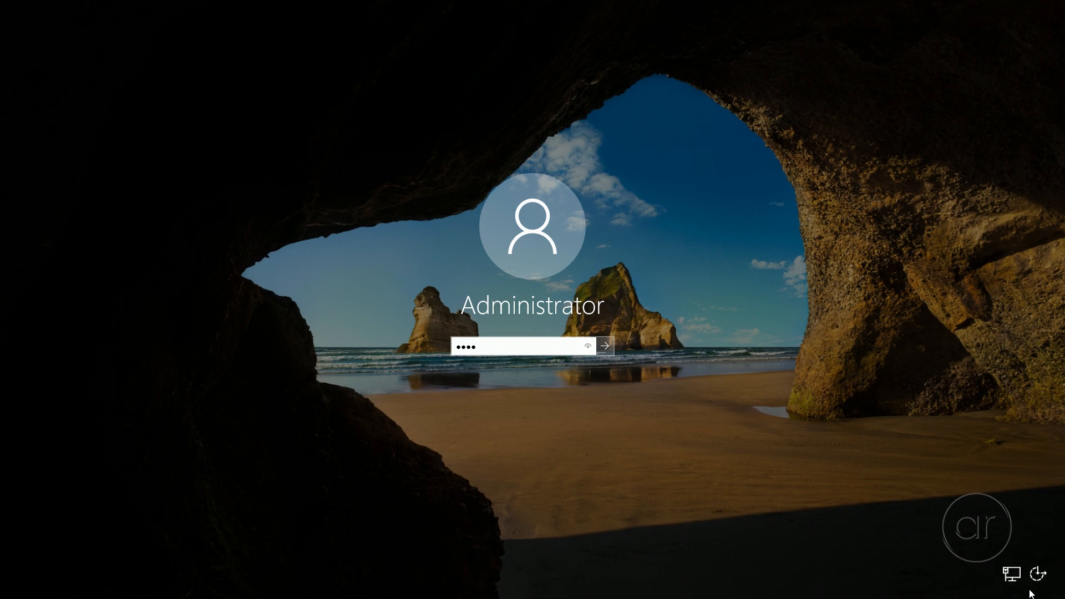
mouse_move(1039, 588)
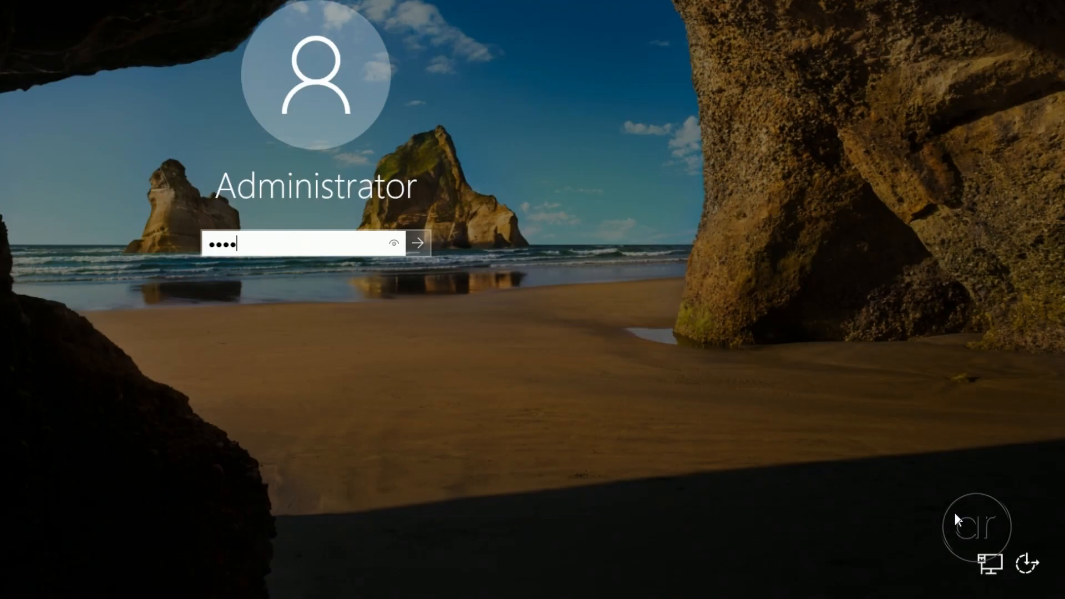
left_click(419, 242)
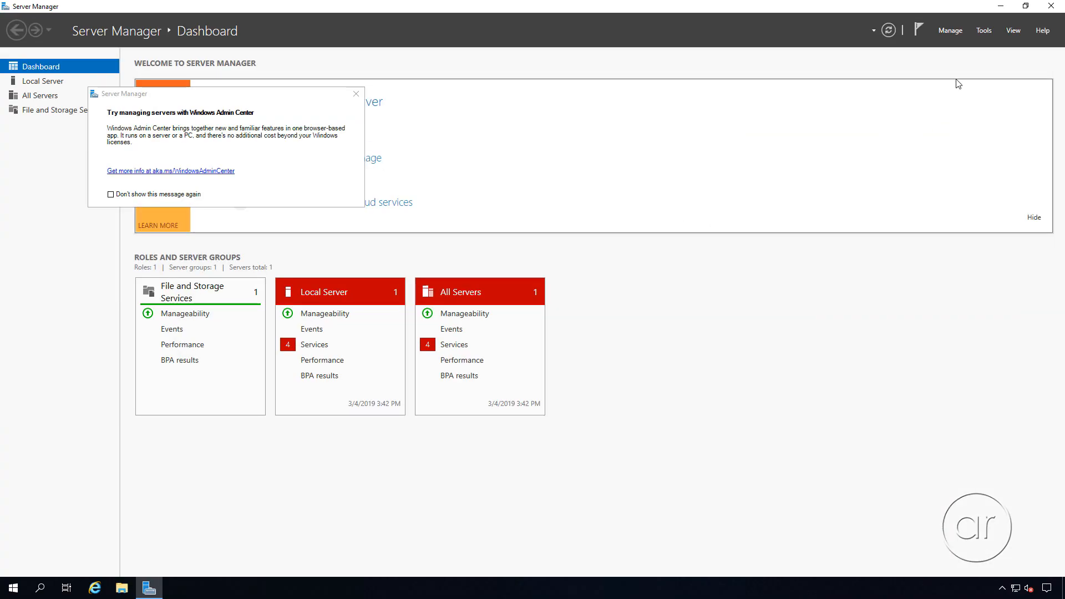
- Return to Local Security Policy's Security Options and scroll to the shutdown policies
left_click(983, 30)
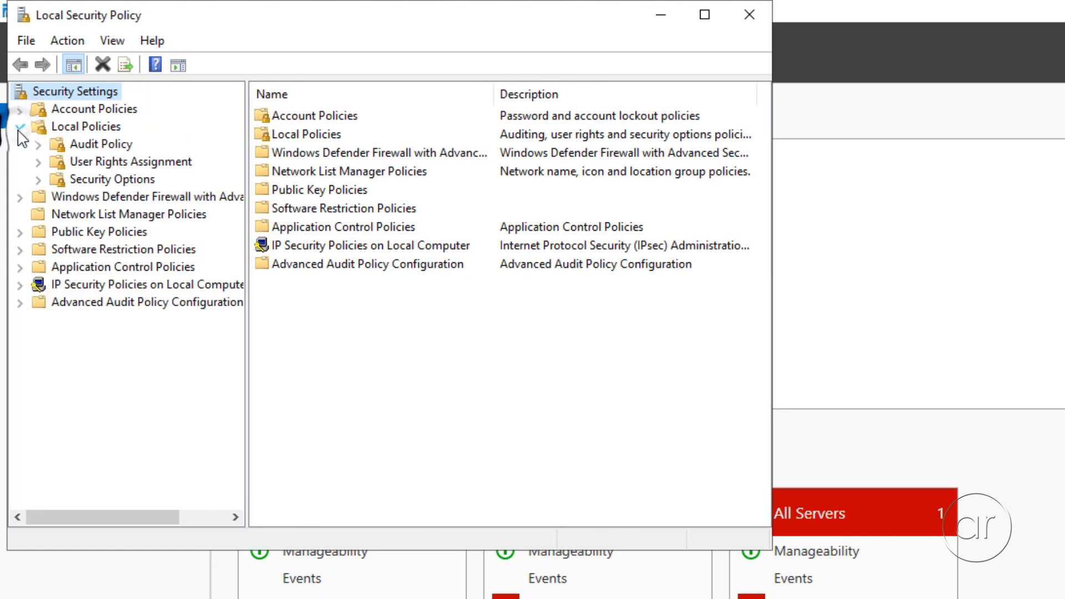
left_click(114, 180)
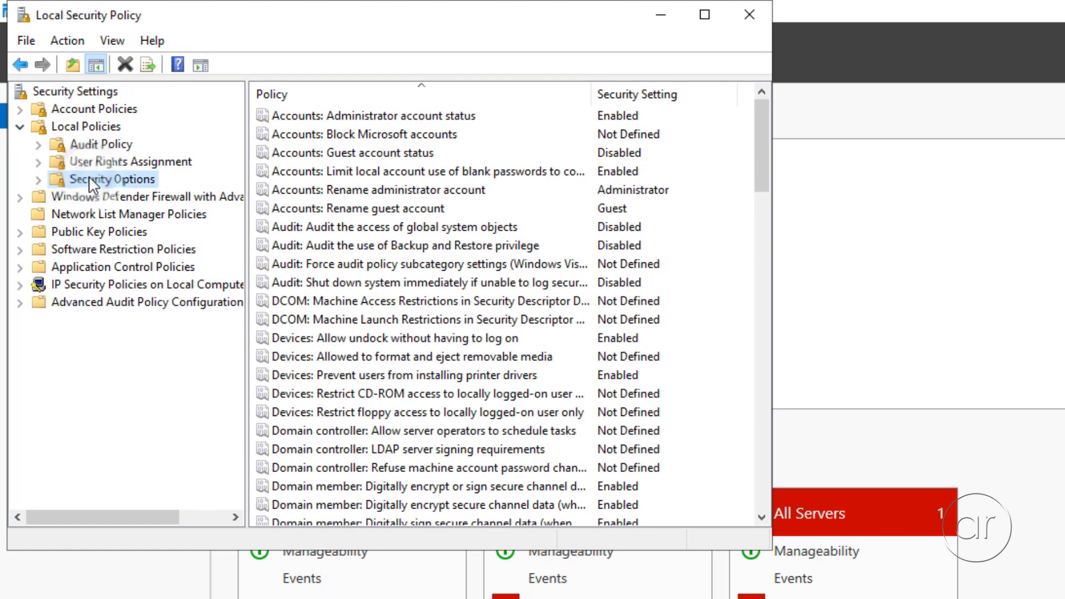
scroll("down", 3)
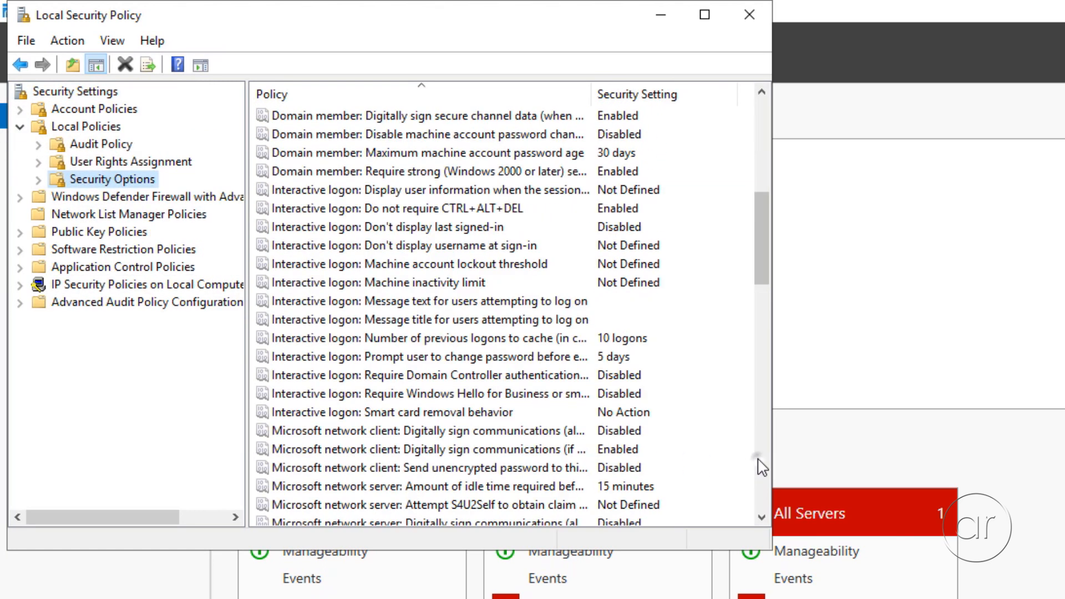
scroll("down", 3)
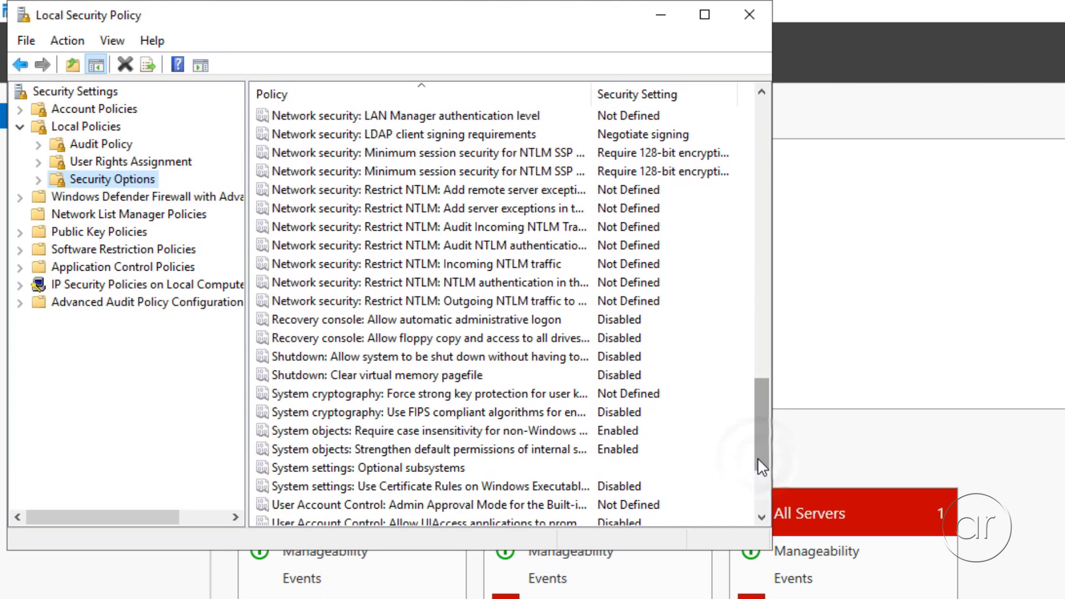
mouse_move(477, 363)
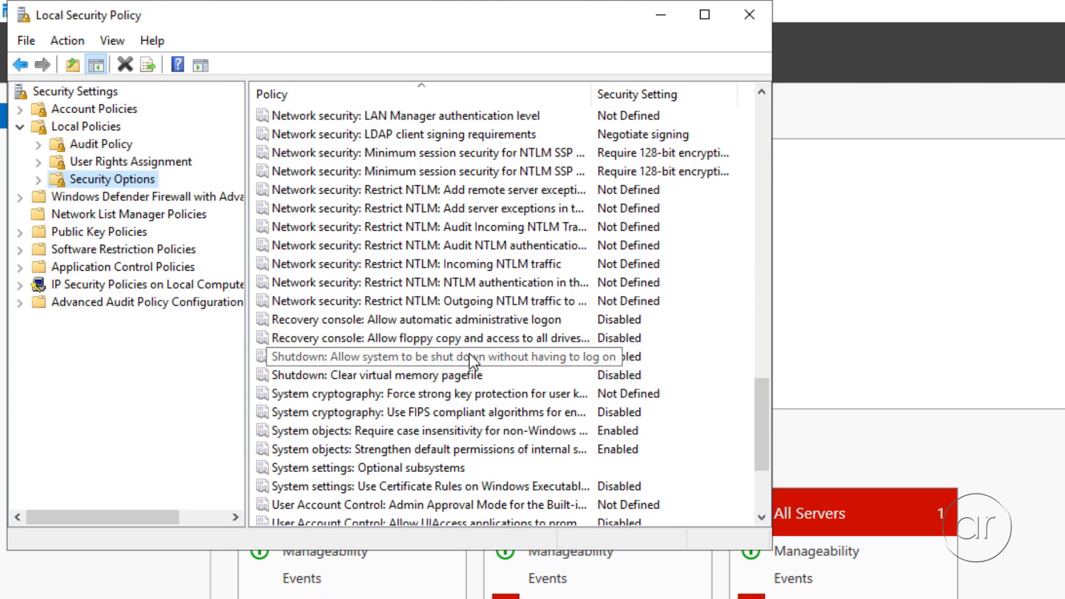
- Set 'Shutdown: Allow system to be shut down without having to log on' to Enabled
left_click(472, 357)
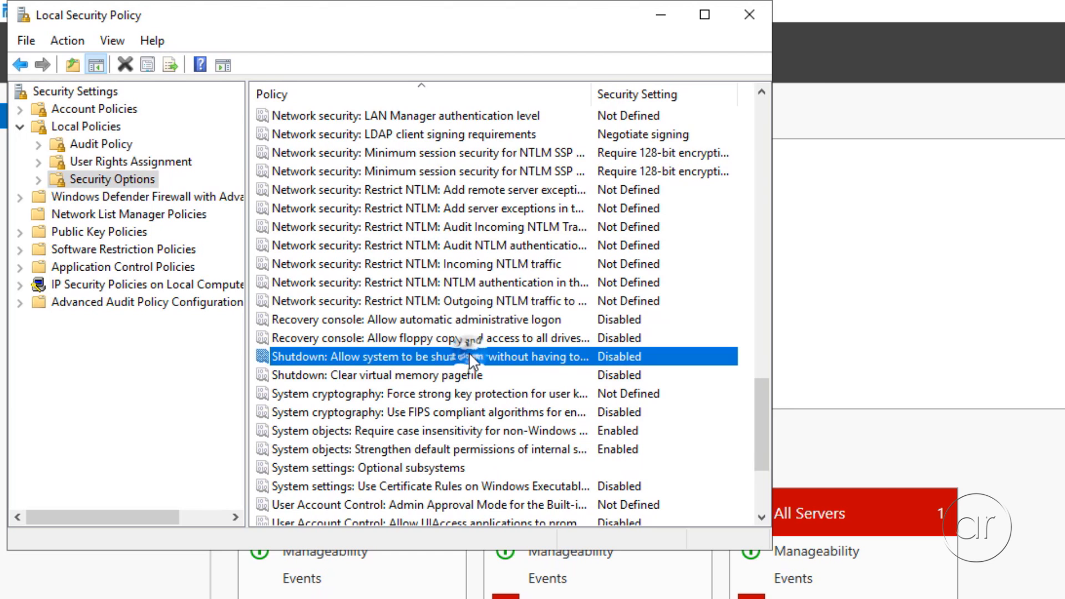
double_click(427, 356)
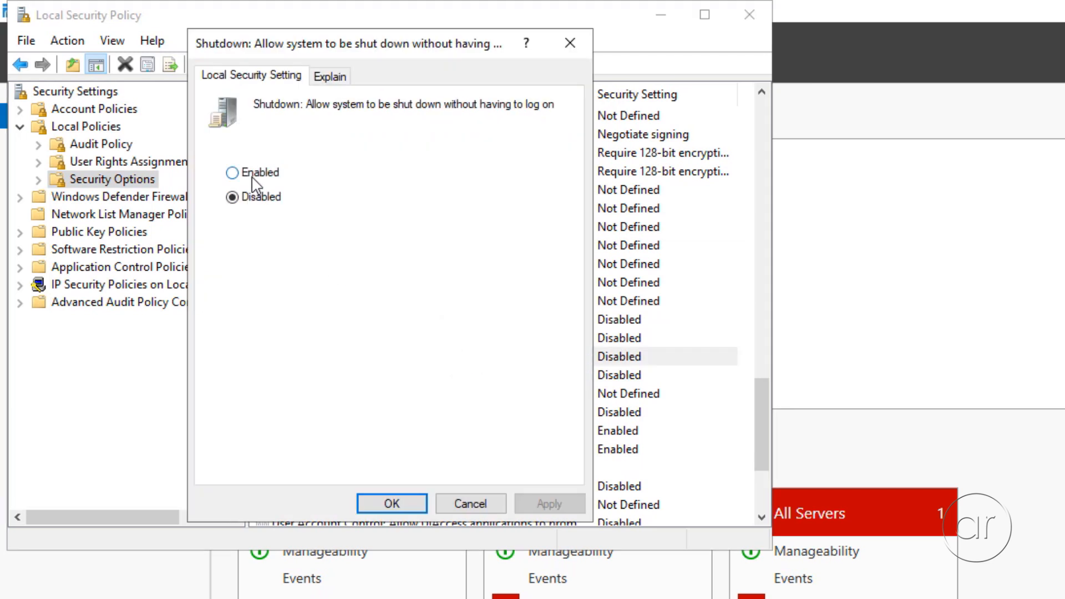
left_click(230, 172)
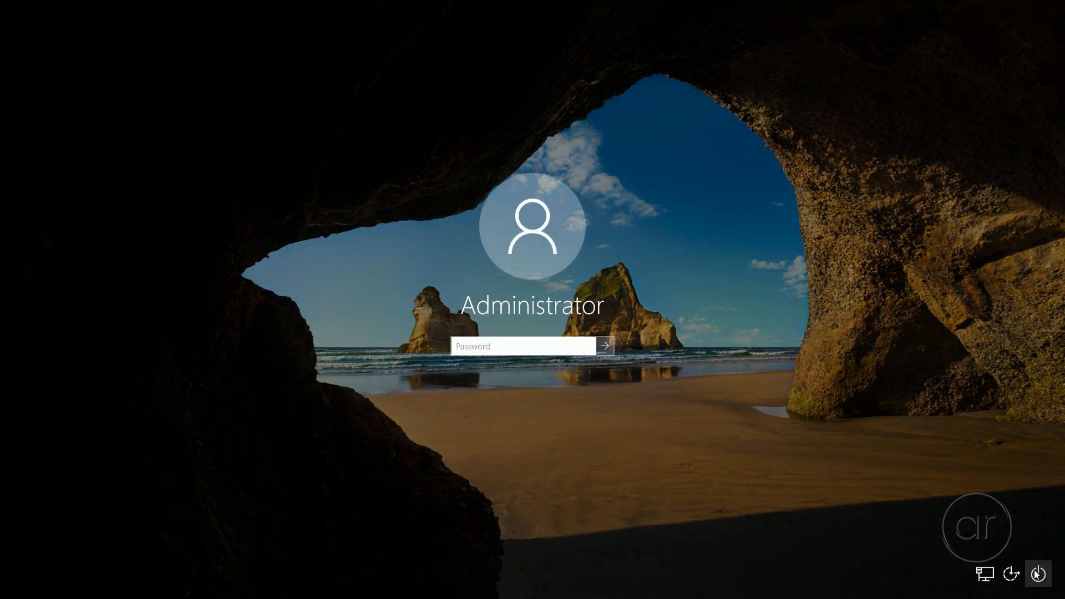
- Reveal the Shut down and Restart choices from the sign-in screen's power icon
left_click(1036, 572)
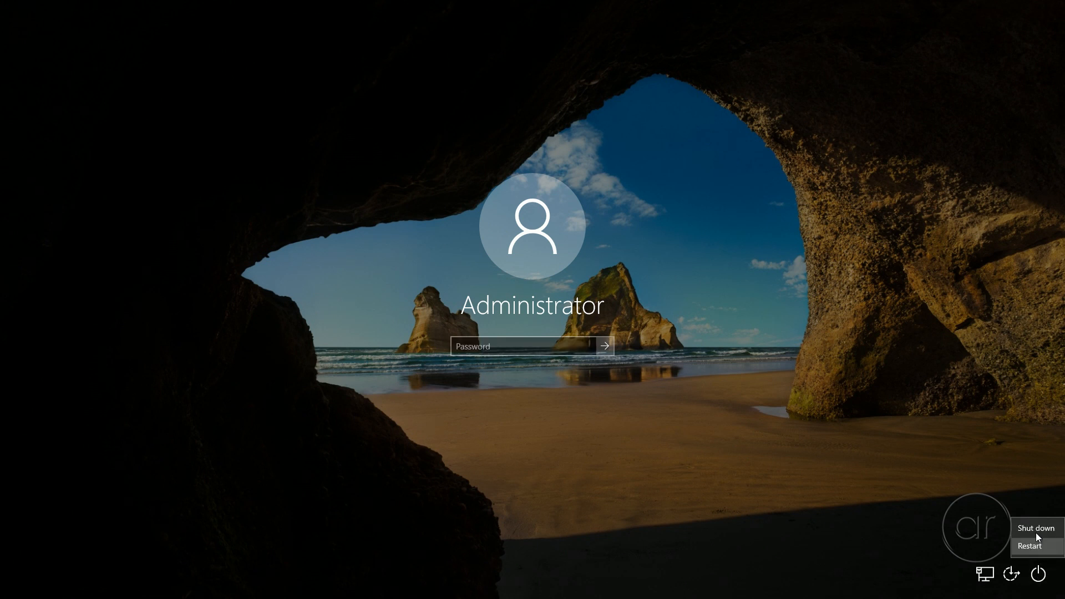
mouse_move(1036, 545)
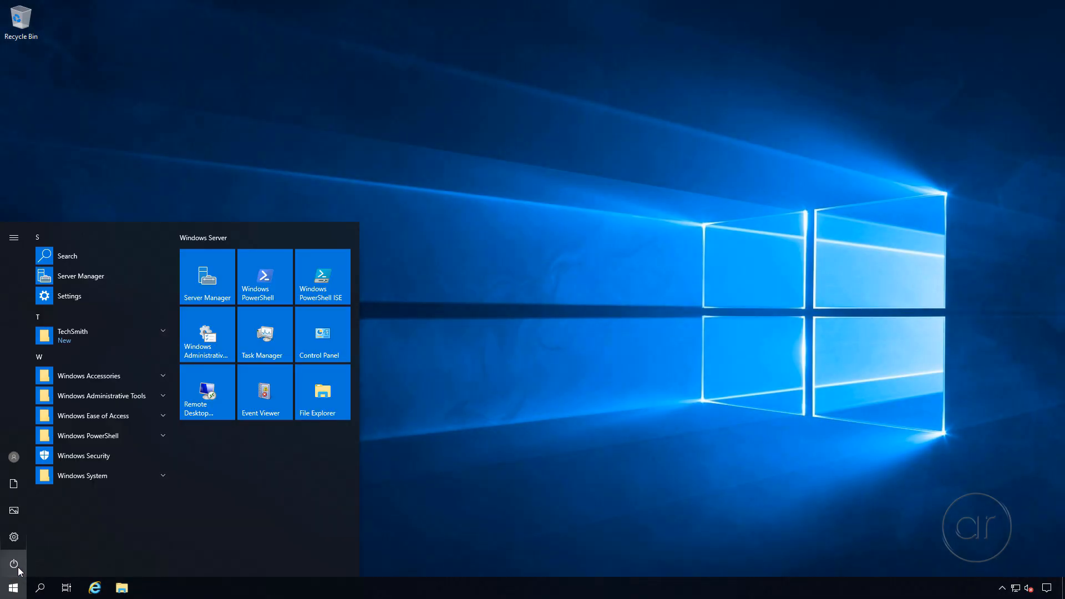
- Bring up the Shutdown Event Tracker reason prompt from Start > Power, then cancel it
left_click(12, 564)
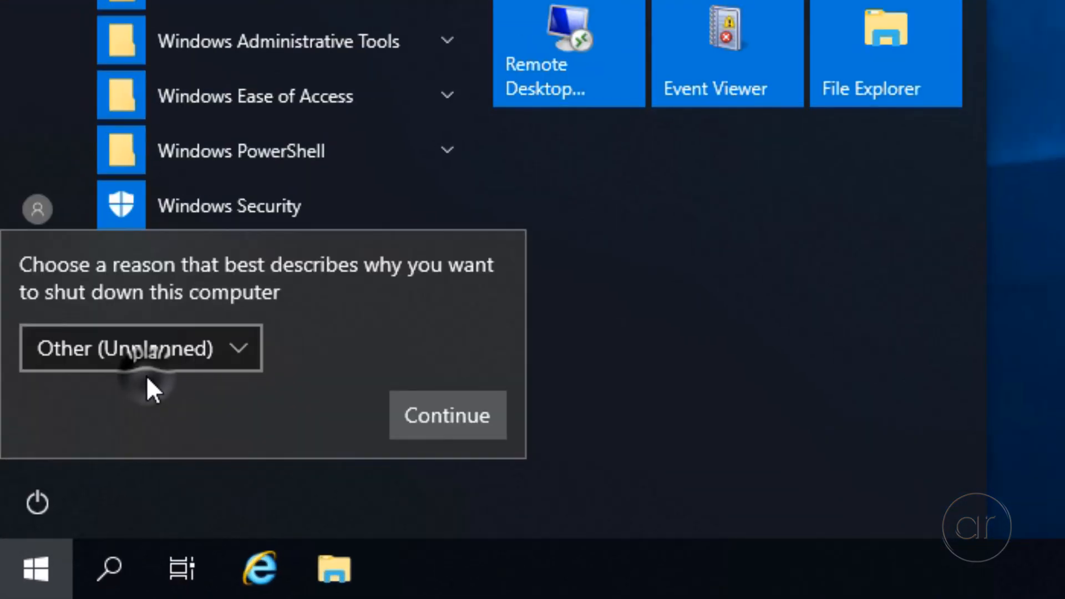
mouse_move(286, 322)
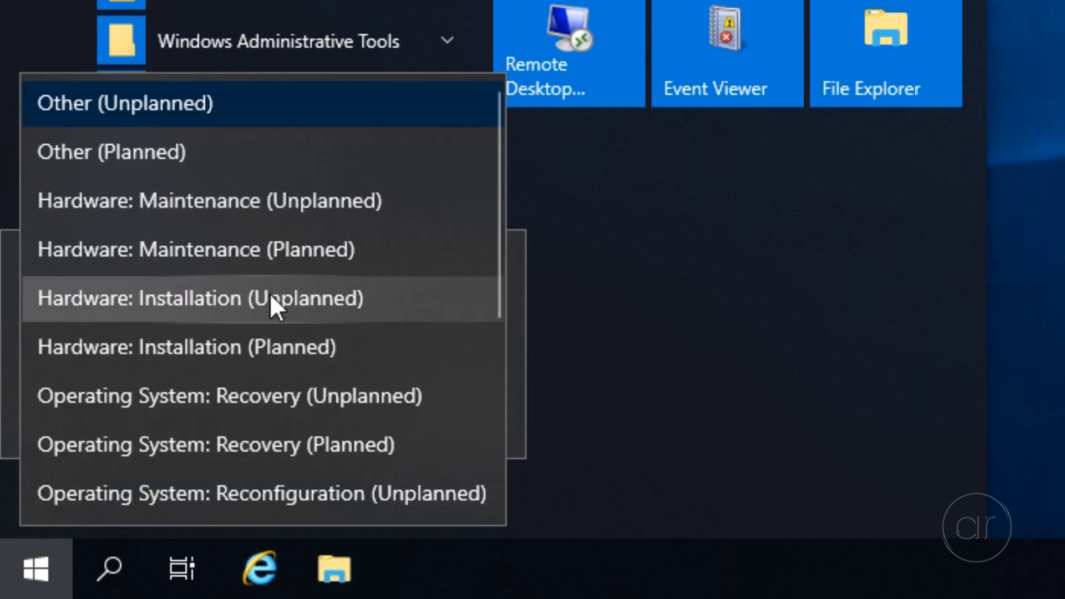
left_click(191, 249)
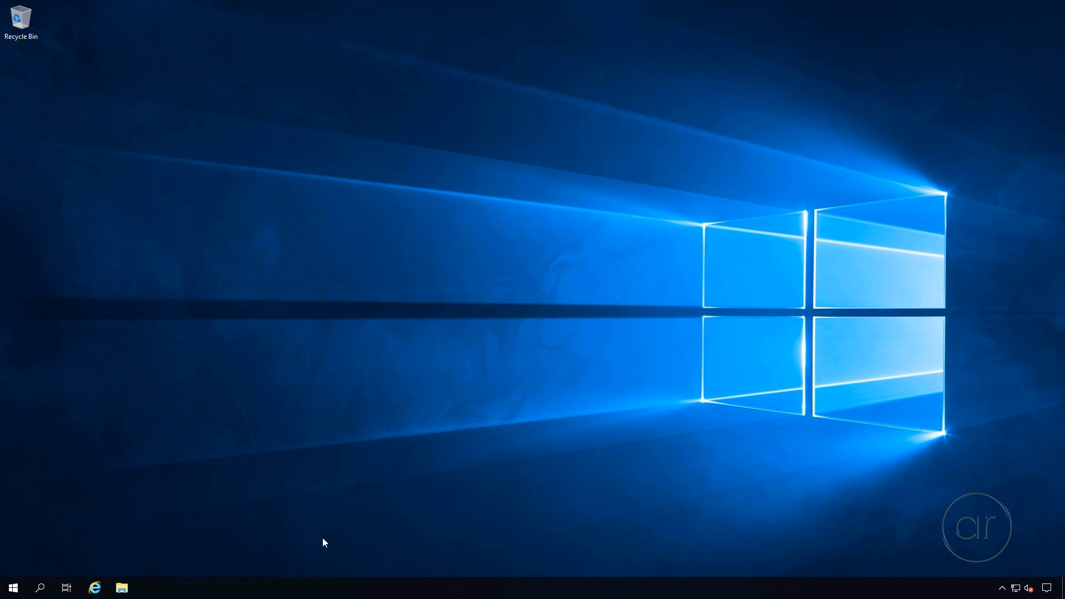
- Launch the Local Group Policy Editor via gpedit.msc and enlarge its window
left_click(14, 587)
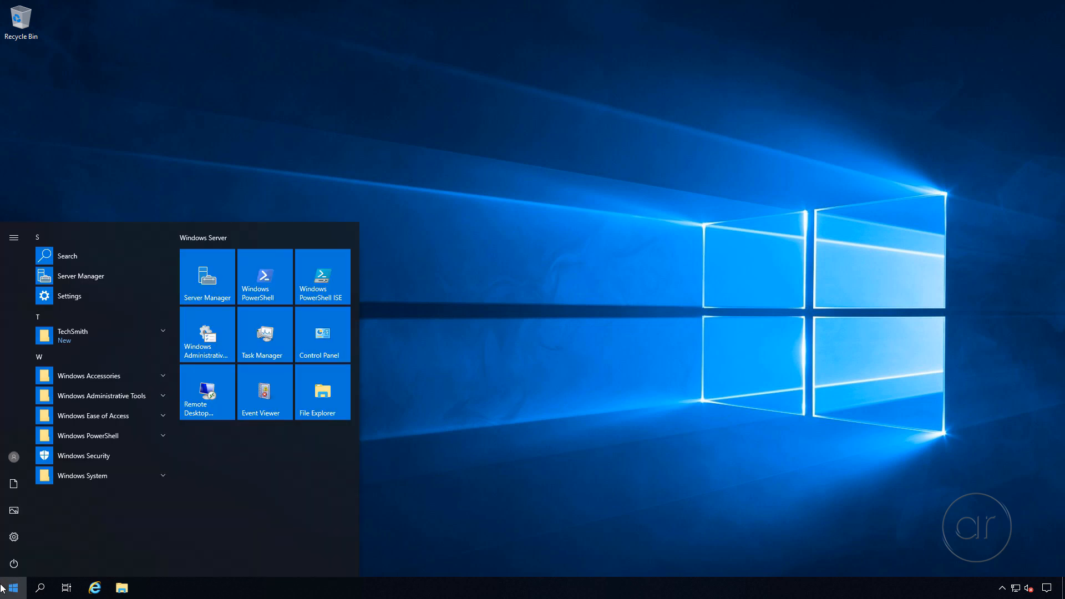
type("gpedit.msc")
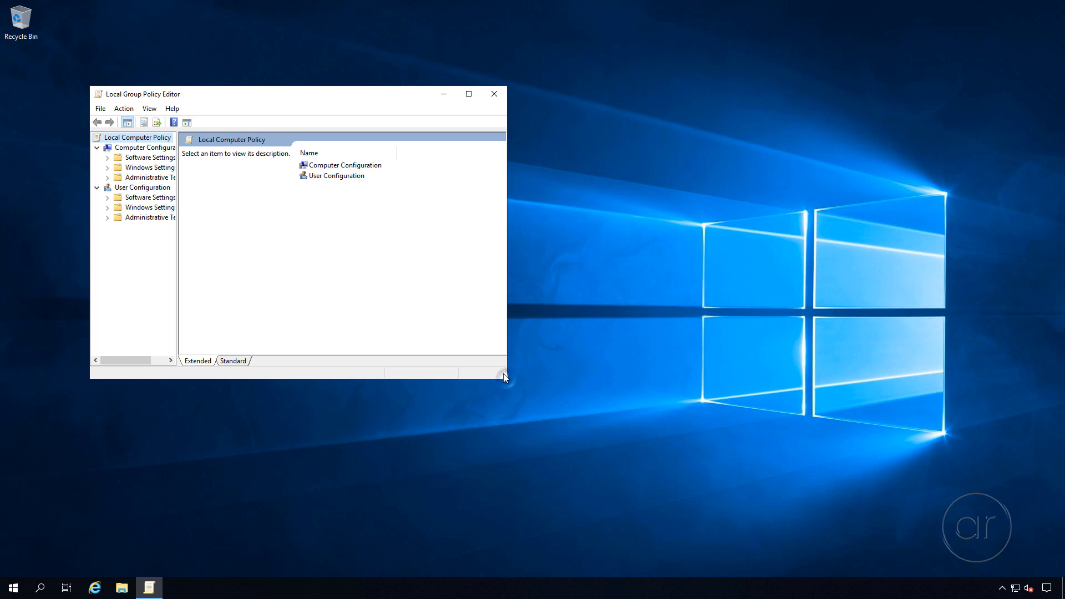
left_click_drag(505, 379, 685, 514)
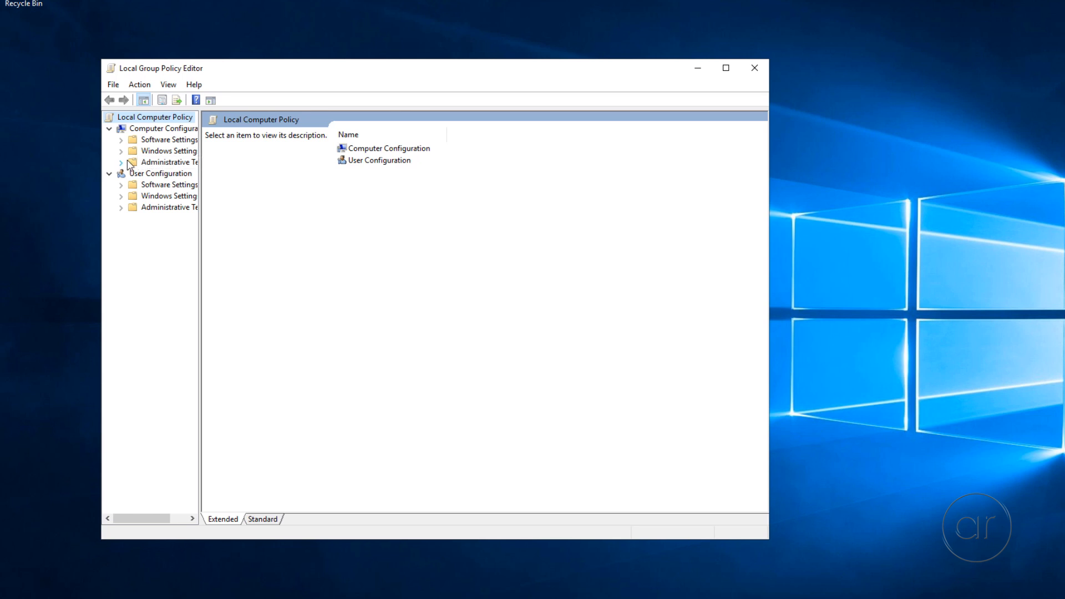
- Navigate to Computer Configuration > Administrative Templates > System and reach Display Shutdown Event Tracker
left_click(120, 162)
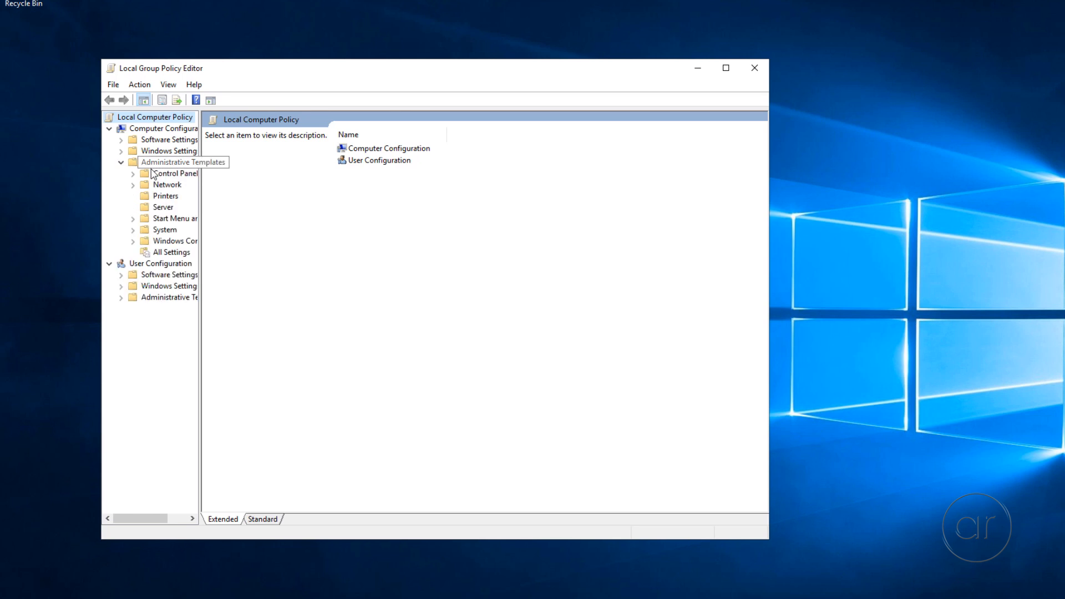
left_click(164, 230)
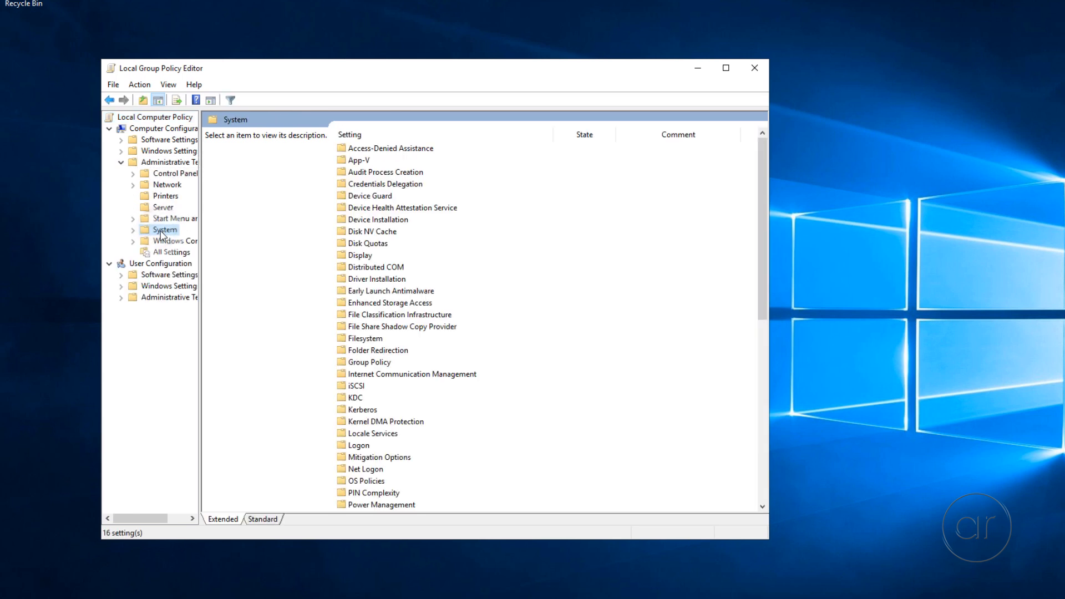
scroll("down", 3)
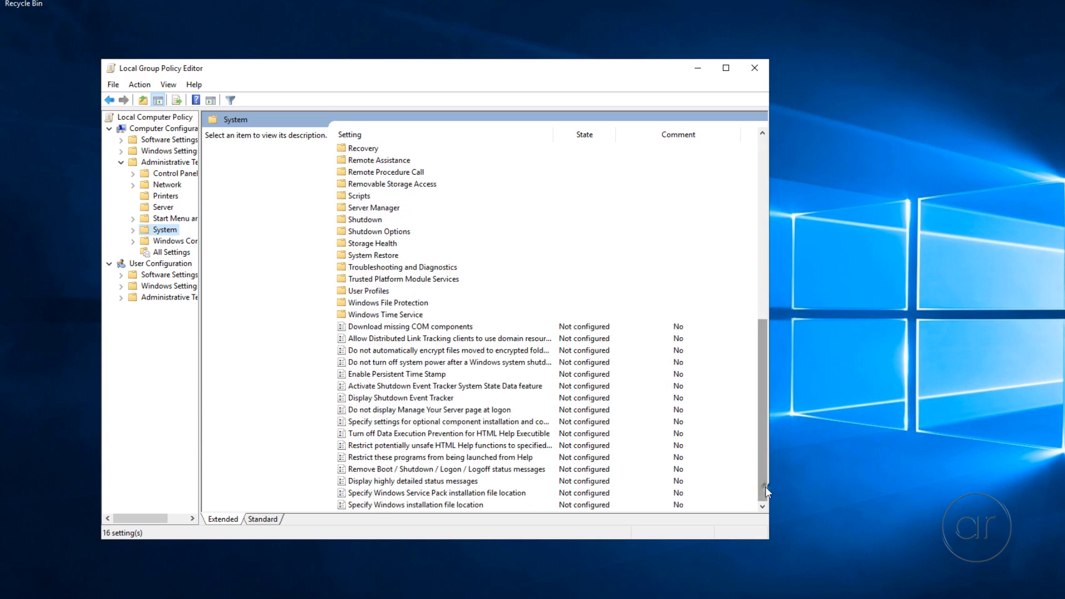
mouse_move(466, 410)
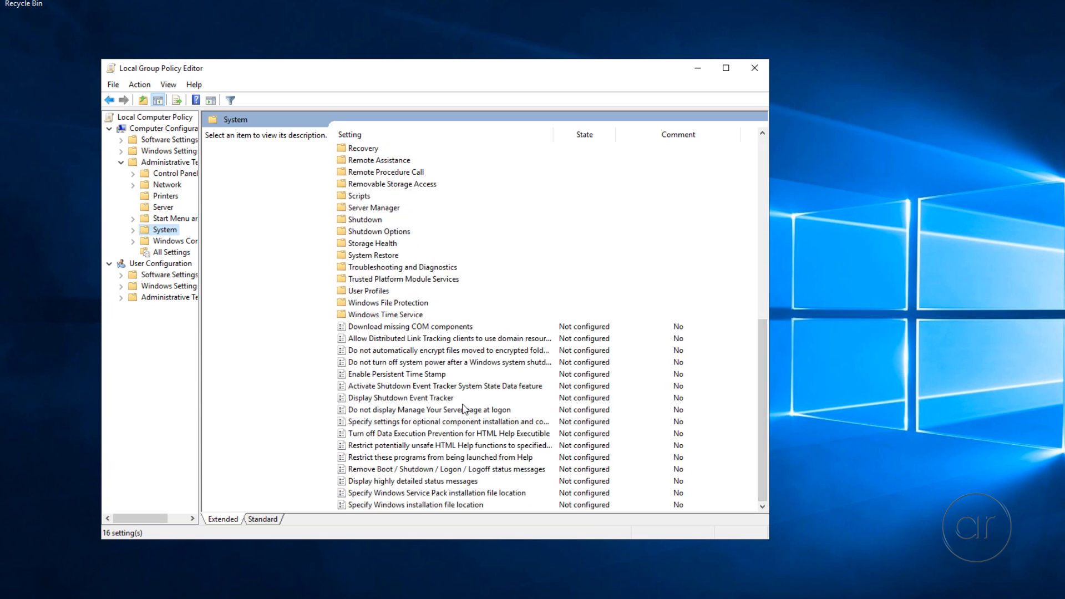
left_click(401, 397)
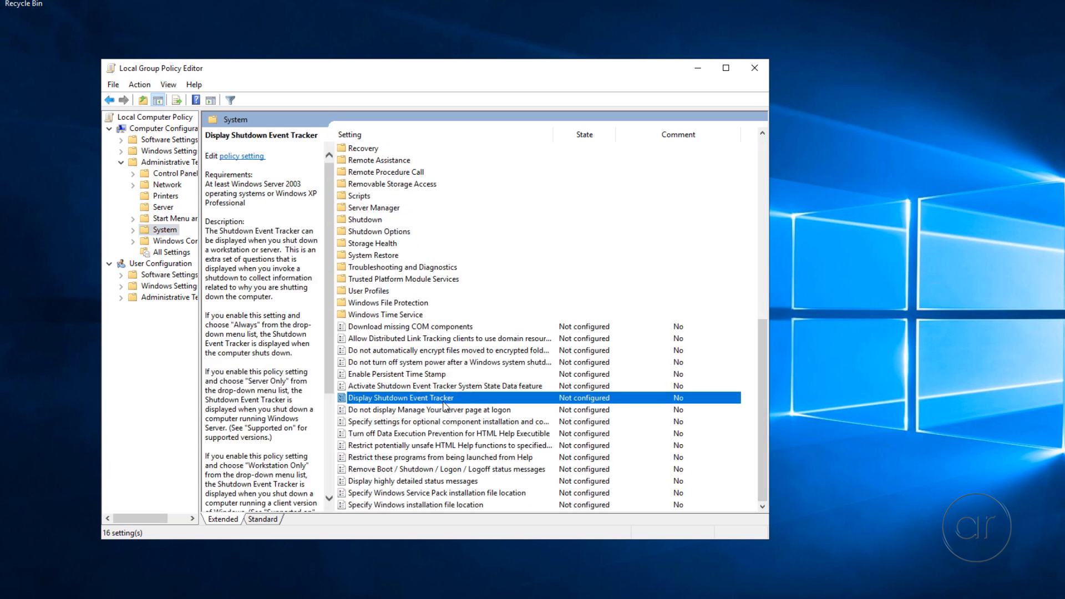
mouse_move(593, 406)
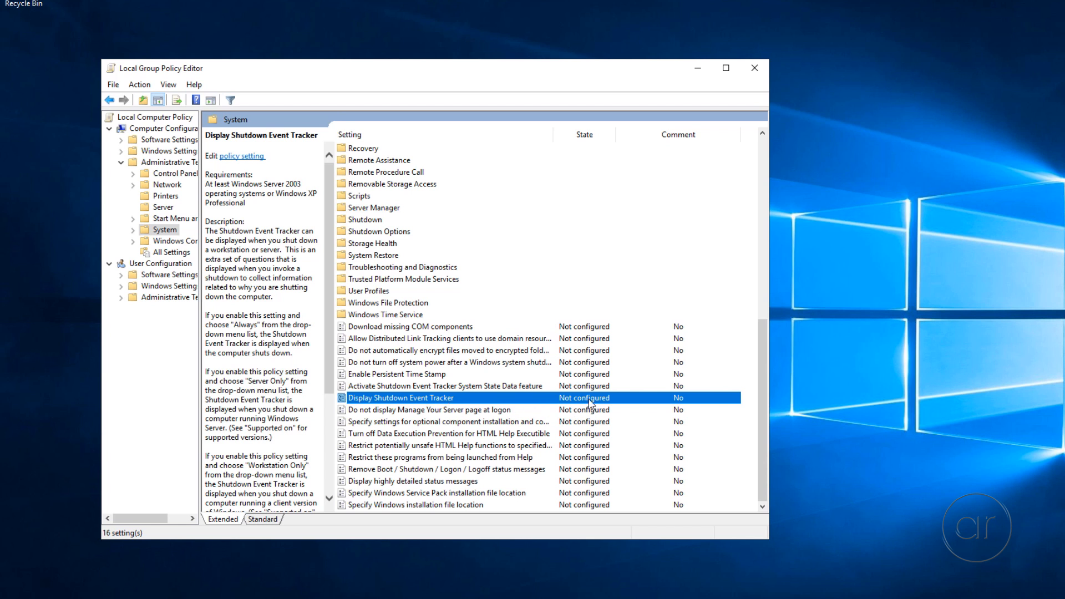
double_click(423, 397)
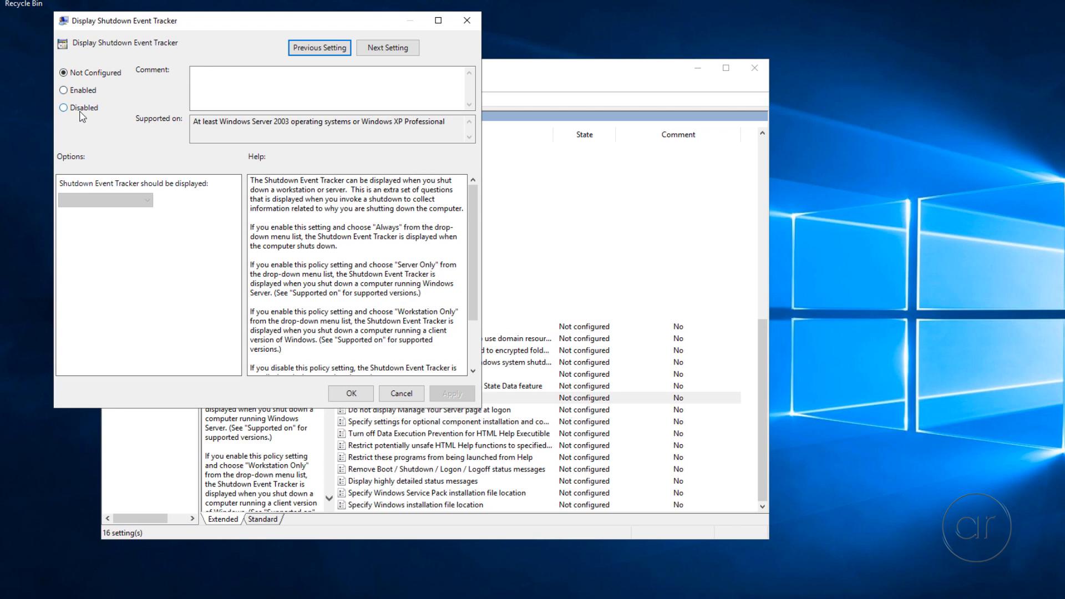
- Set Display Shutdown Event Tracker to Disabled and confirm with OK
left_click(61, 107)
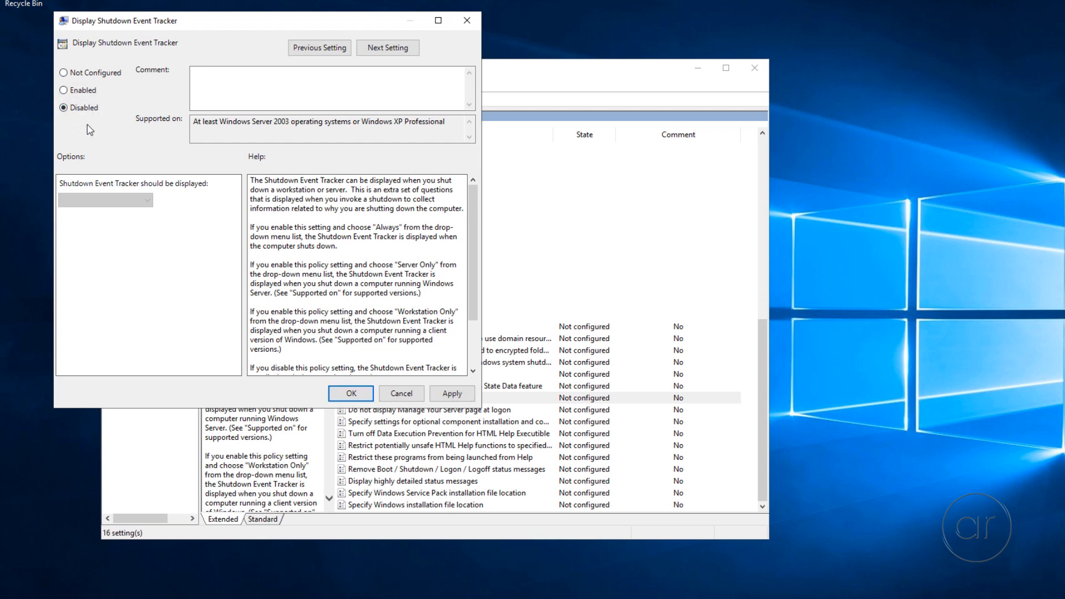
left_click(351, 393)
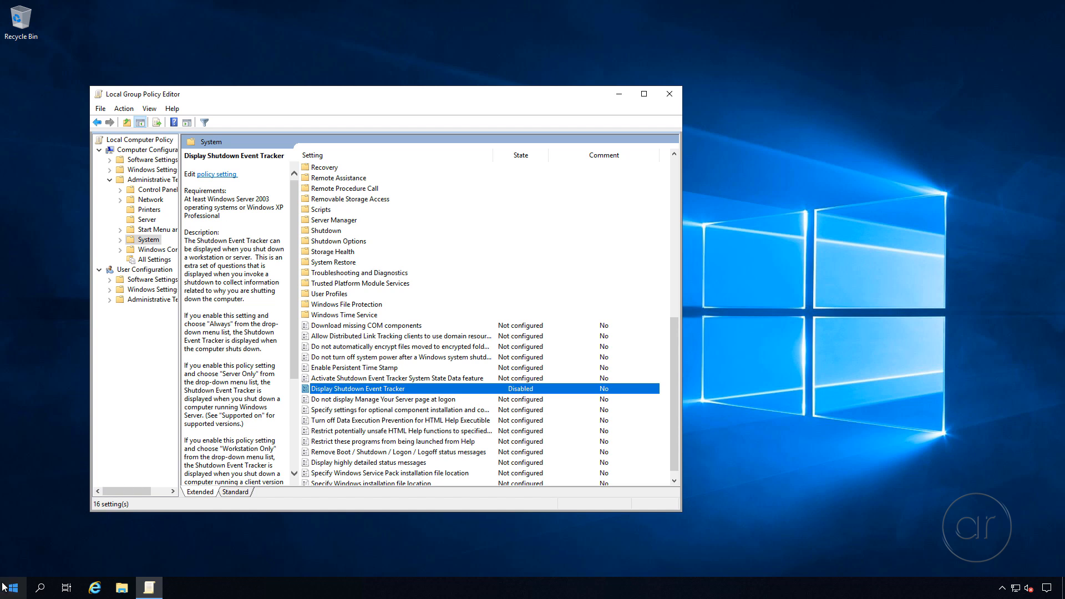
left_click(10, 588)
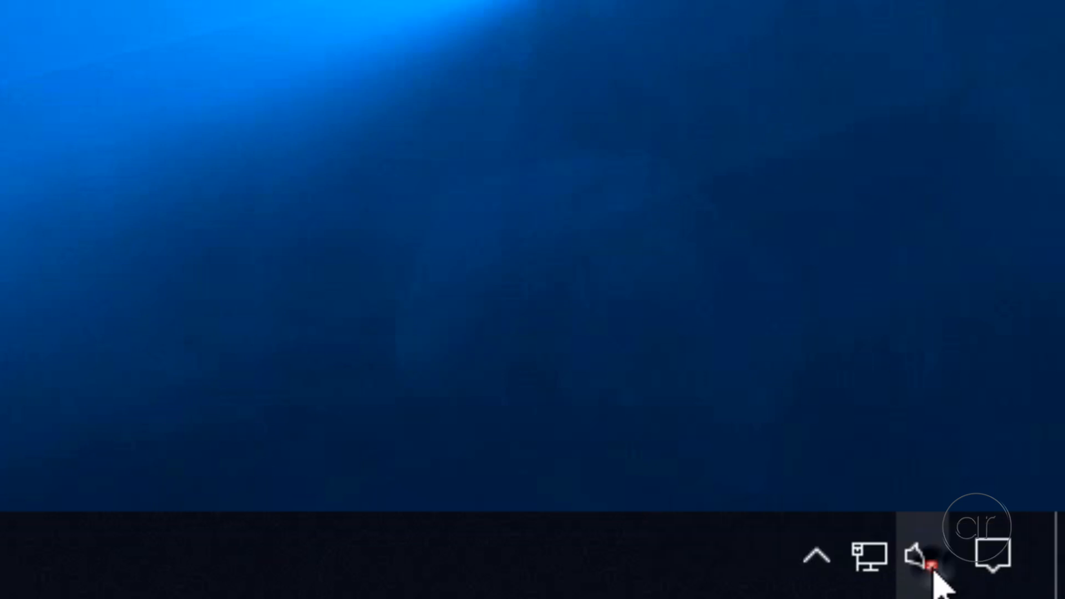
- Open Sound settings from the tray icon and accept enabling the Windows Audio Service
right_click(918, 556)
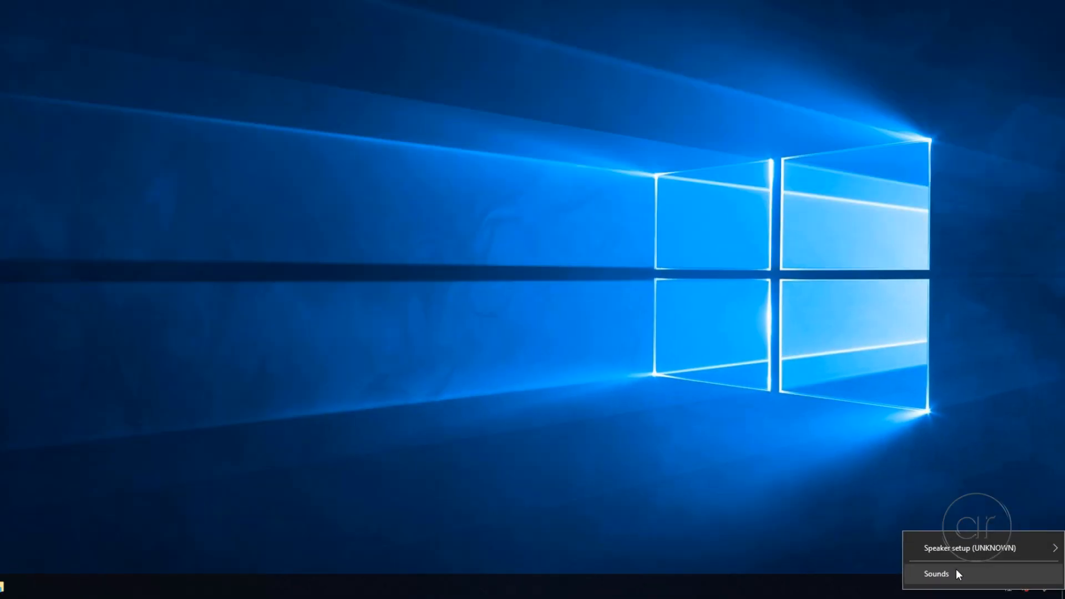
left_click(937, 574)
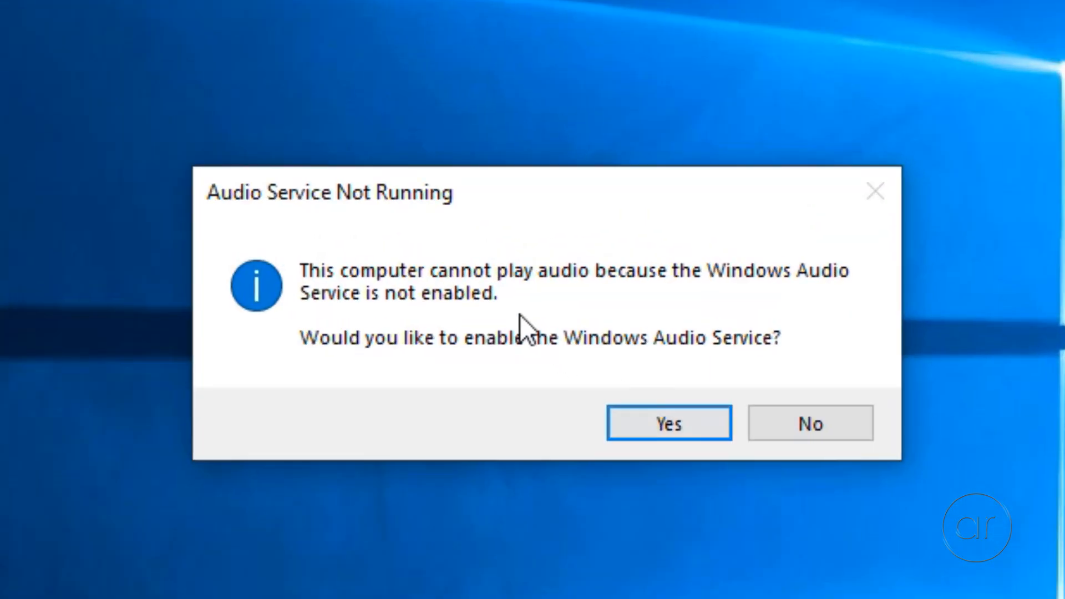
mouse_move(580, 322)
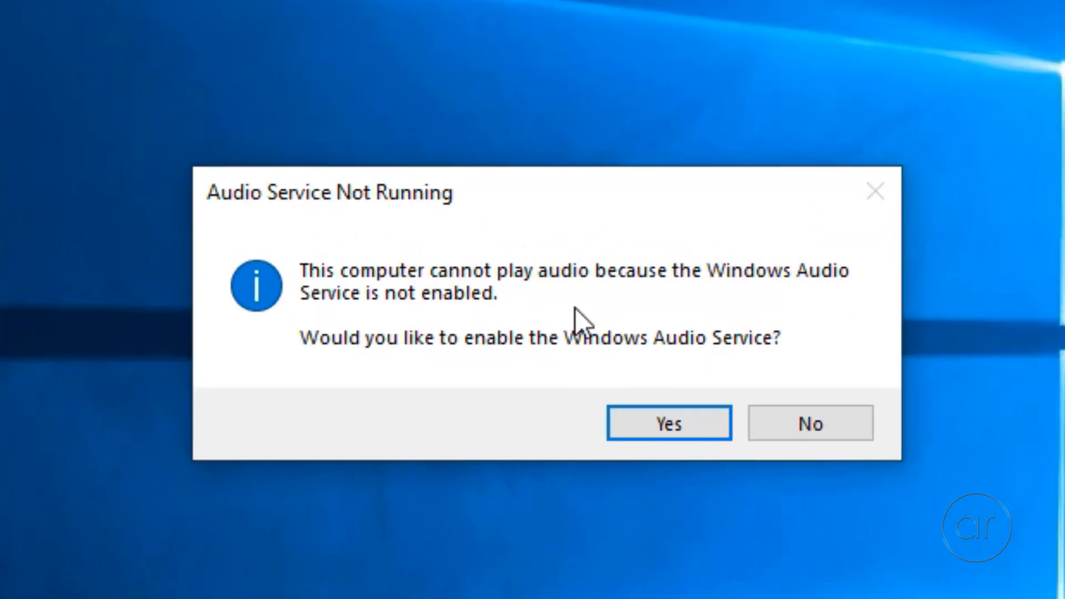
mouse_move(683, 438)
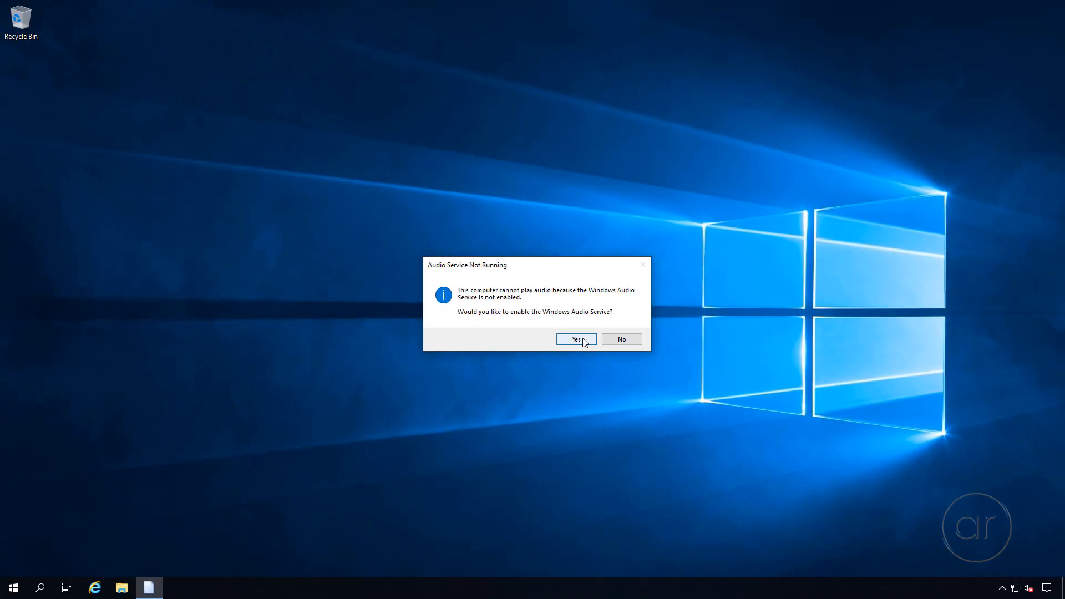
left_click(576, 339)
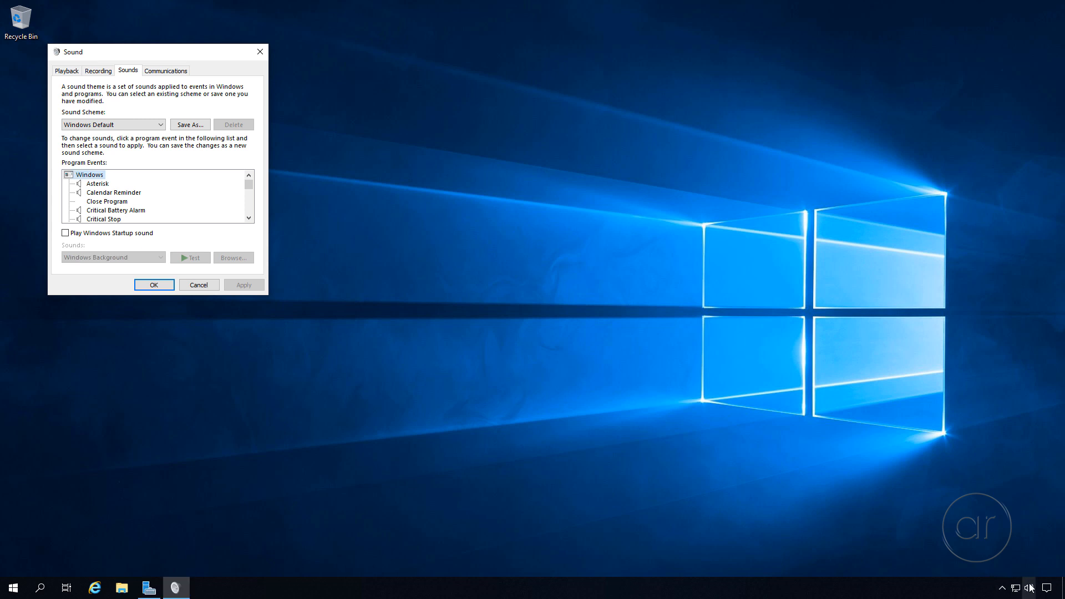
- Test-play the Asterisk and Calendar Reminder event sounds to confirm audio works
left_click(167, 314)
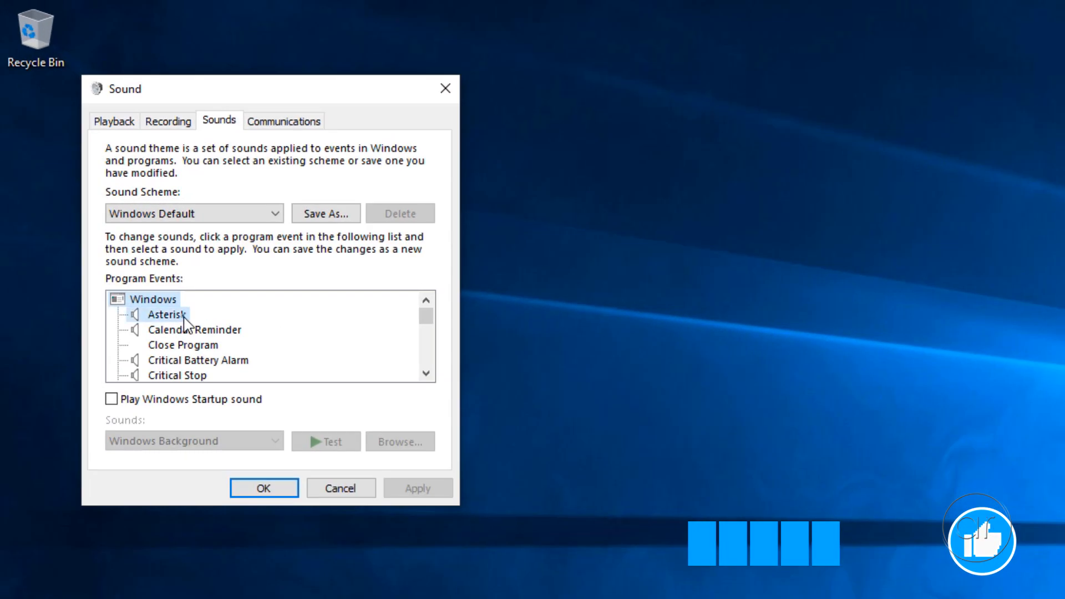
left_click(326, 442)
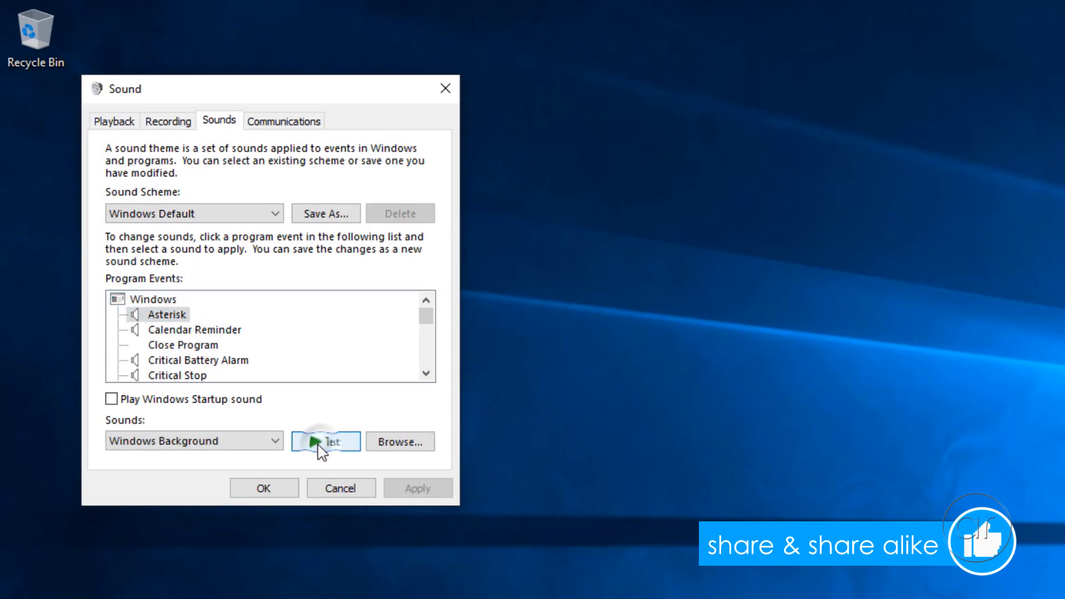
left_click(194, 330)
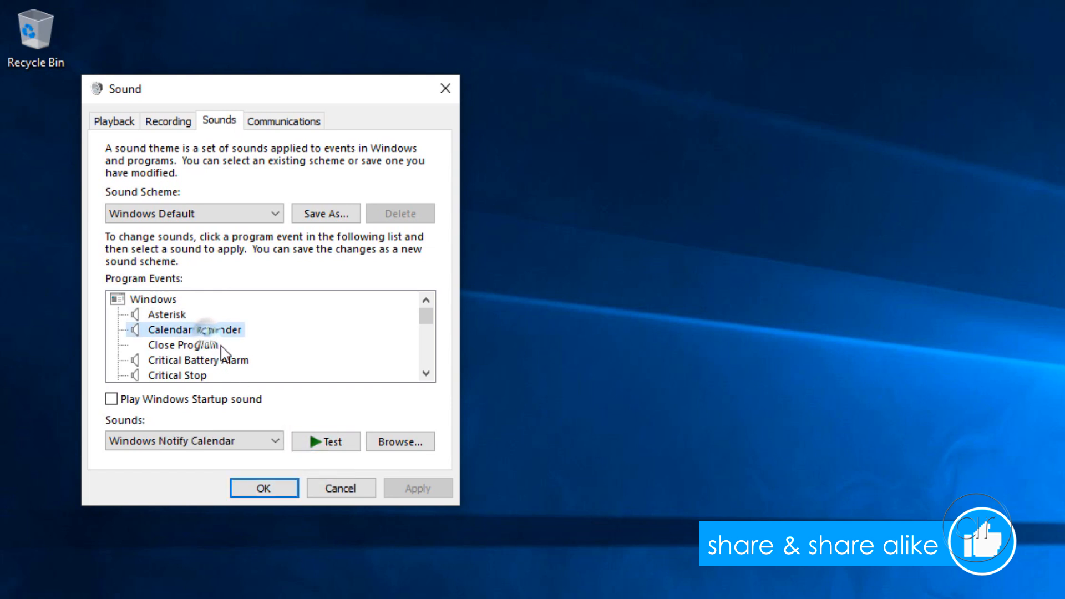
left_click(326, 441)
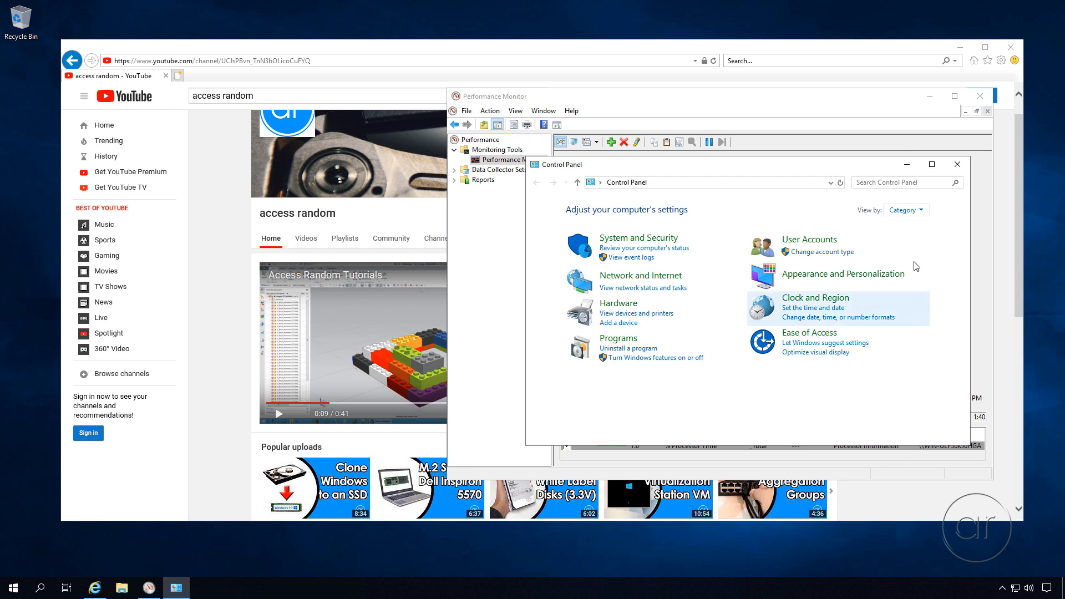
- Launch Server Manager from the Start menu, landing on its Dashboard with the Admin Center notice
left_click(956, 164)
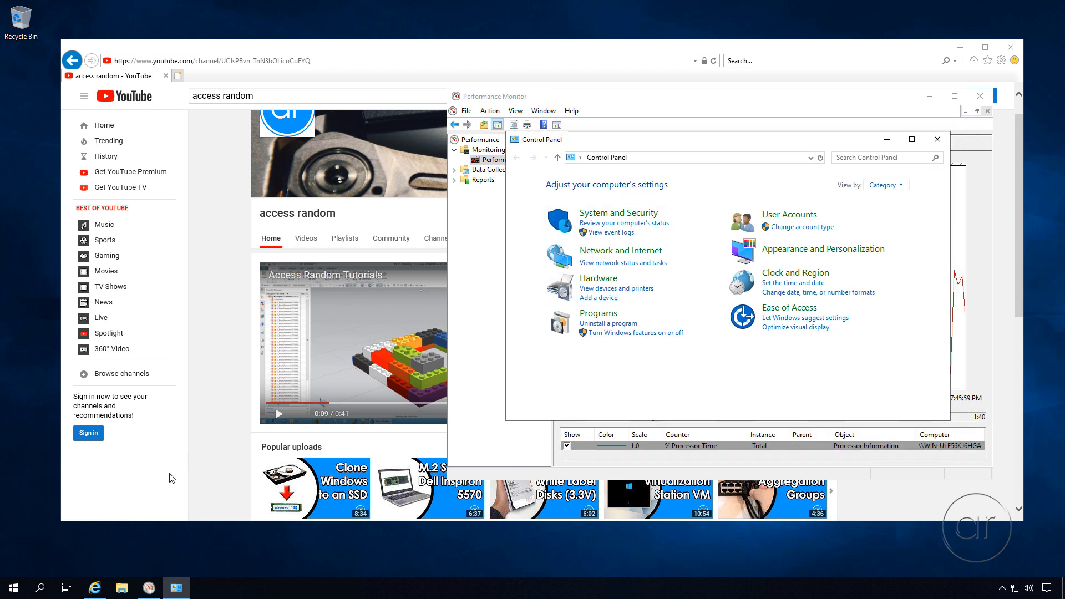
left_click(13, 588)
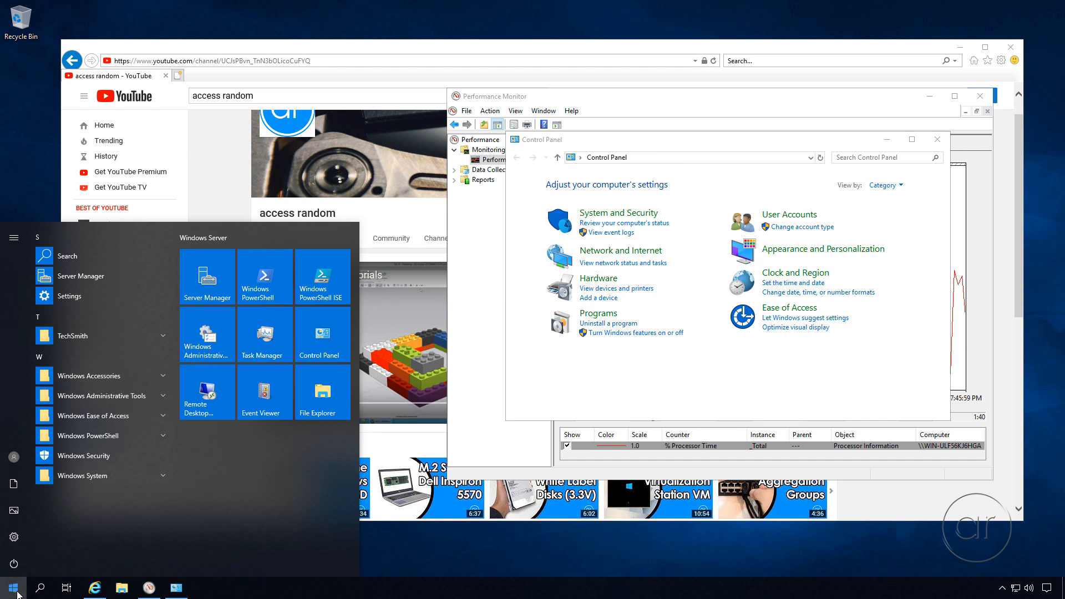
left_click(206, 275)
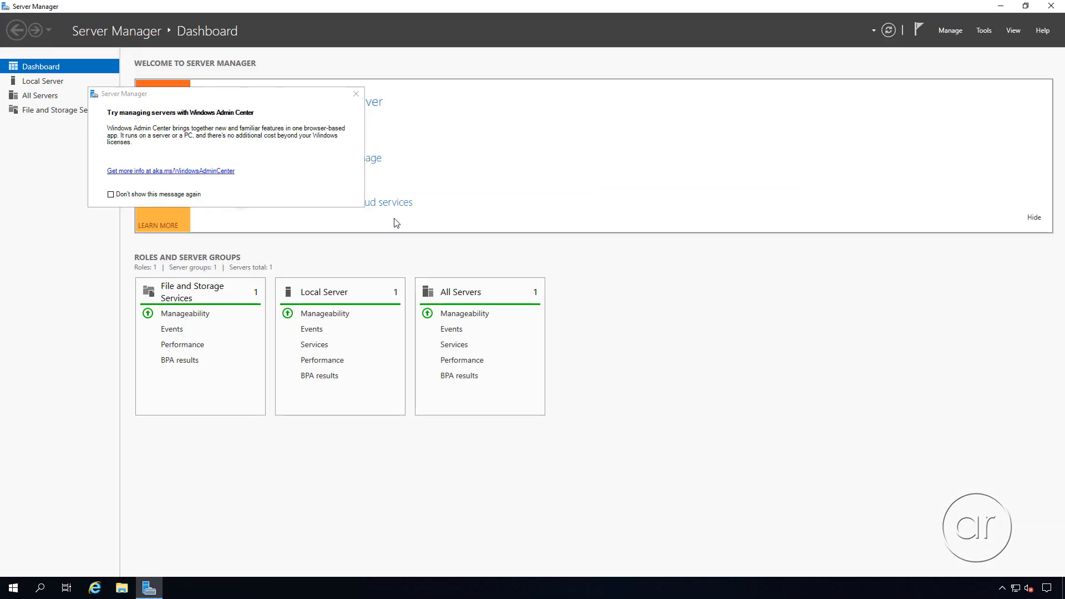
left_click(13, 588)
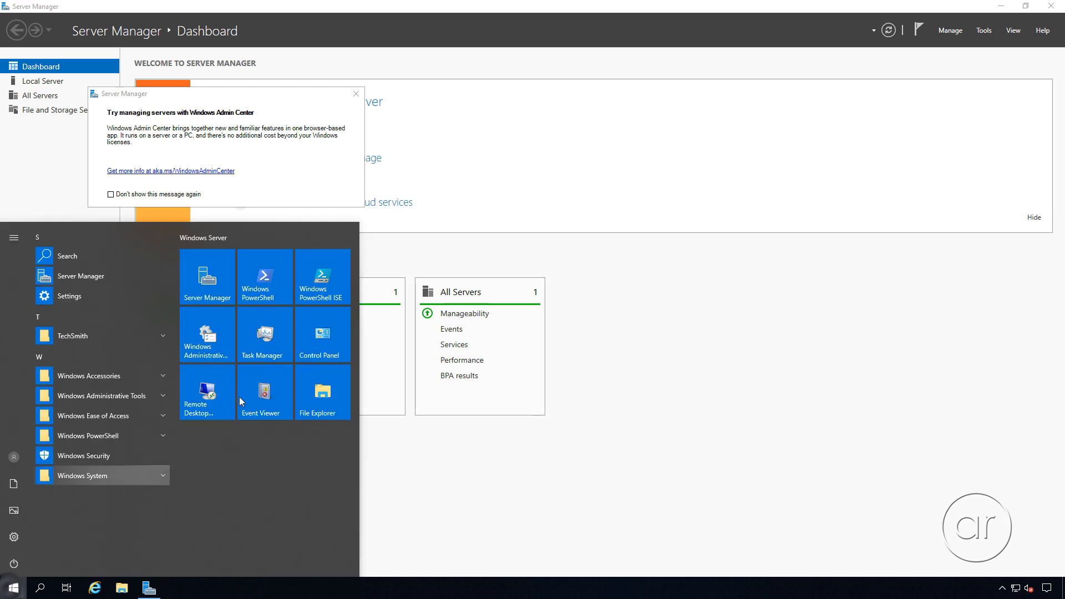
- Reach Performance Options via Control Panel > System and Security > System > Advanced system settings
left_click(322, 333)
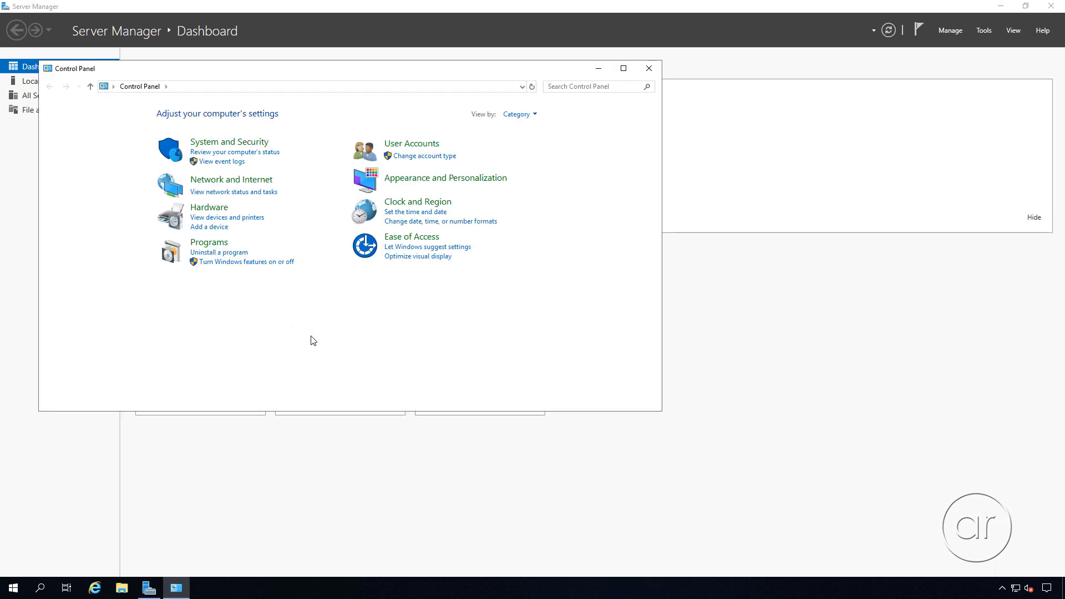
left_click(228, 142)
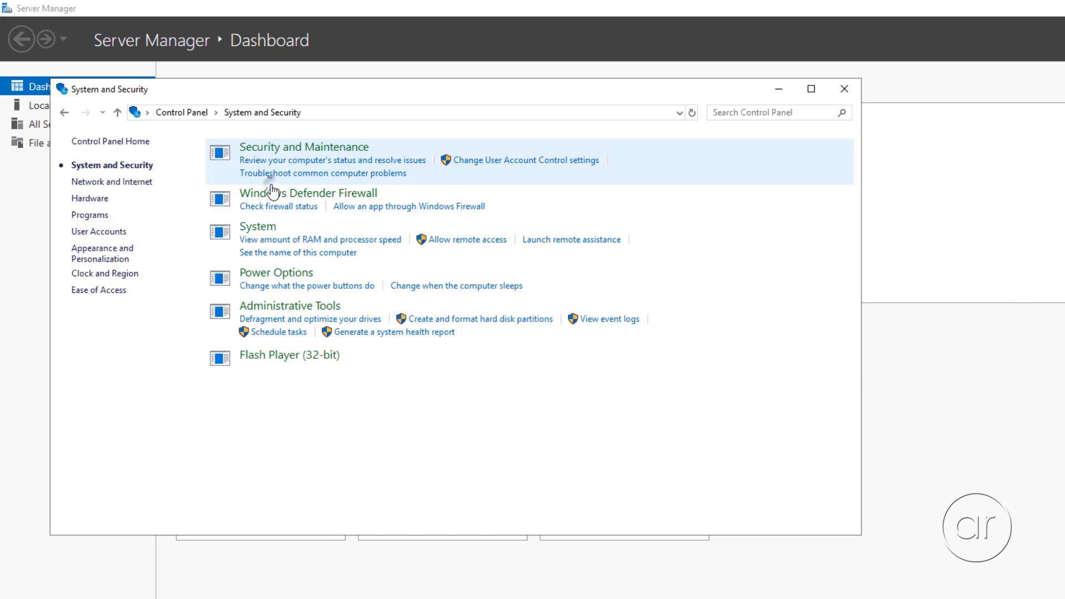
mouse_move(250, 230)
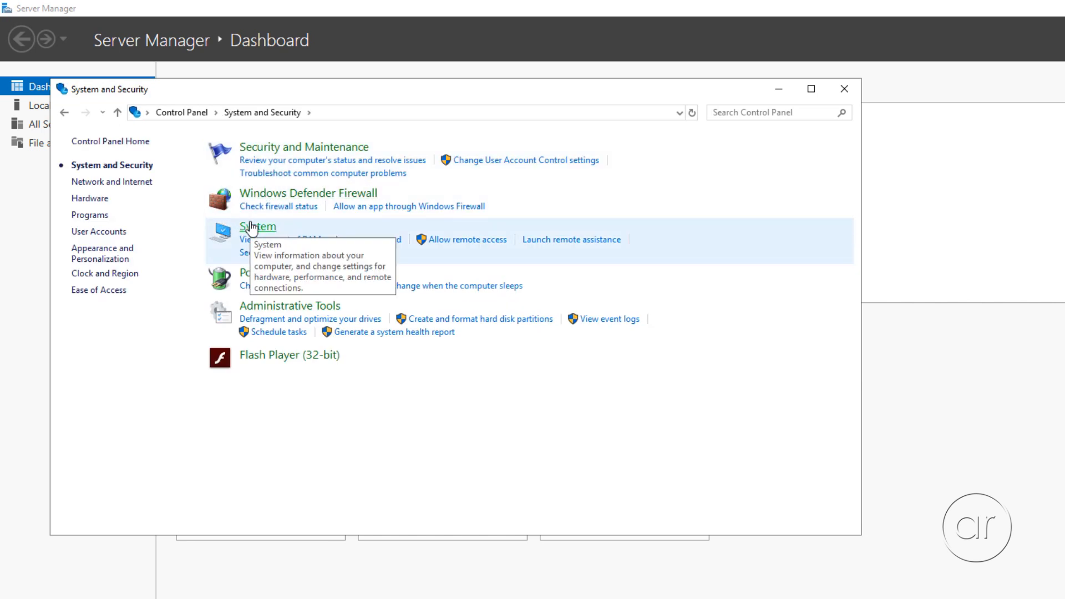
left_click(257, 226)
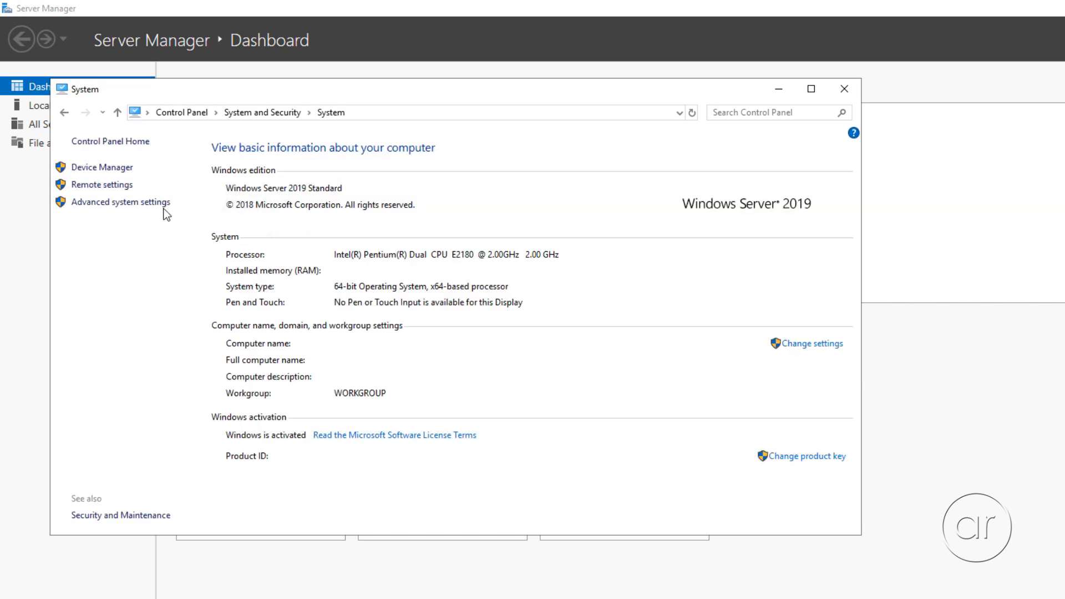
left_click(119, 202)
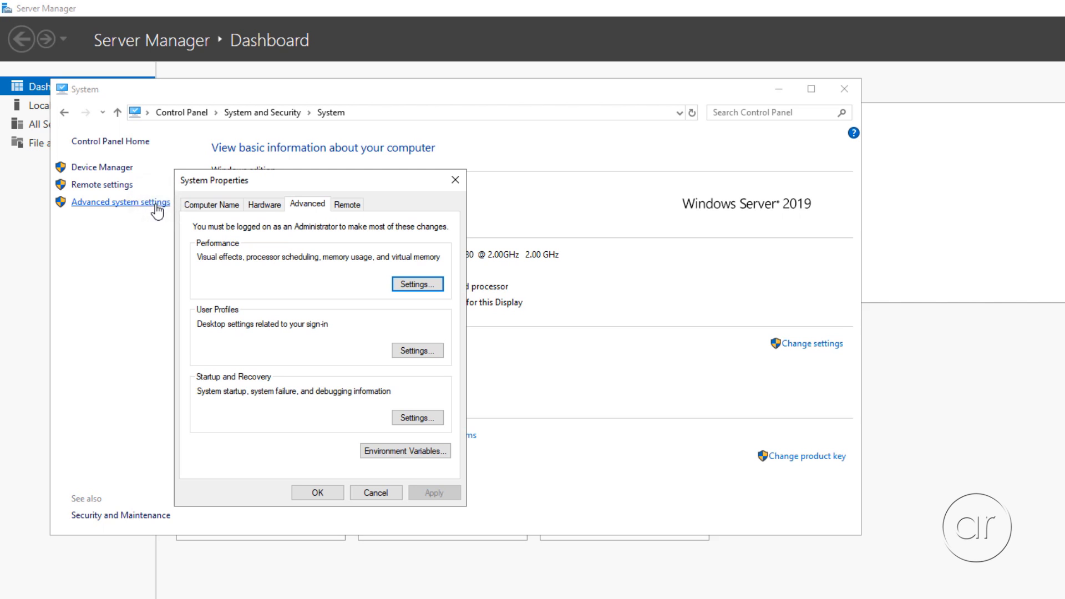
left_click(417, 284)
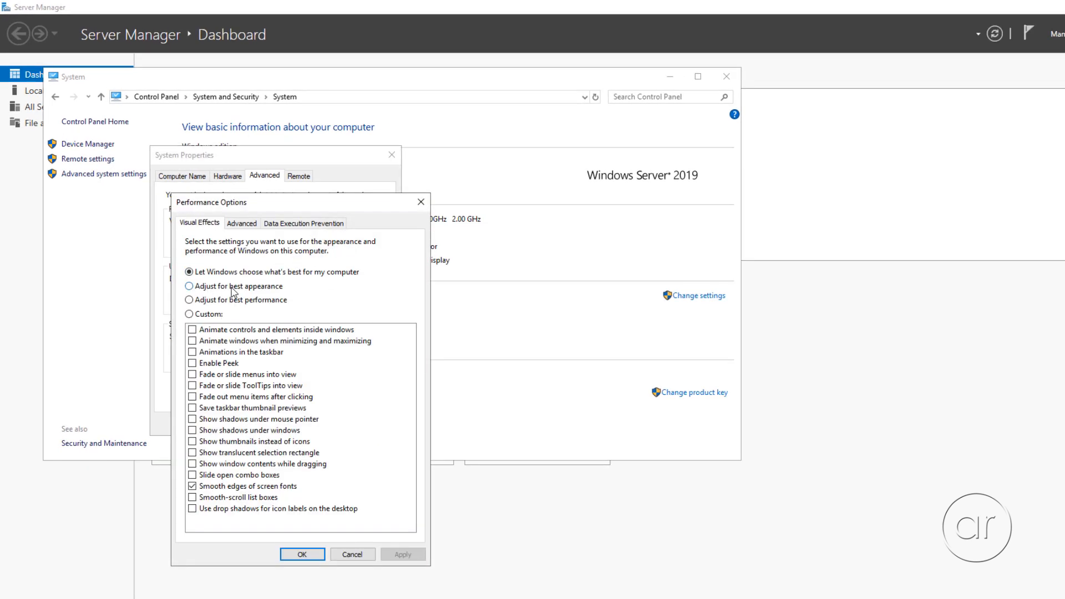
- Choose Adjust for best appearance so every visual effect is checked
left_click(189, 287)
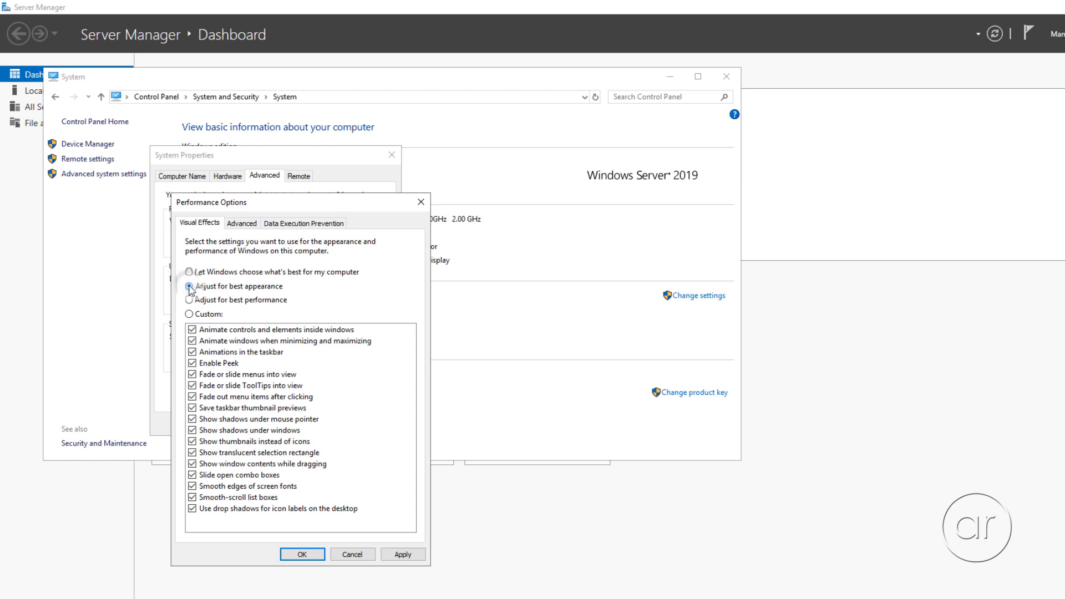
left_click(189, 286)
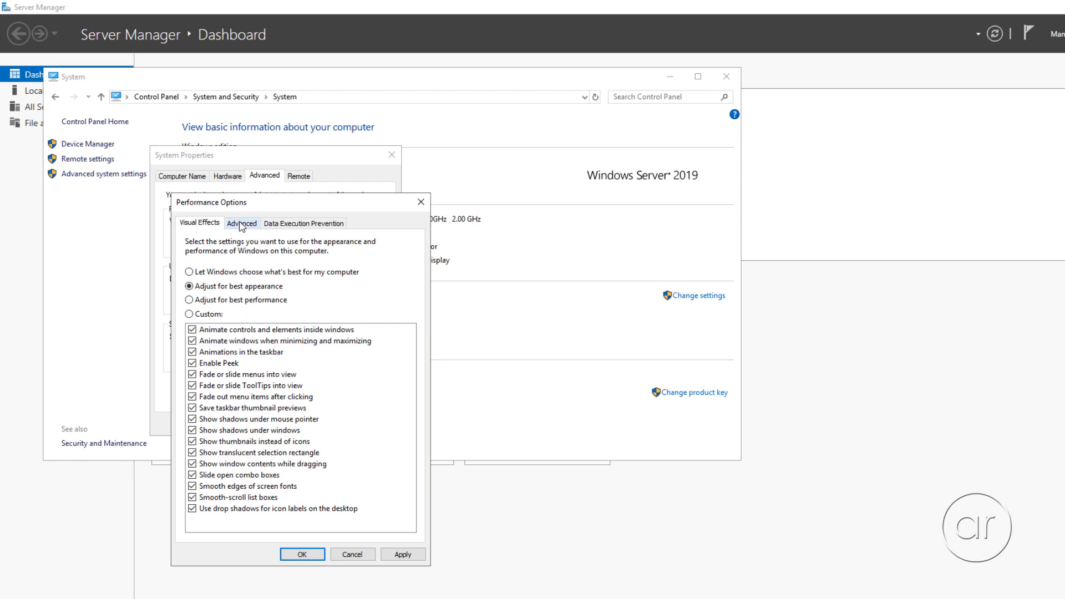
- Favor Programs for processor scheduling on the Advanced tab and save the performance settings
left_click(242, 223)
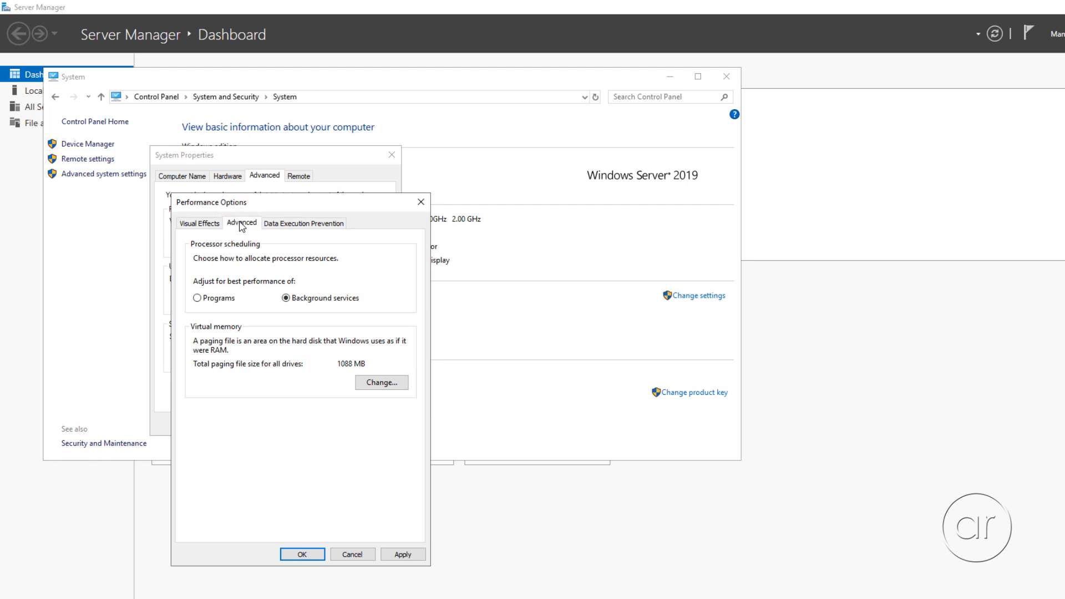
mouse_move(267, 290)
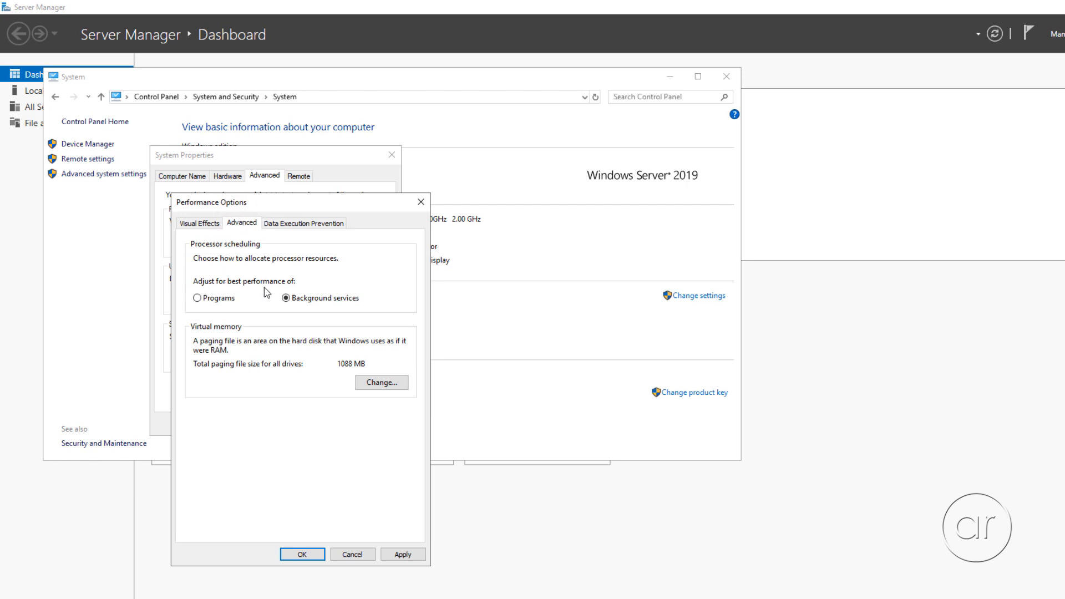
left_click(196, 297)
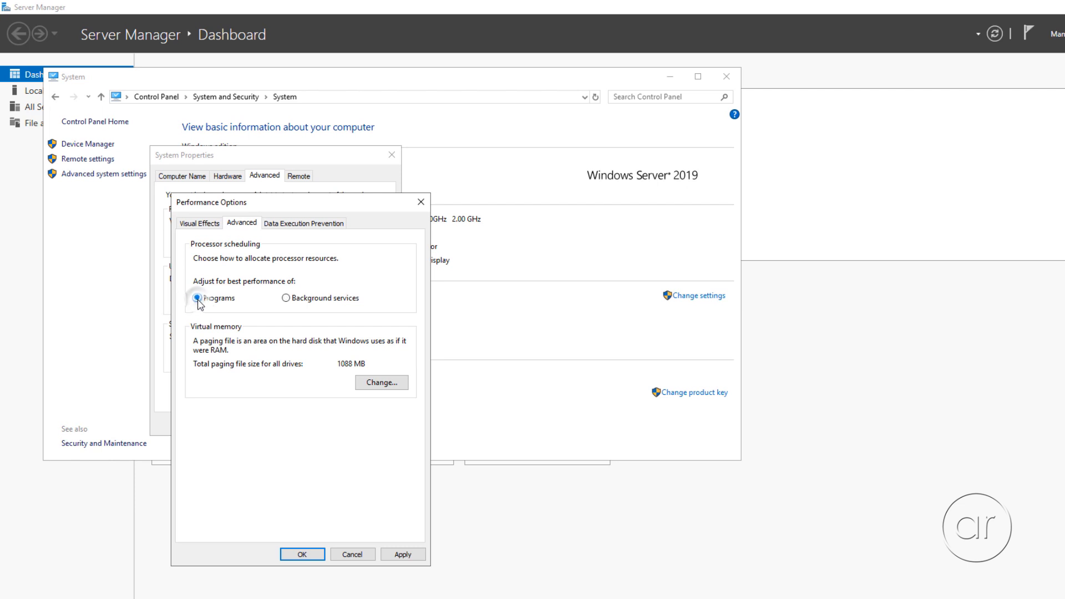
left_click(196, 297)
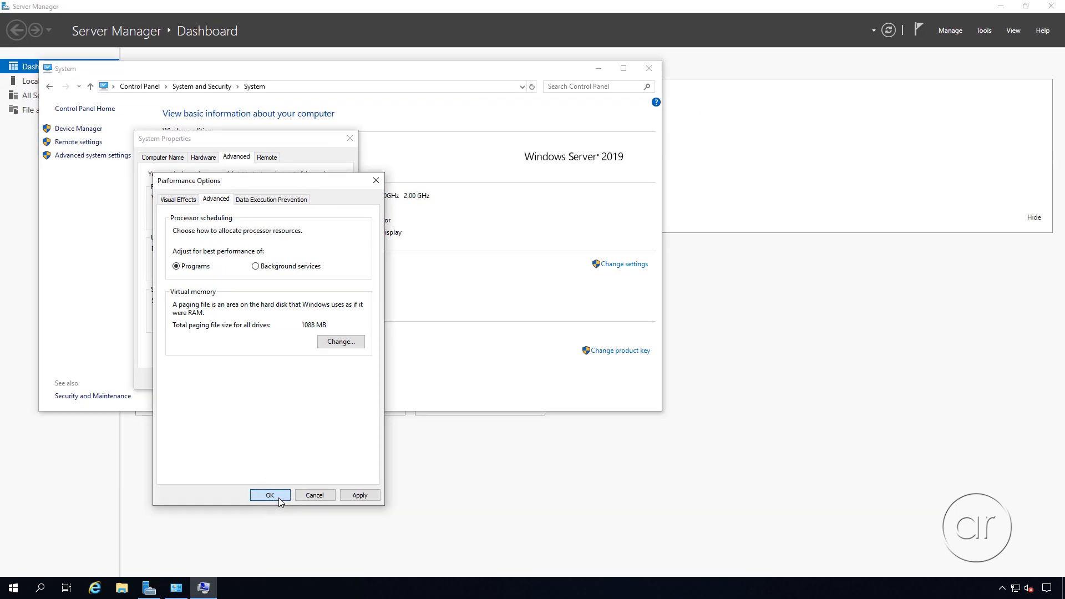
left_click(270, 494)
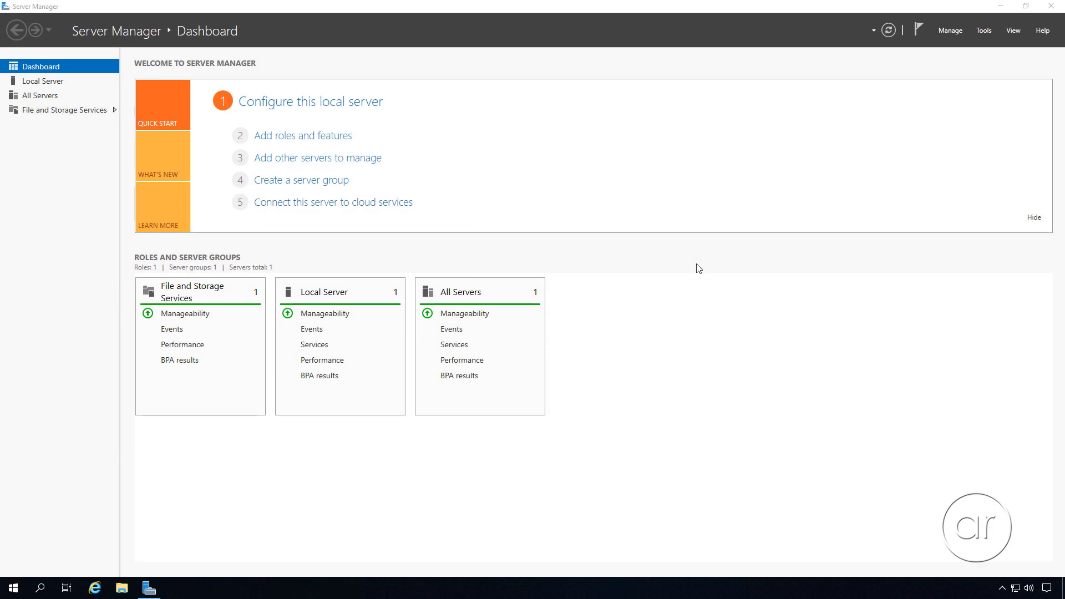
mouse_move(950, 30)
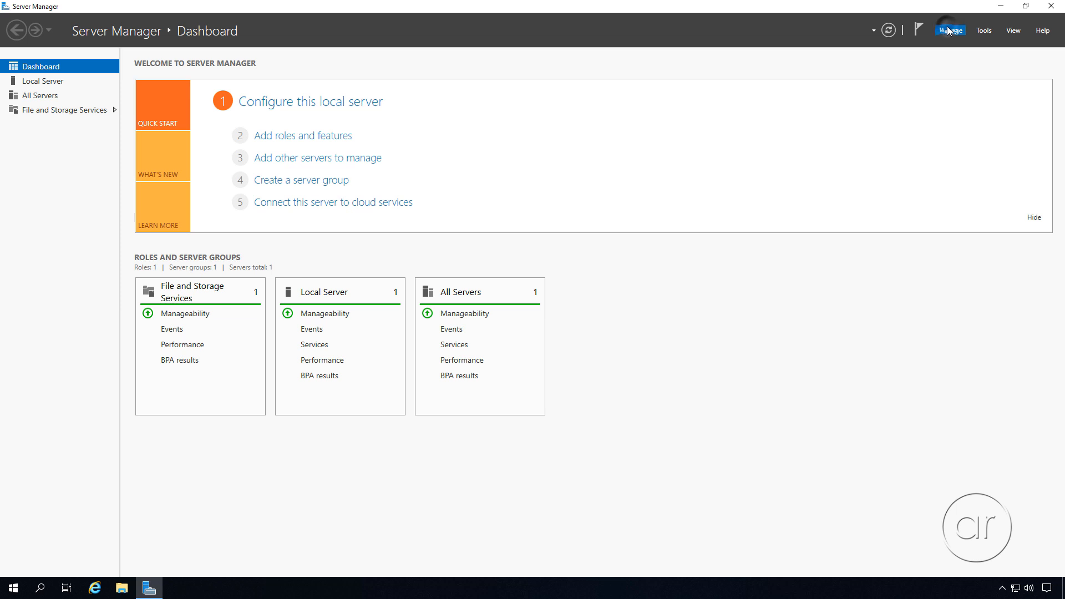
- Start the Add Roles and Features wizard with role-based installation on the local server, reaching the Features page
left_click(303, 135)
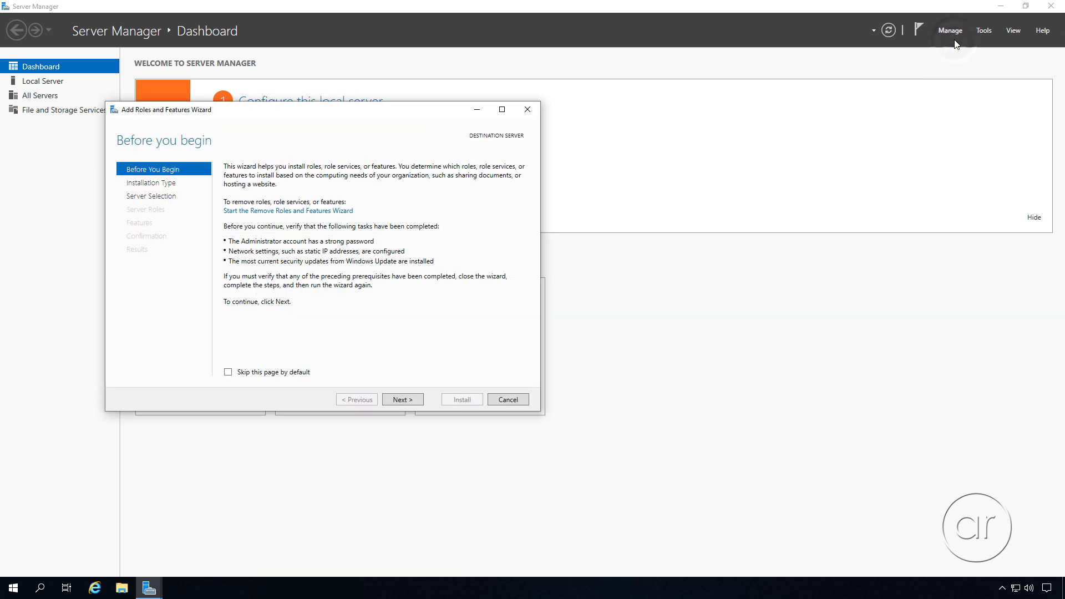
left_click(402, 400)
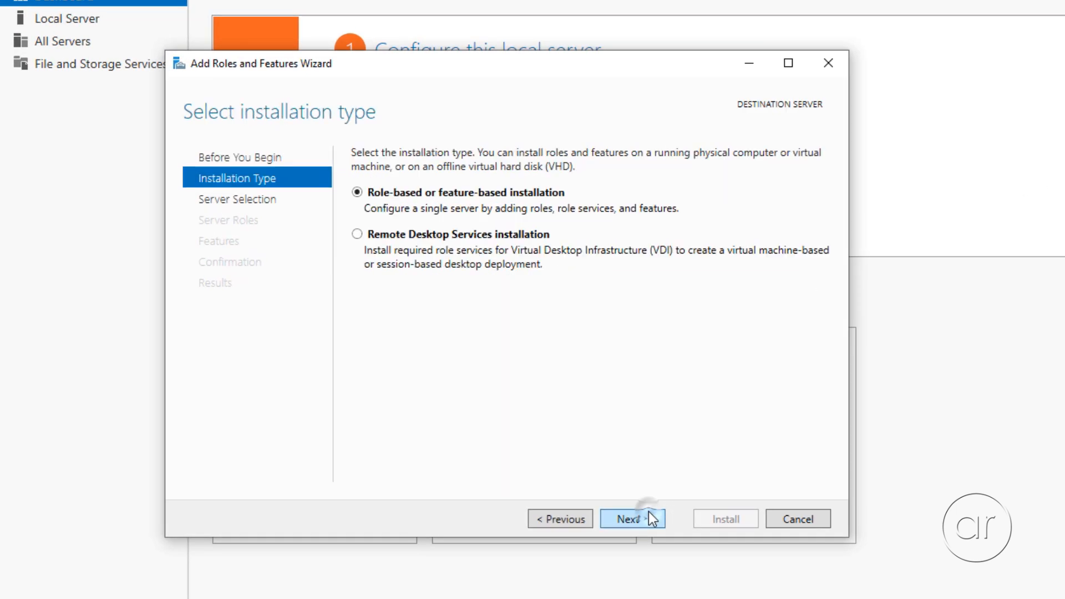
left_click(632, 519)
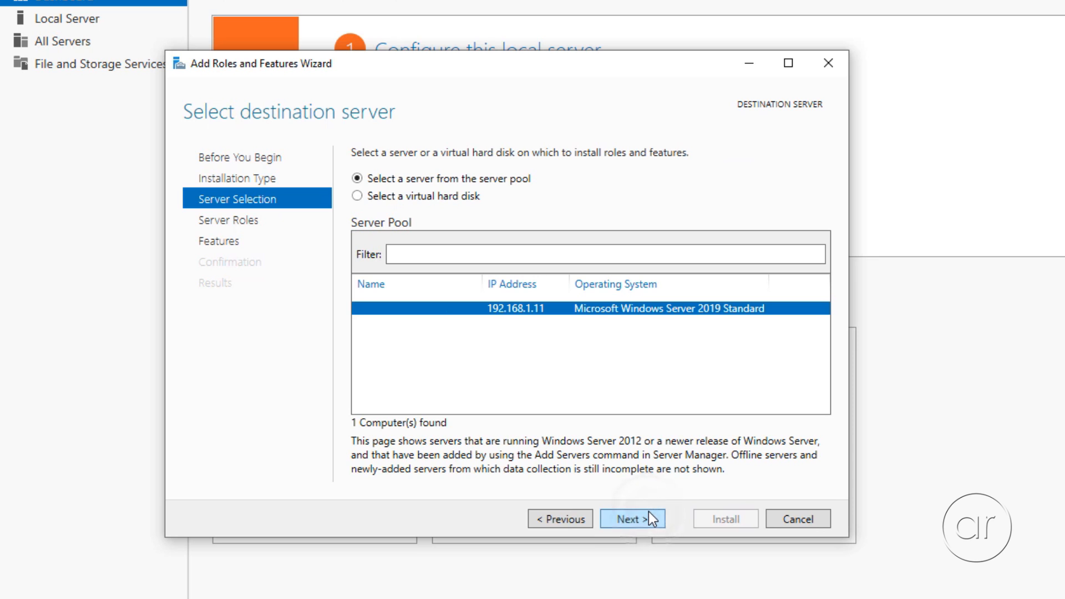
left_click(632, 519)
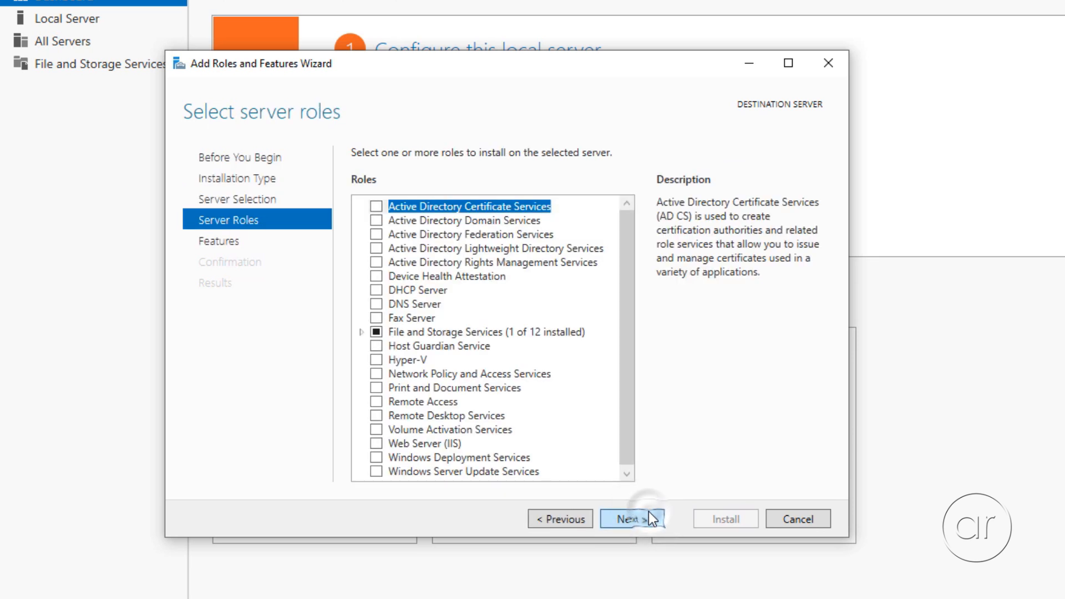
left_click(632, 520)
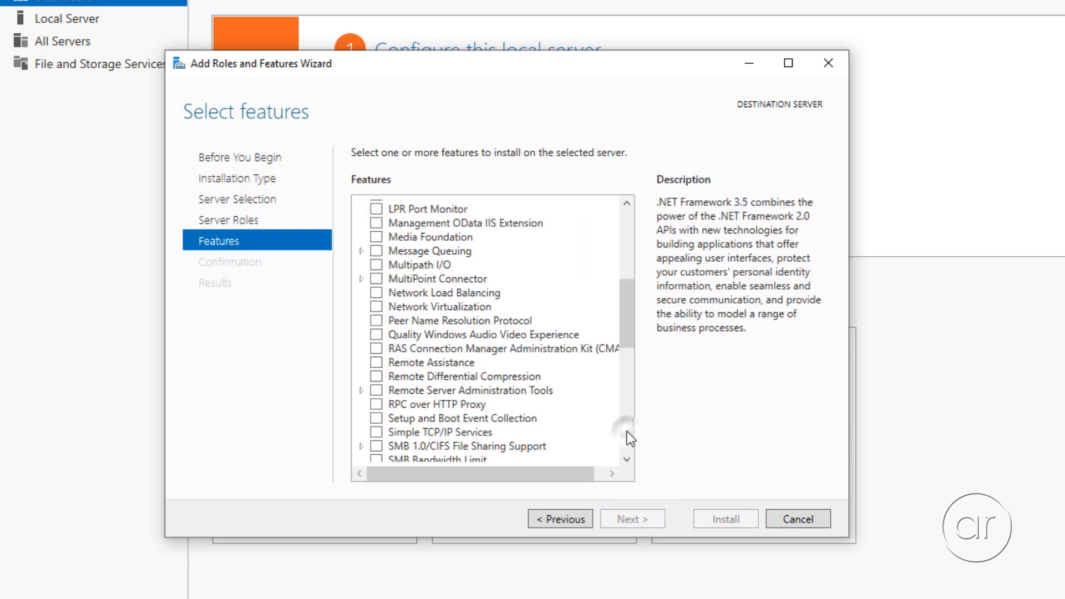
- Install the Media Foundation feature through the Add Features wizard and close it when done
left_click(375, 236)
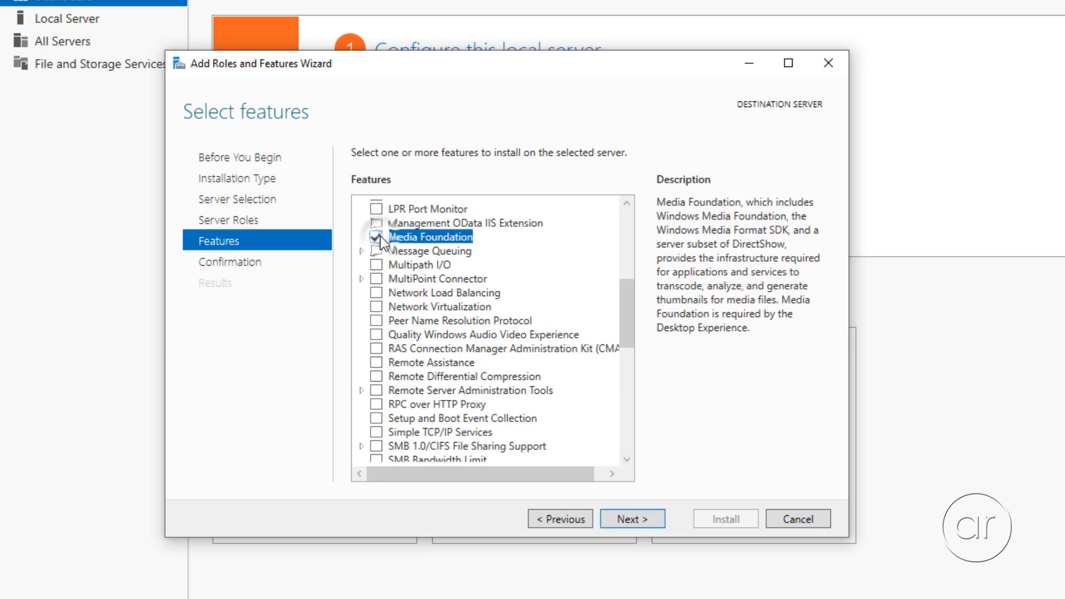
left_click(375, 237)
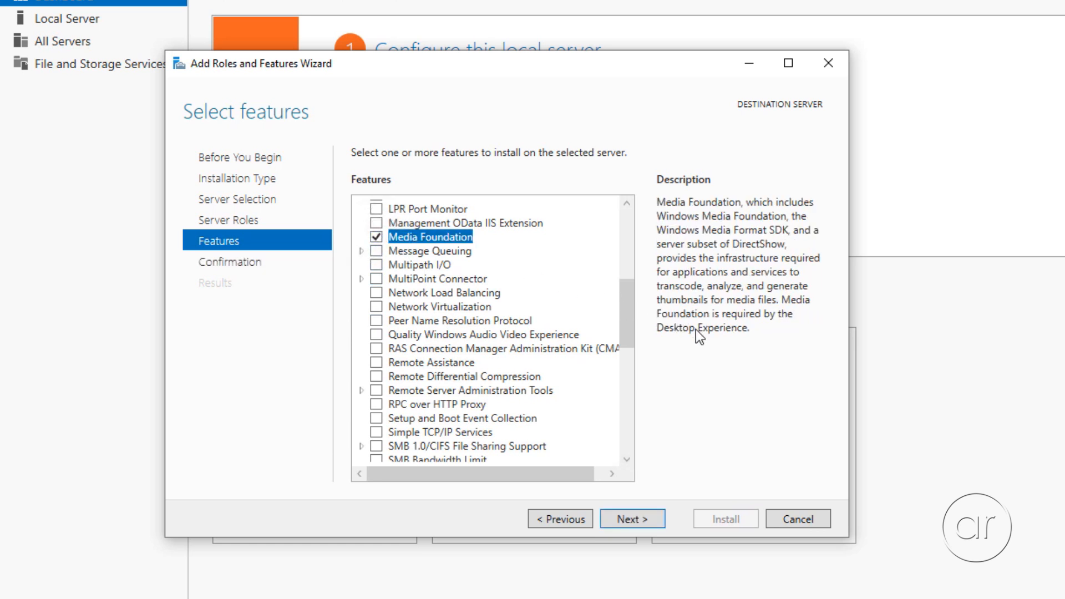
left_click(632, 519)
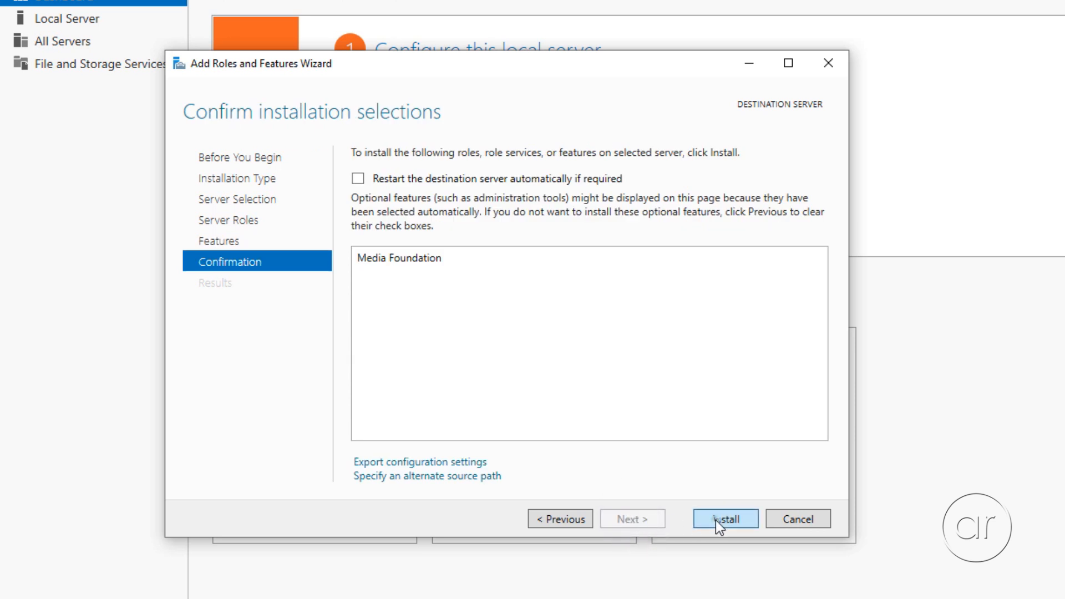
left_click(726, 519)
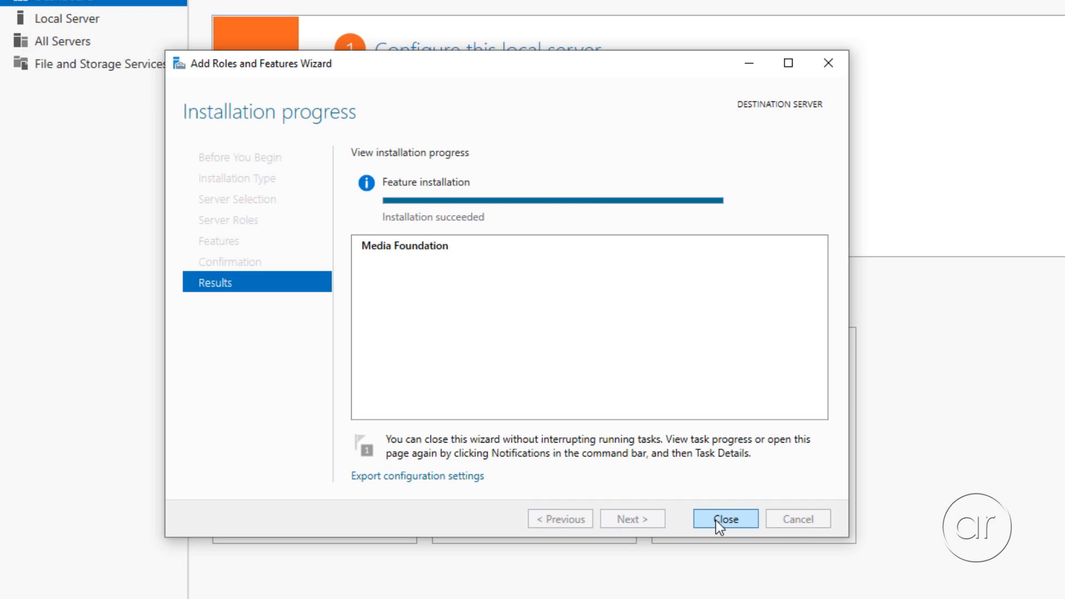
left_click(726, 519)
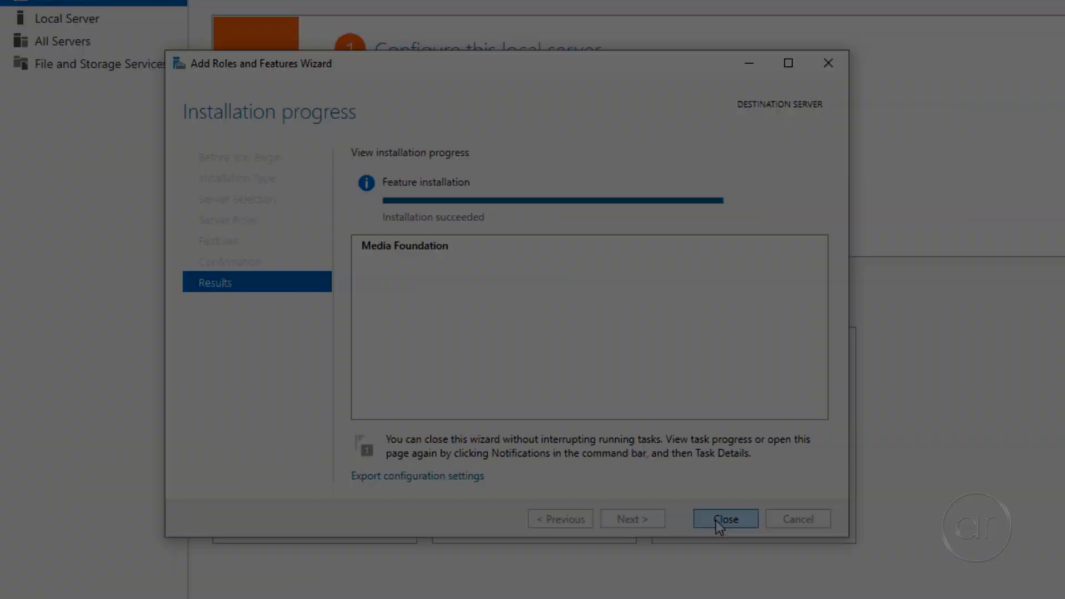
left_click(725, 519)
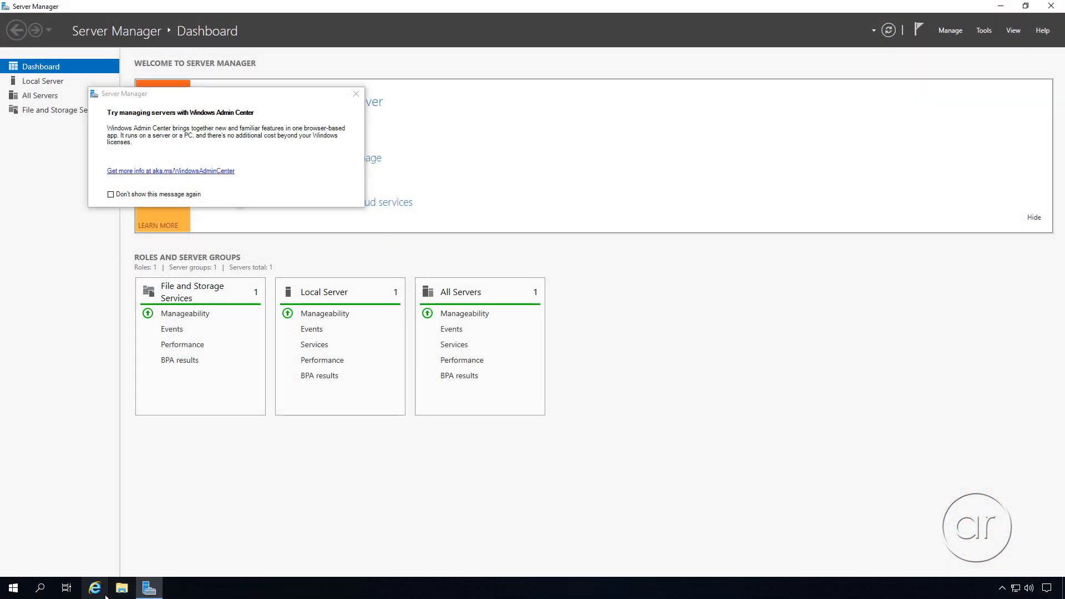
left_click(95, 588)
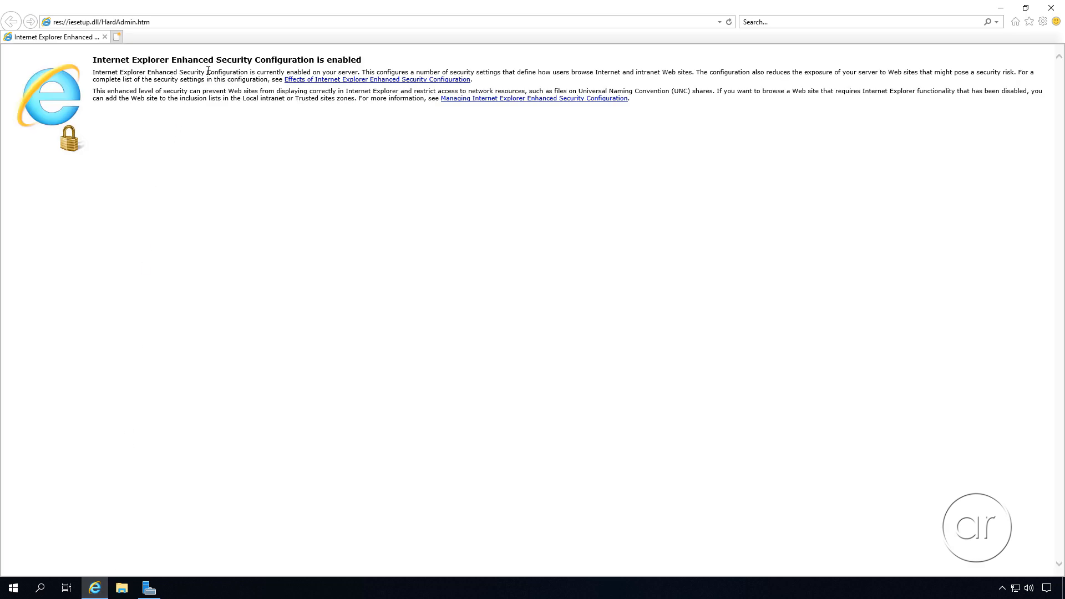
mouse_move(240, 28)
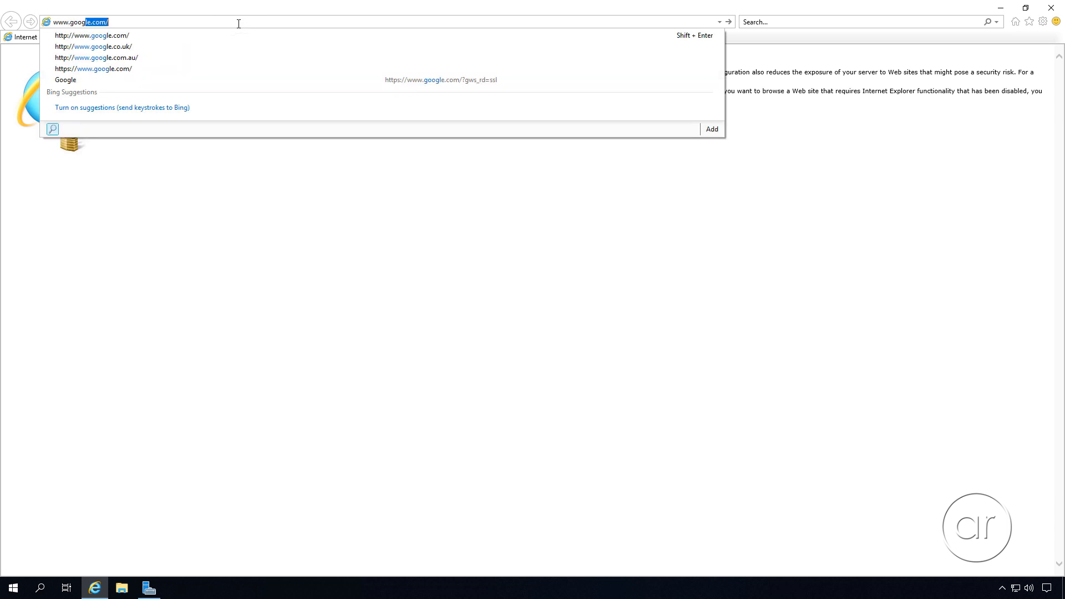
key("Enter")
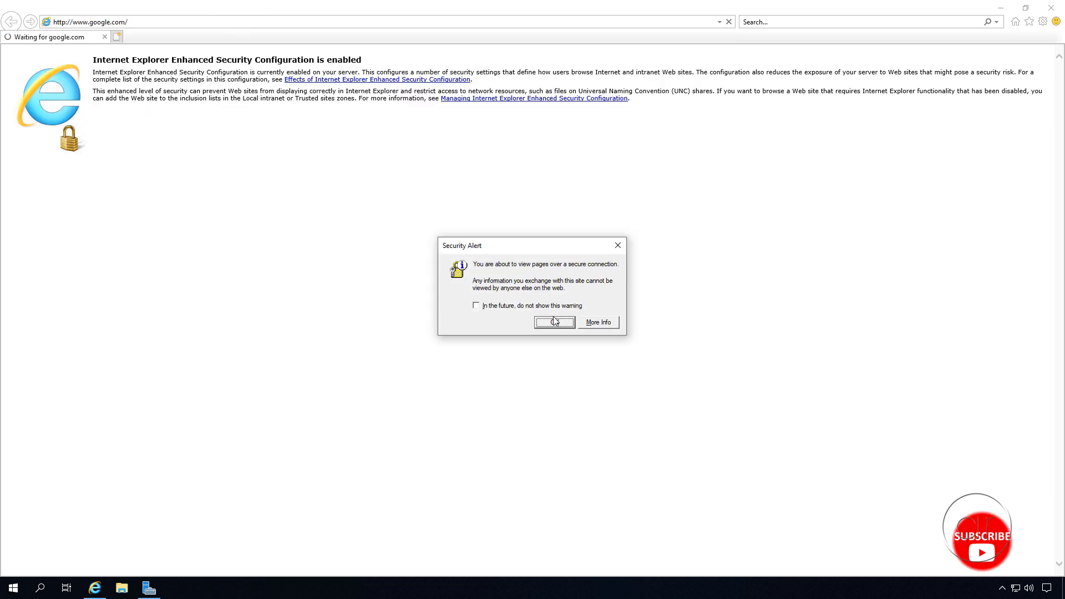
left_click(555, 322)
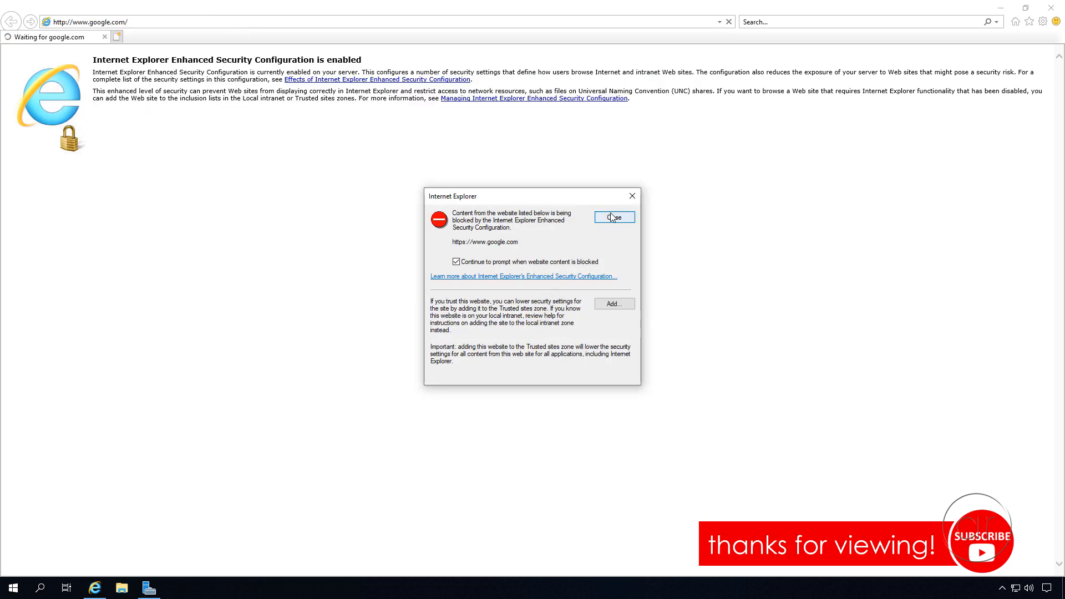
left_click(615, 218)
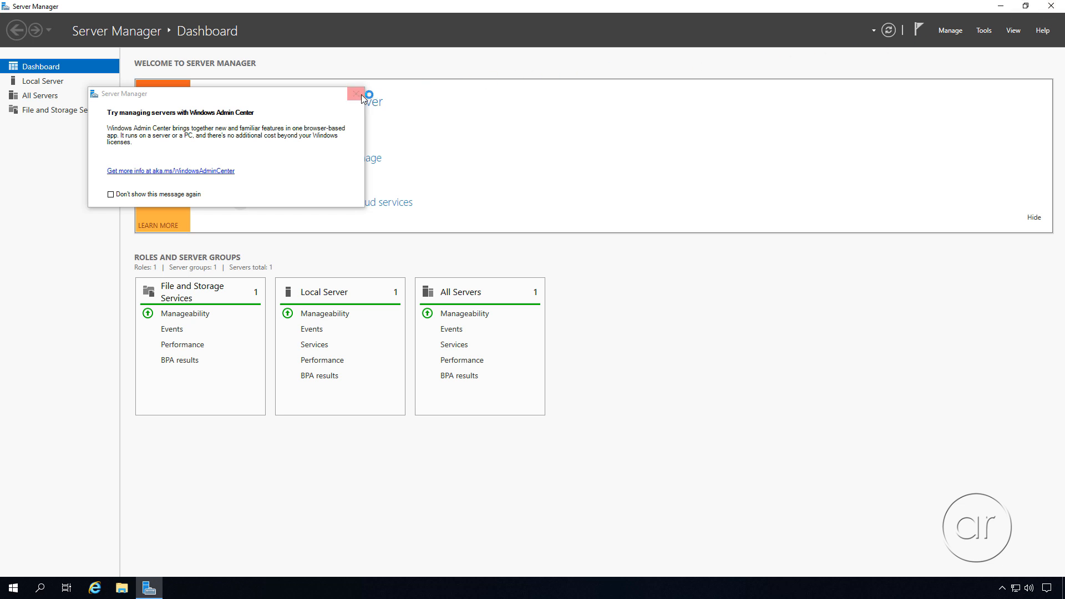
- From Local Server, set IE Enhanced Security Configuration to Off for Administrators and Users
left_click(355, 93)
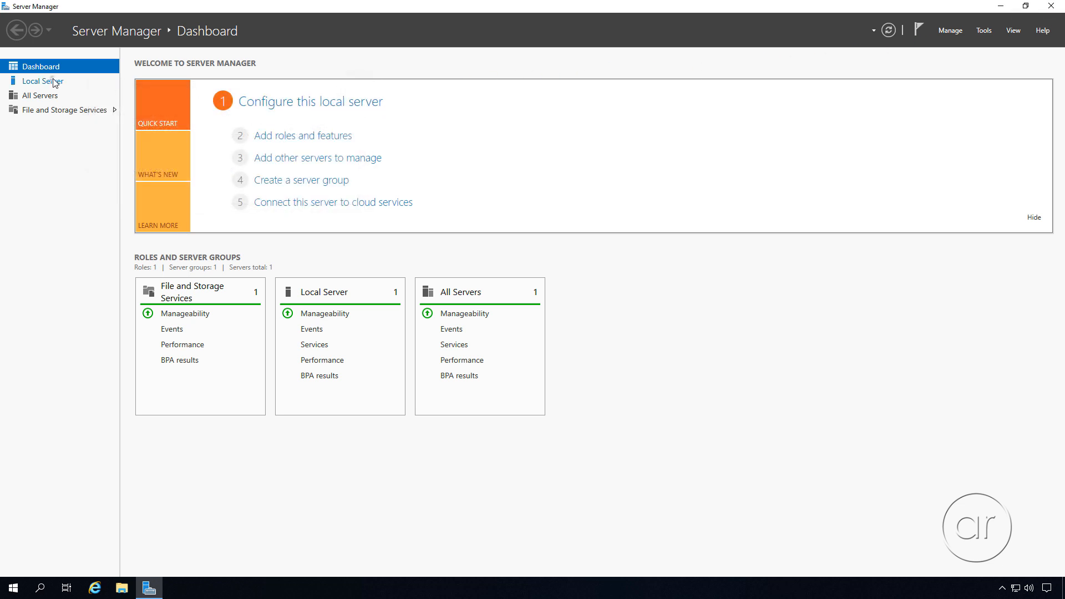
left_click(42, 80)
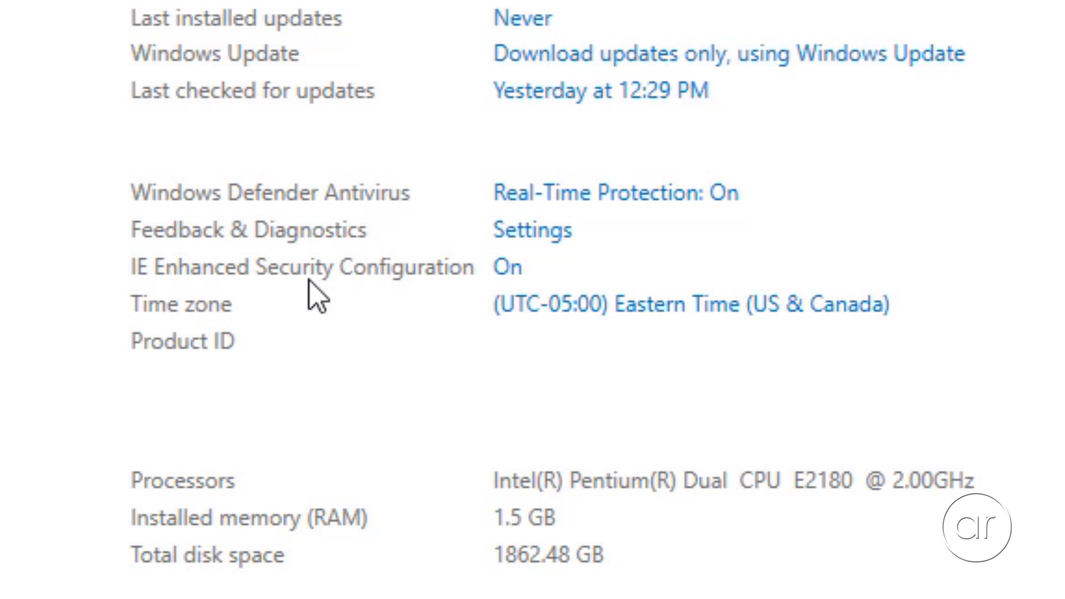
left_click(504, 266)
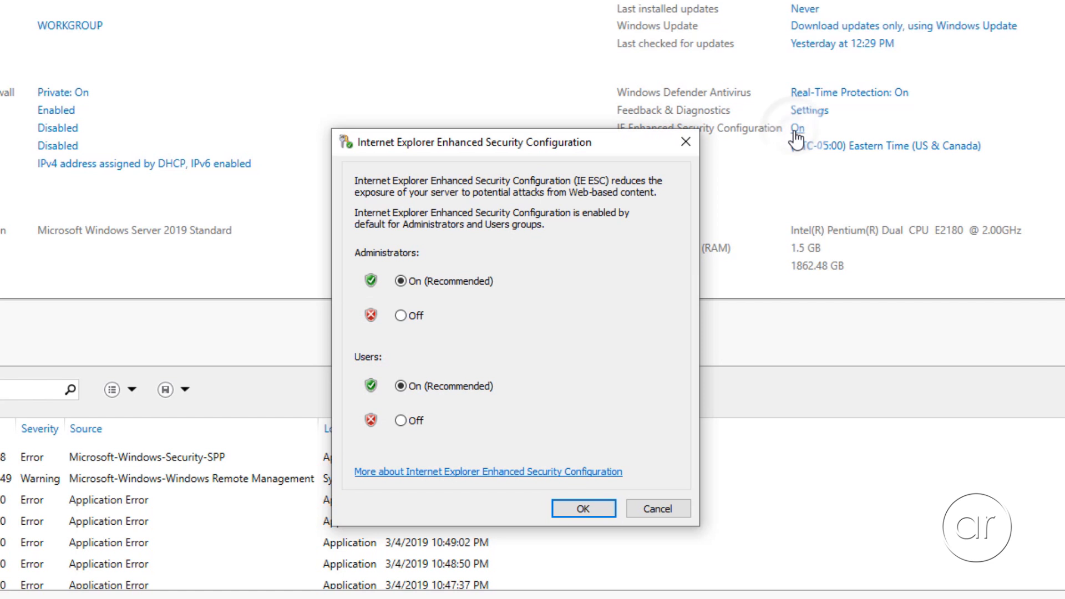
left_click(399, 315)
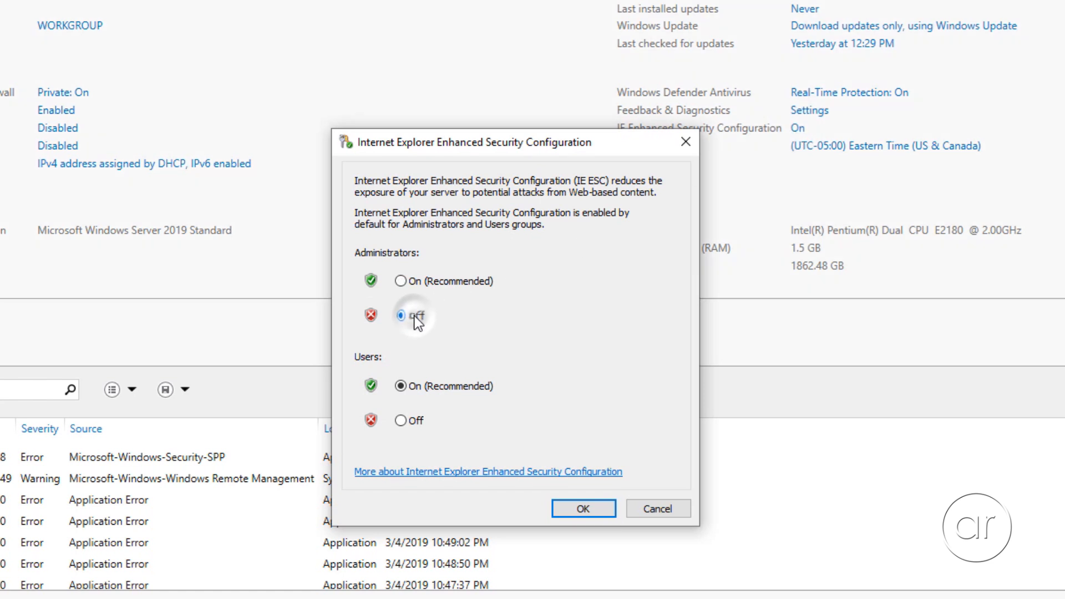
left_click(400, 420)
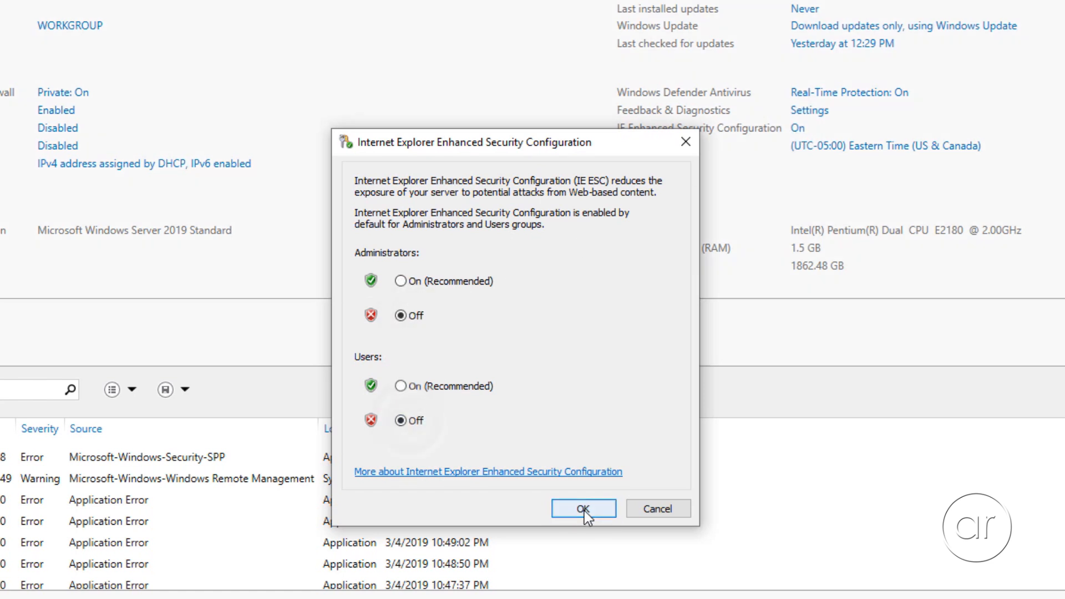
left_click(581, 508)
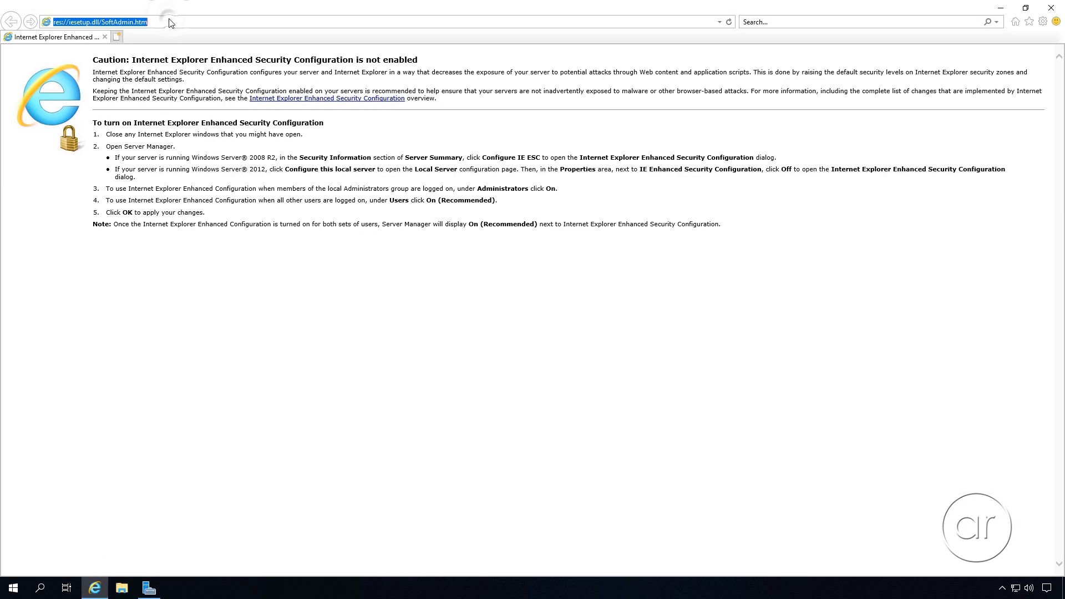
type("www.google.com/?gws_rd=ssl")
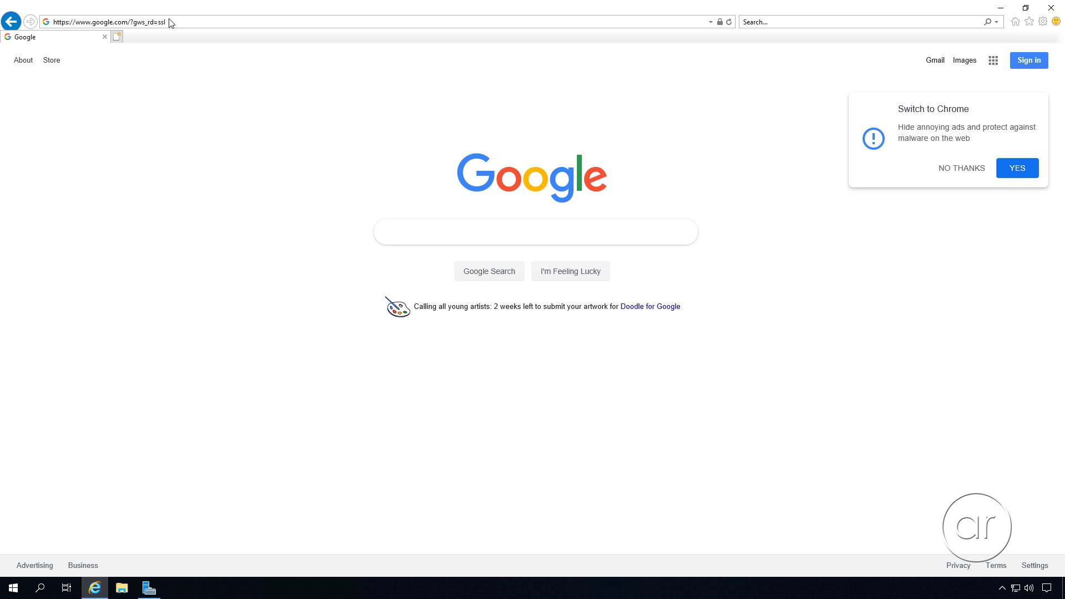
left_click(536, 232)
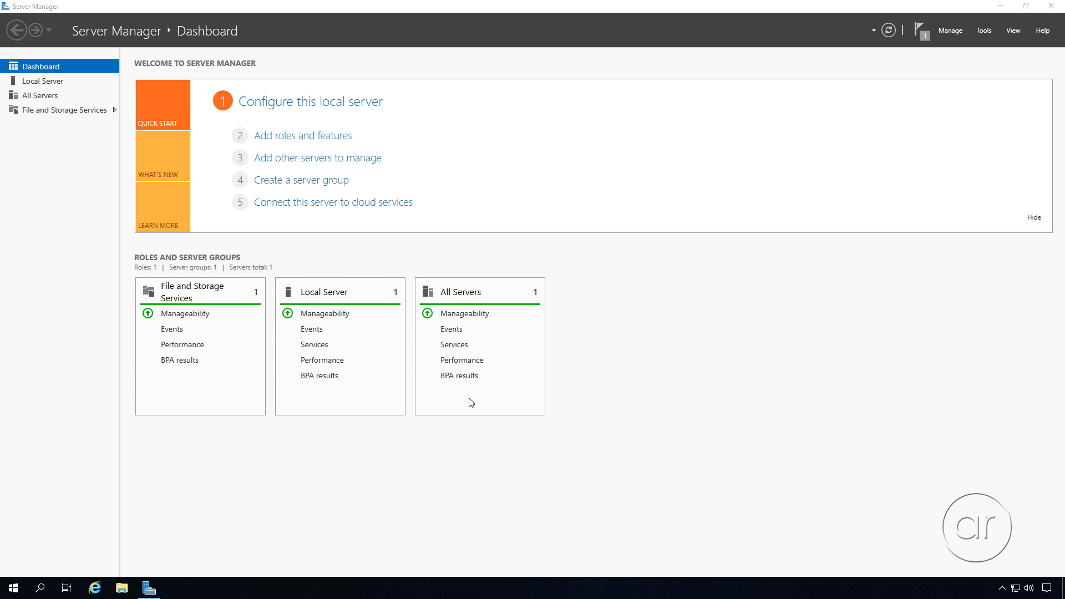
- In Server Manager Properties, enable 'Do not start Server Manager automatically at logon'
left_click(951, 30)
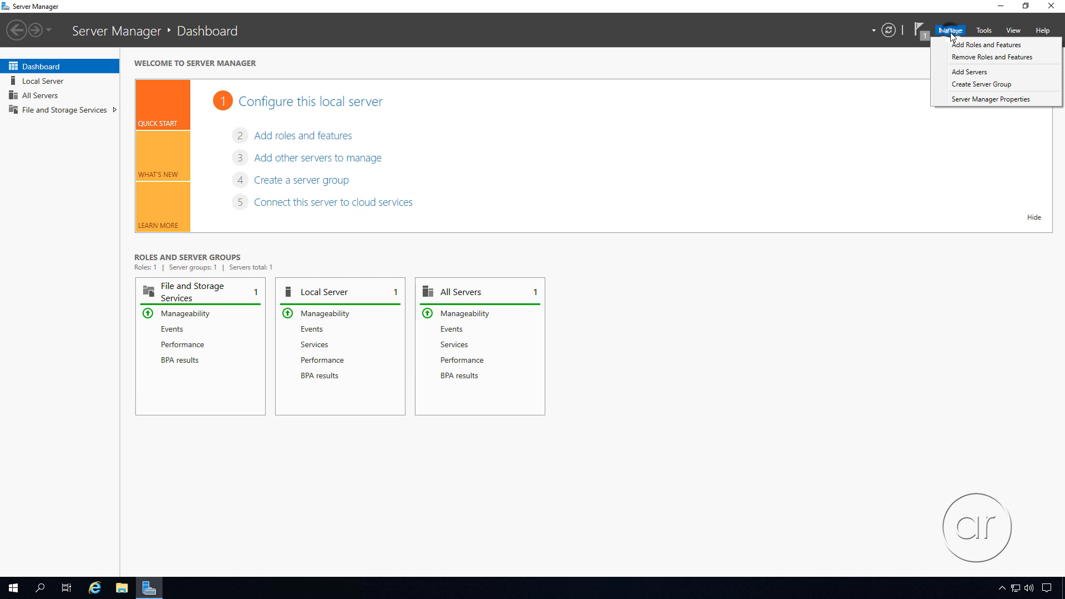
mouse_move(961, 101)
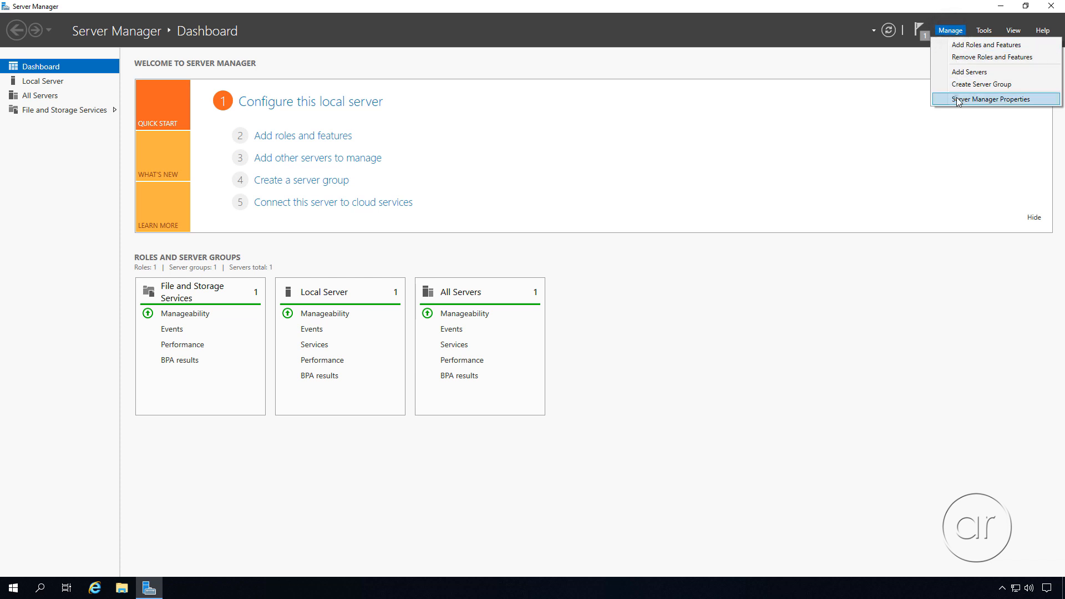
left_click(987, 98)
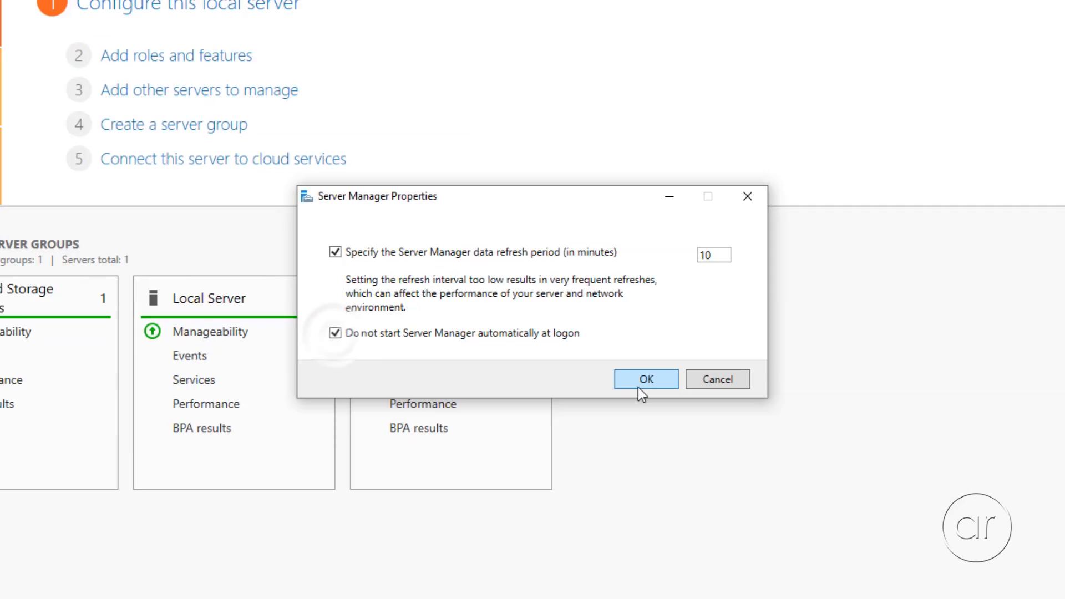
left_click(645, 380)
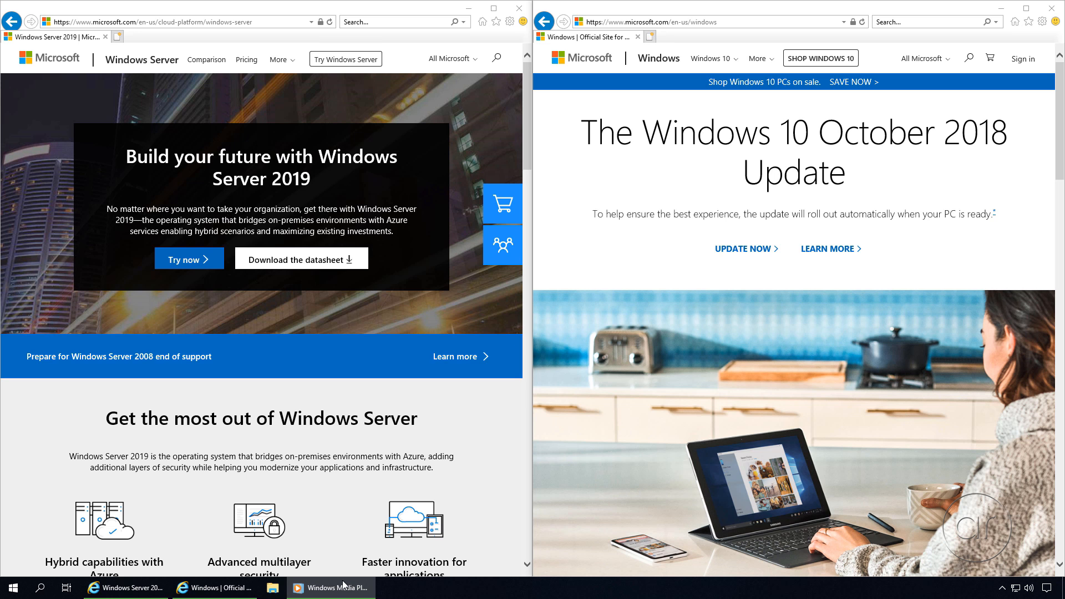
- Bring the Windows Media Player video to the front from the taskbar
left_click(343, 588)
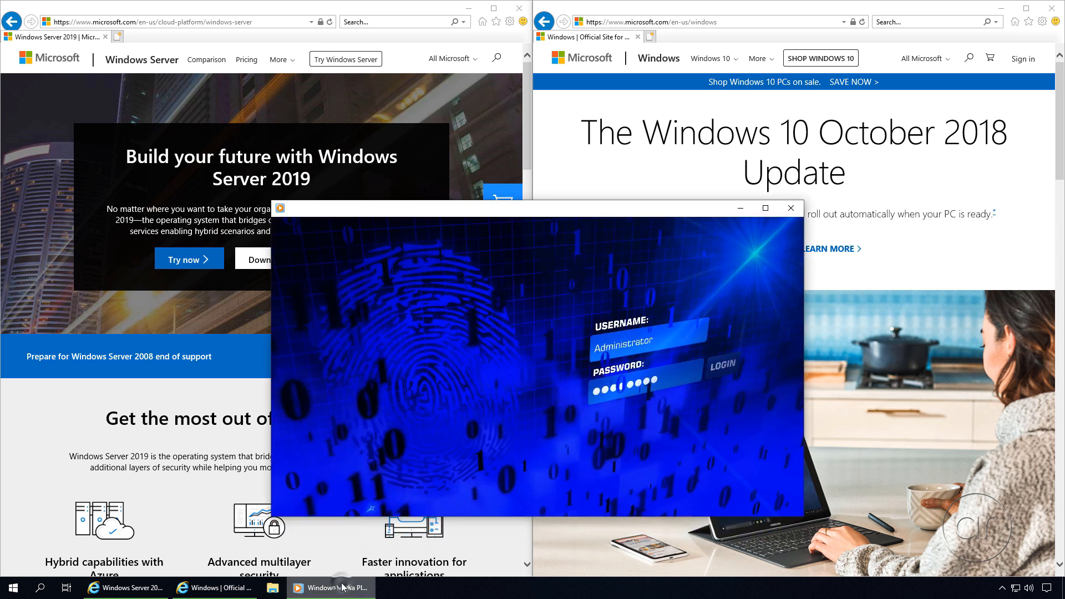